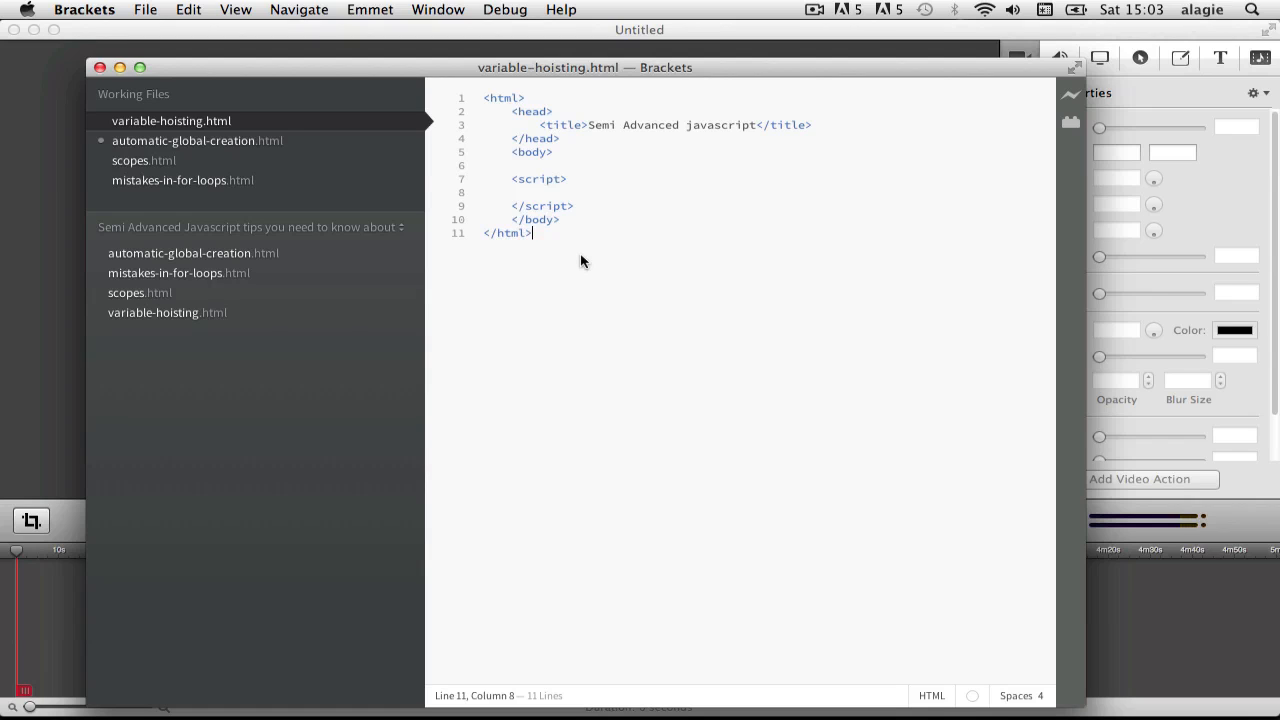
pyautogui.moveTo(574, 268)
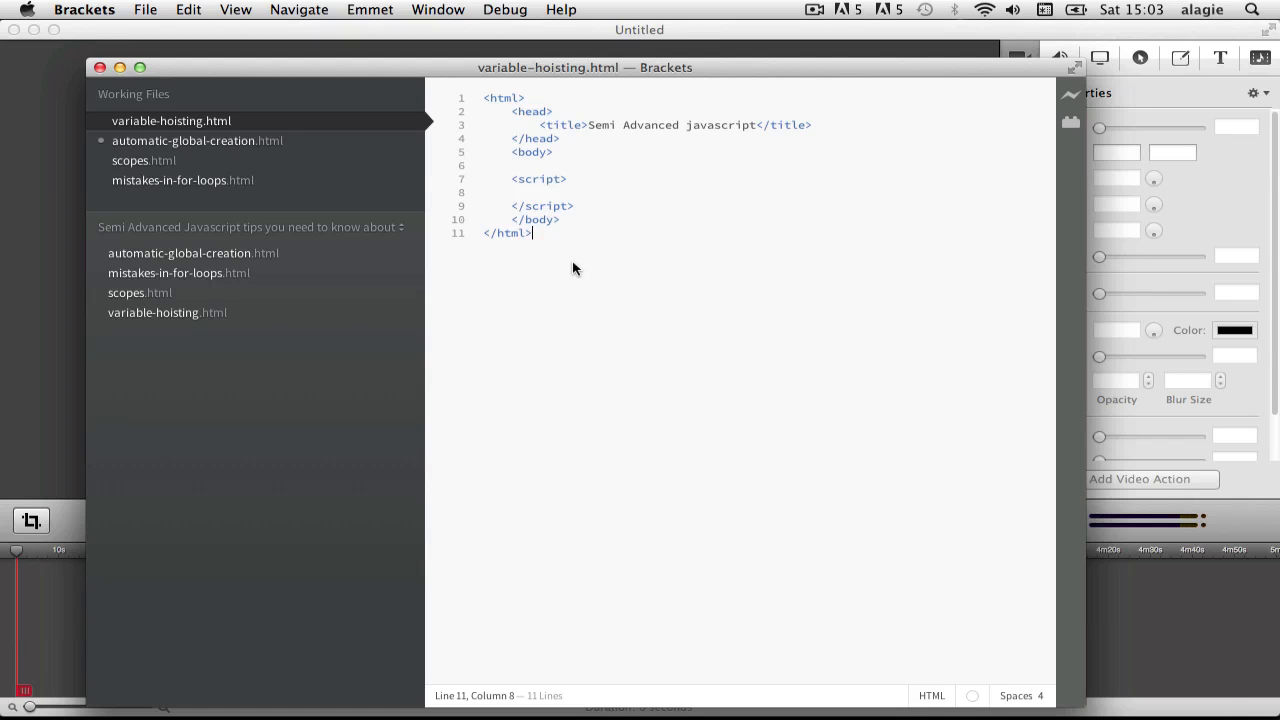
pyautogui.moveTo(577, 264)
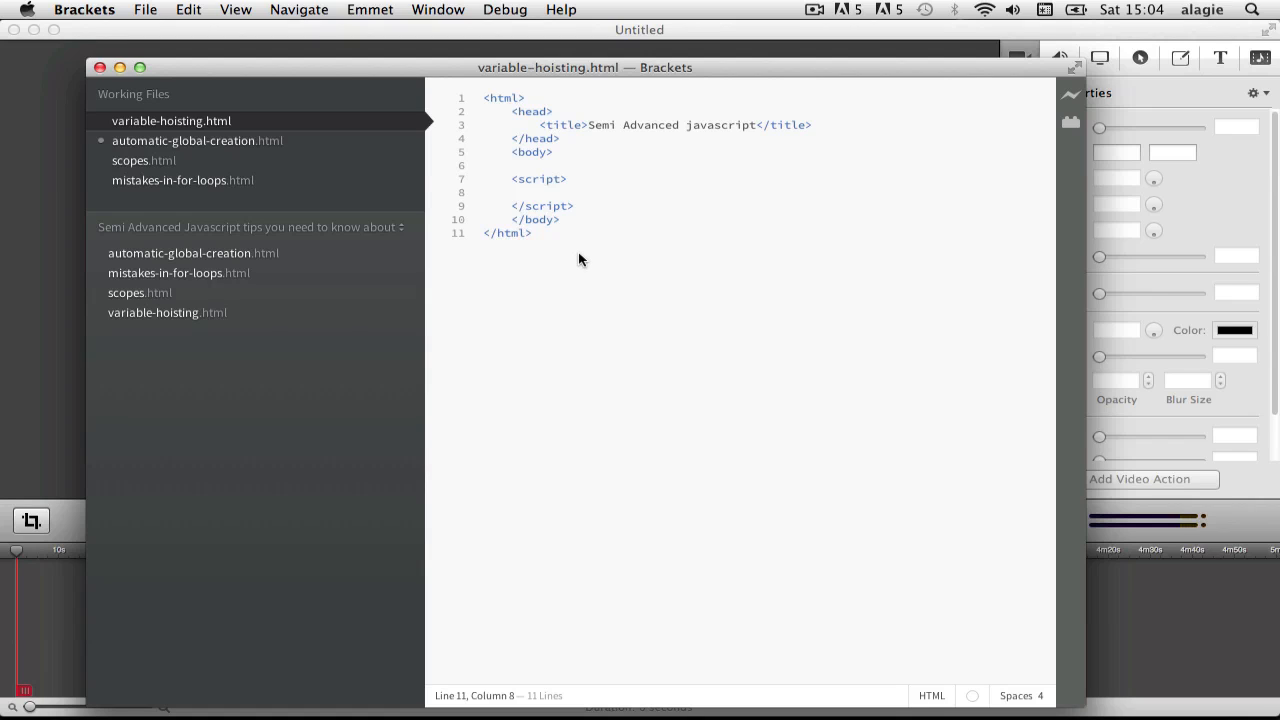
pyautogui.moveTo(580, 198)
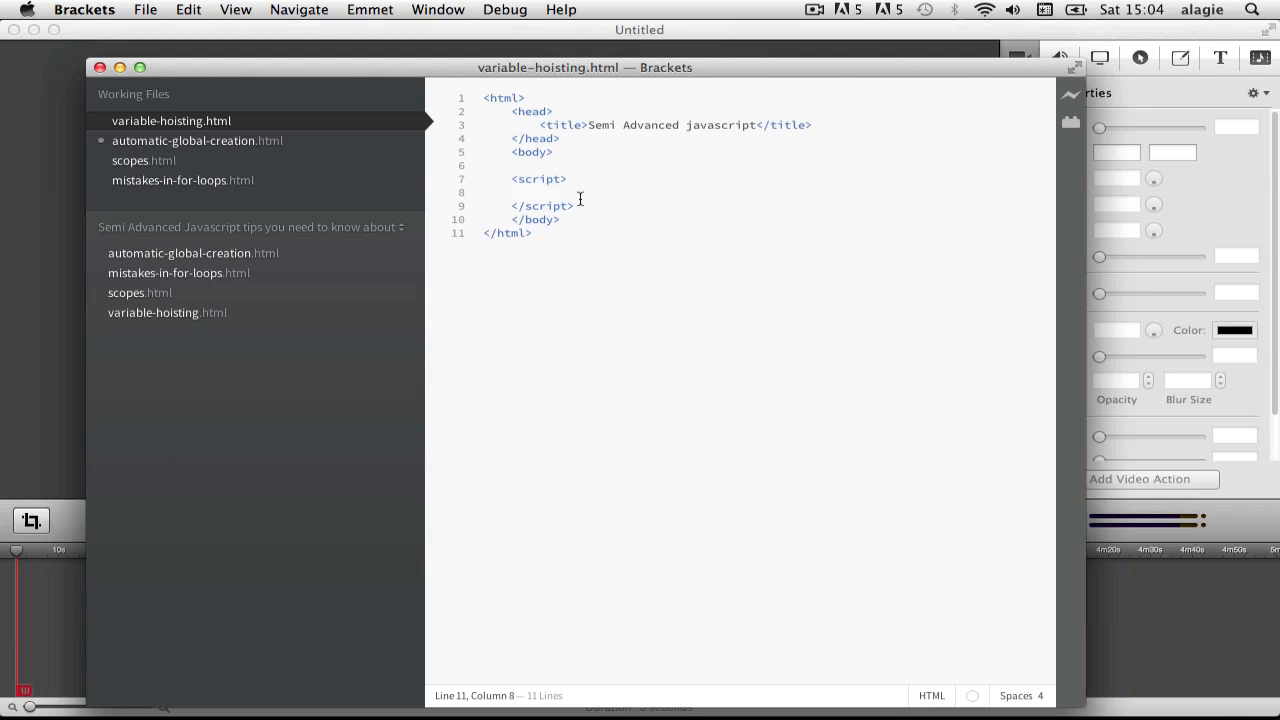
# In the script block, declare var hello = "hello" and start a console.log(hello) line.
pyautogui.click(540, 192)
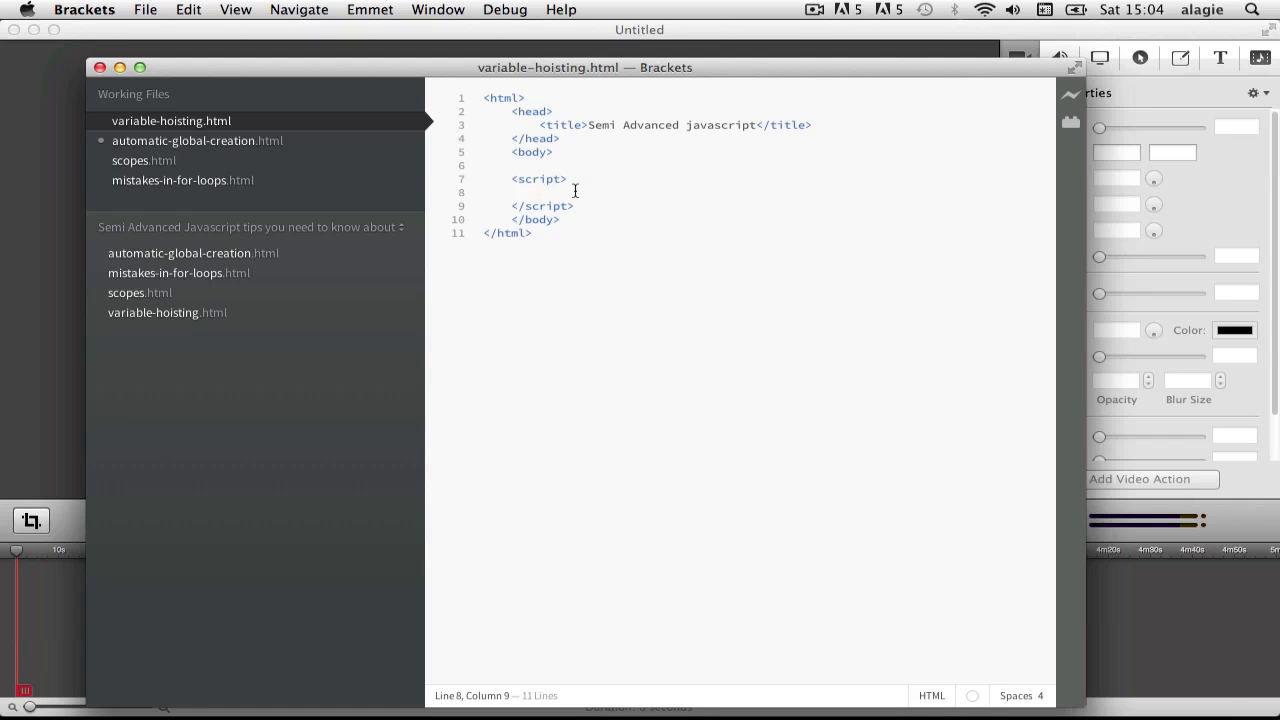
pyautogui.click(540, 192)
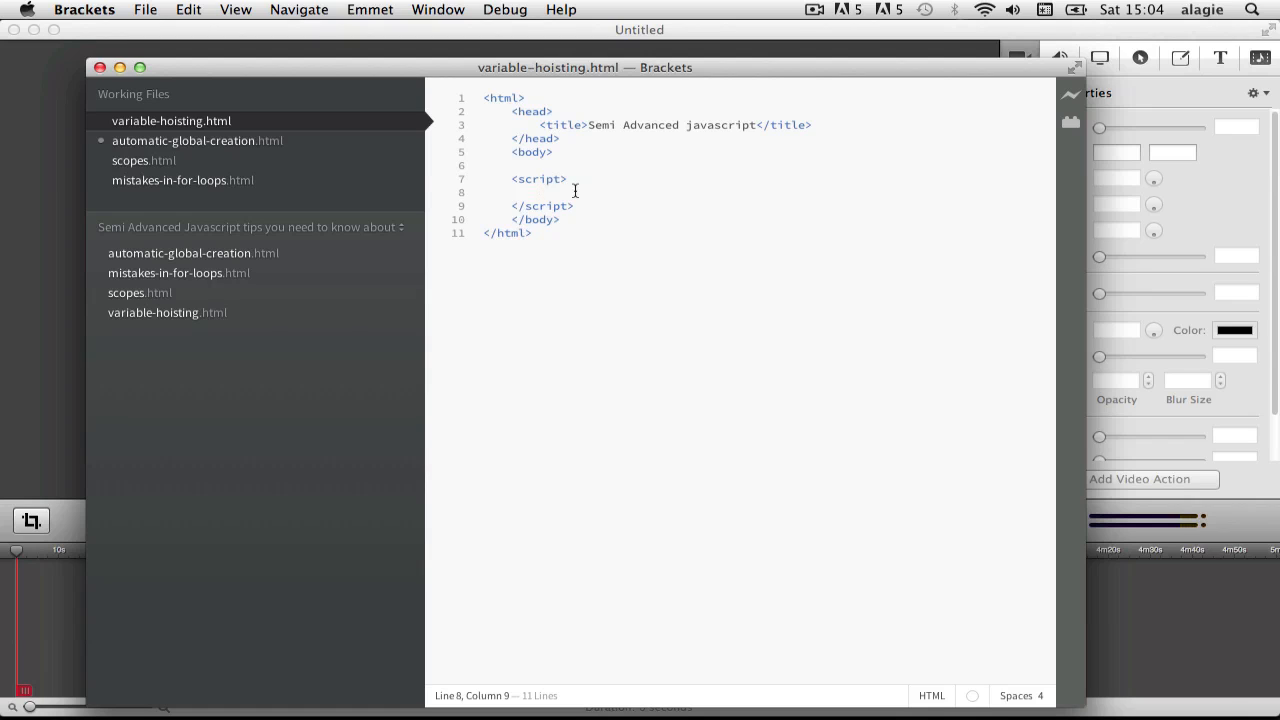
pyautogui.write('var')
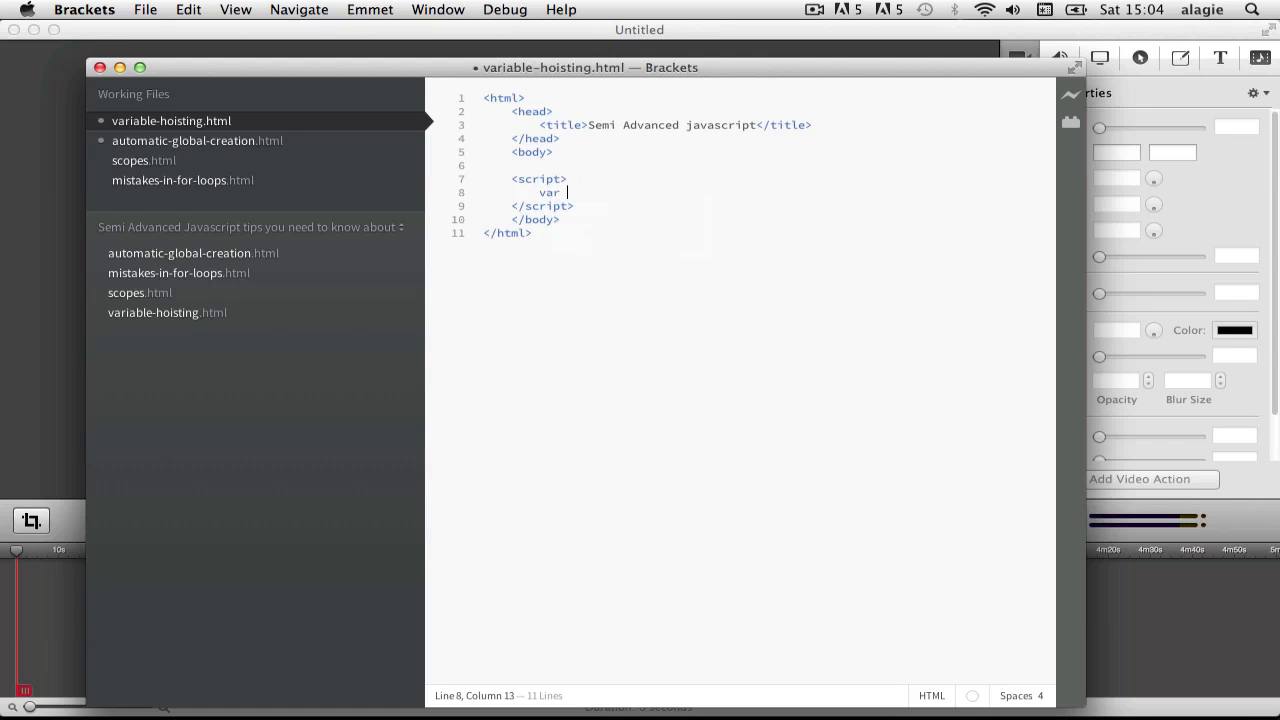
pyautogui.write('hello')
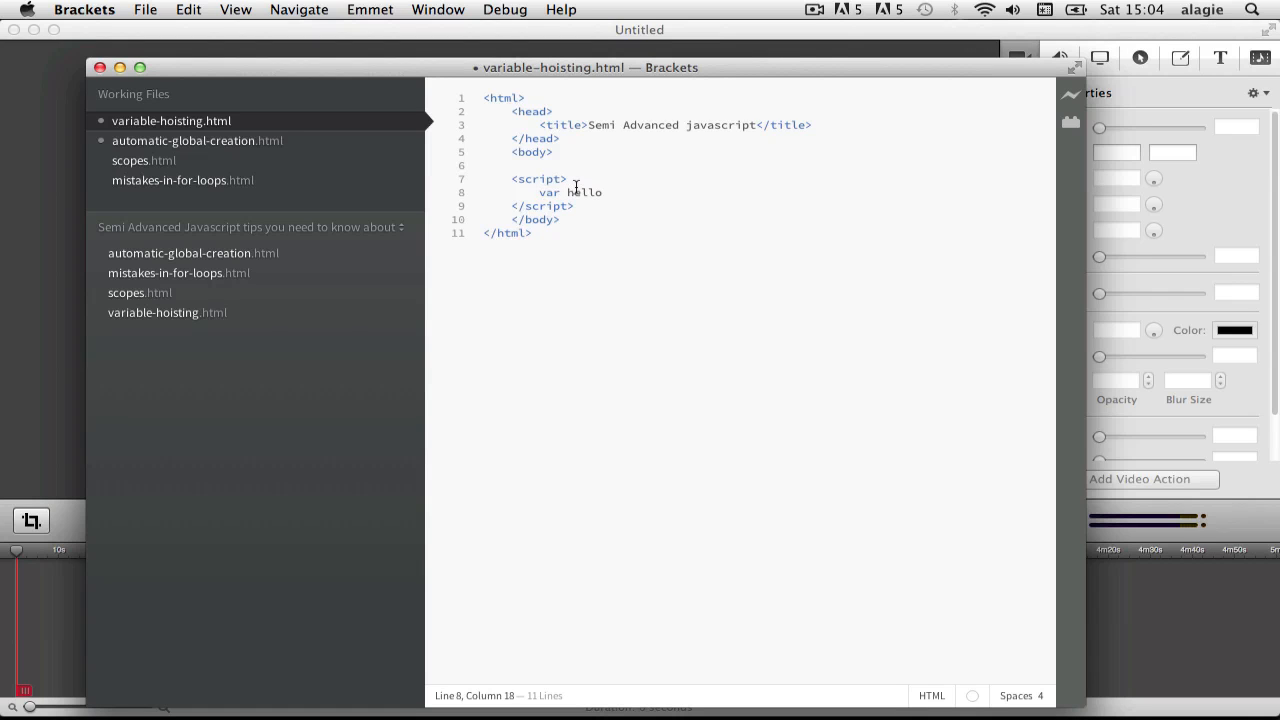
pyautogui.write('= "";')
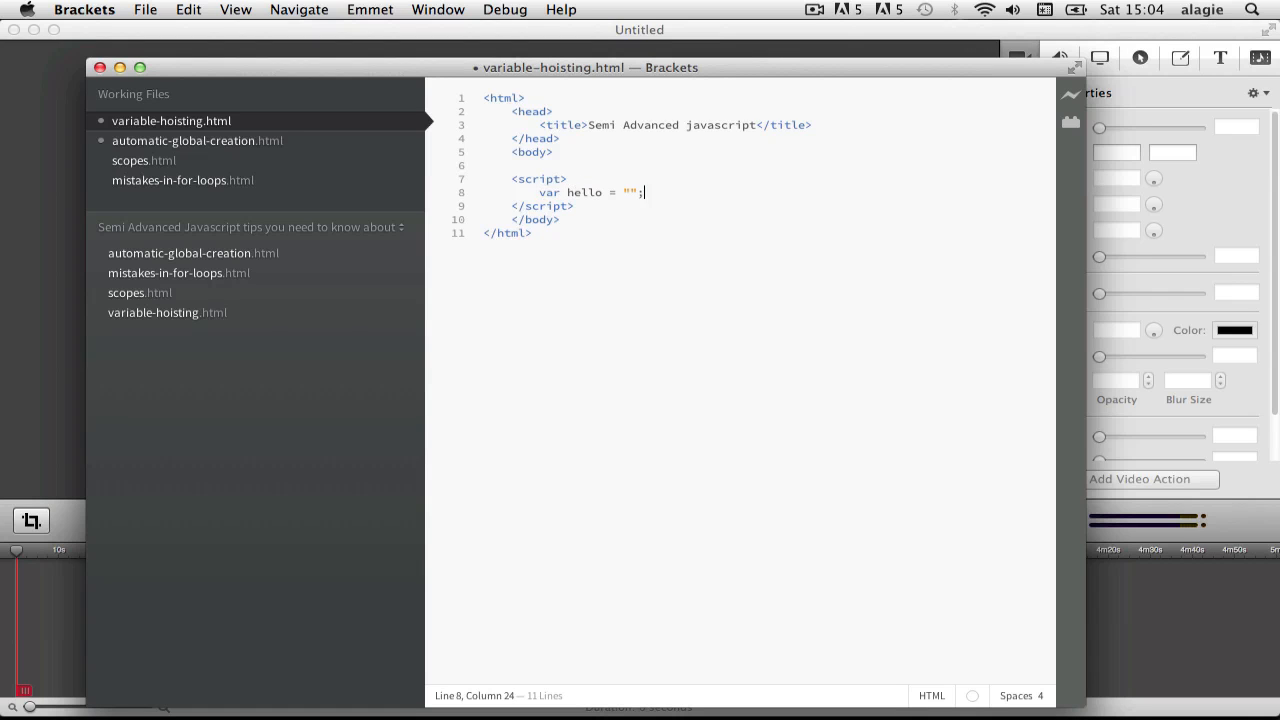
pyautogui.write('hello')
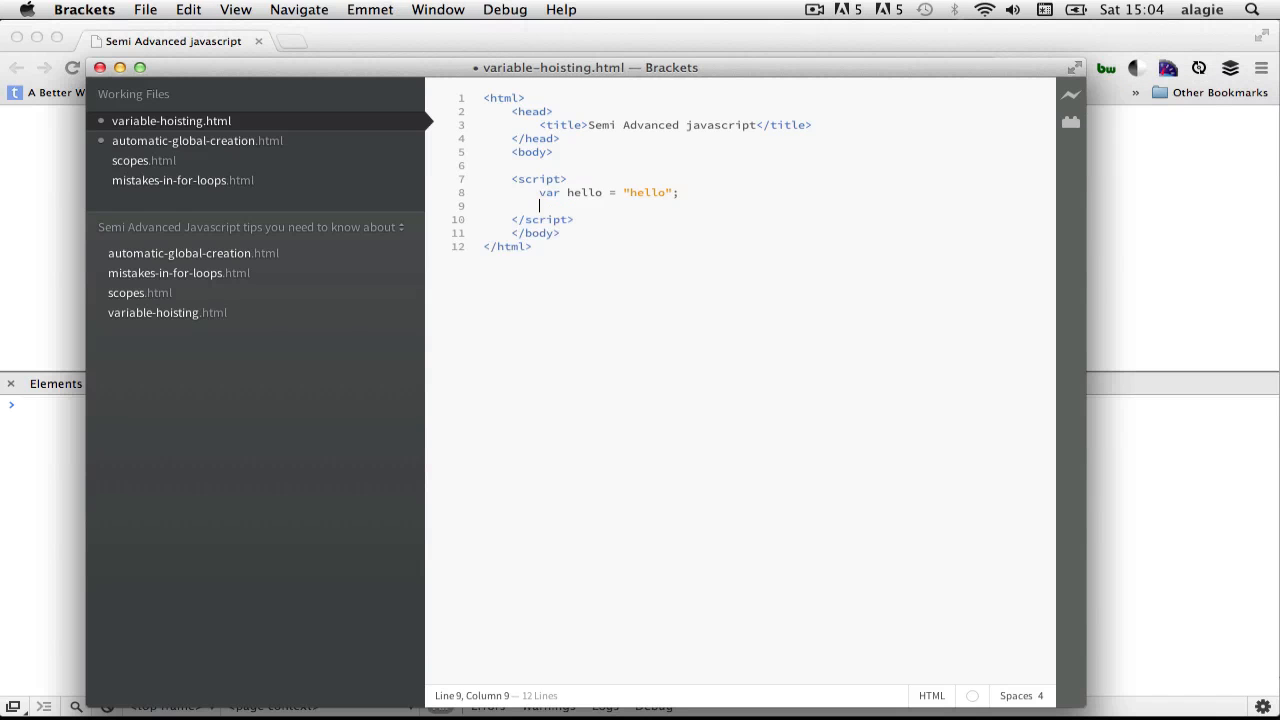
pyautogui.write('console.')
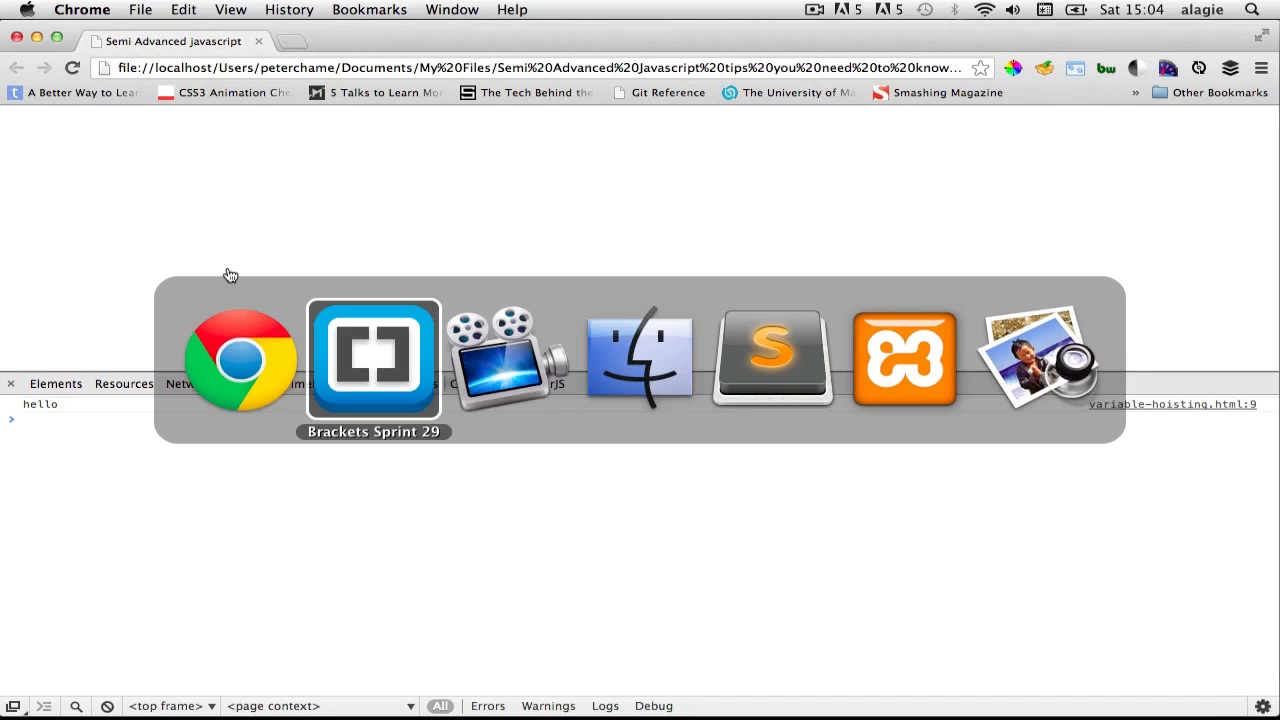
# Define function myFunction(){ console.log(hello); } below the log statement.
pyautogui.click(372, 358)
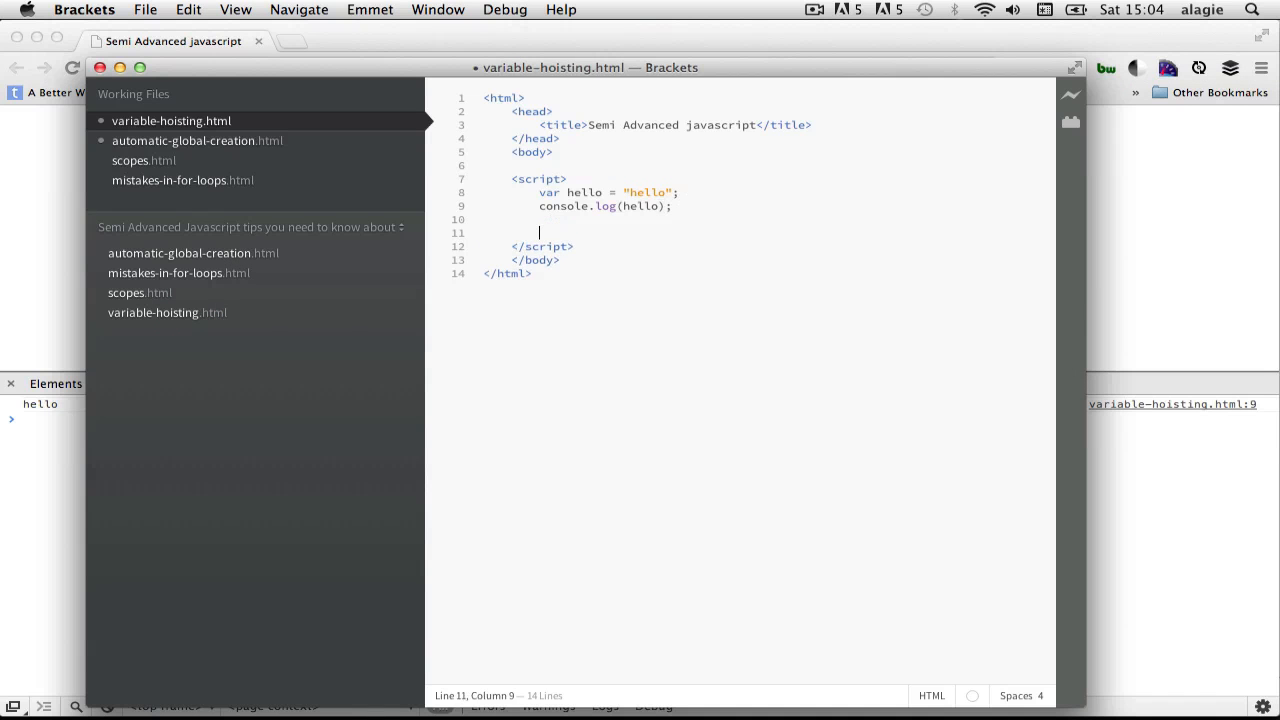
pyautogui.write('function')
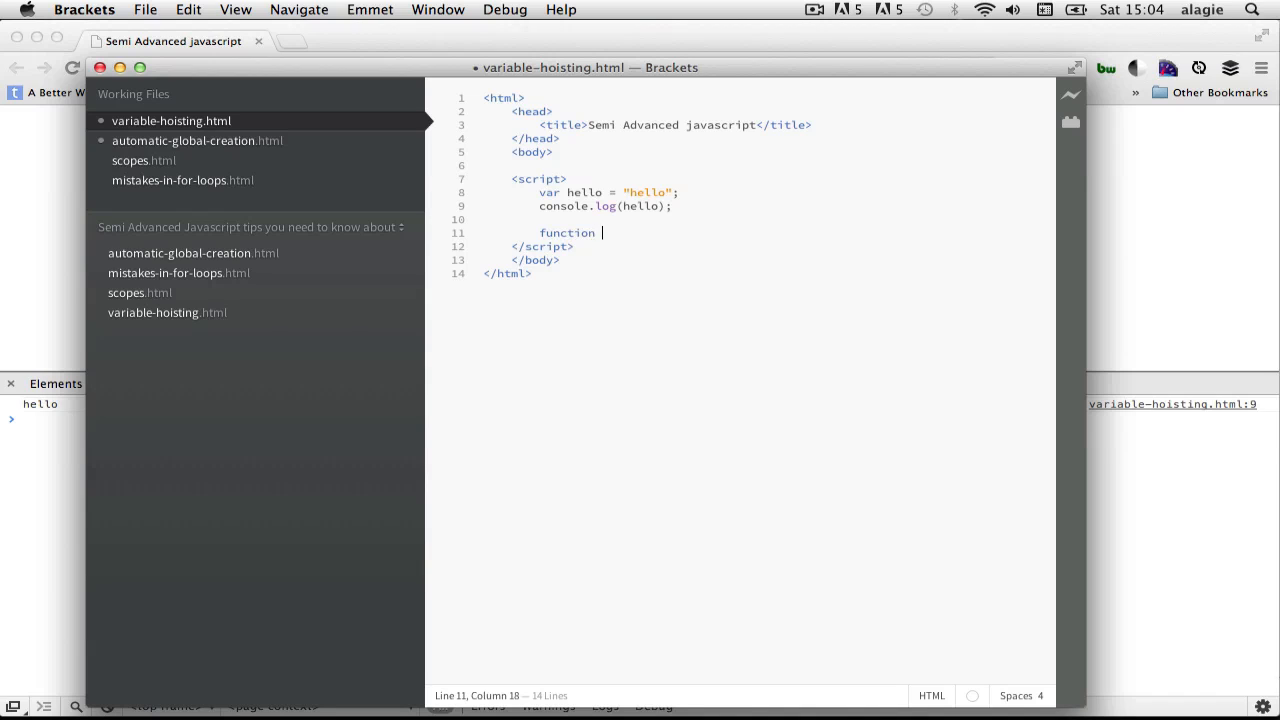
pyautogui.write('myFunction')
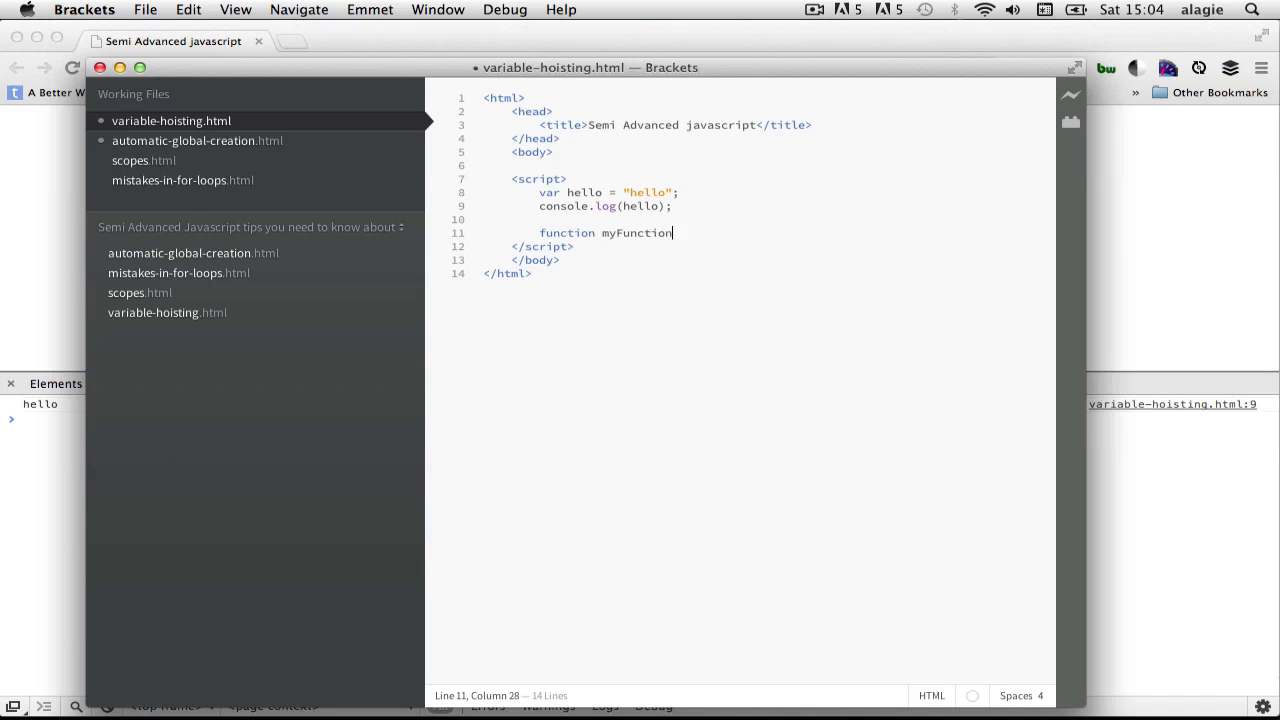
pyautogui.write('(){')
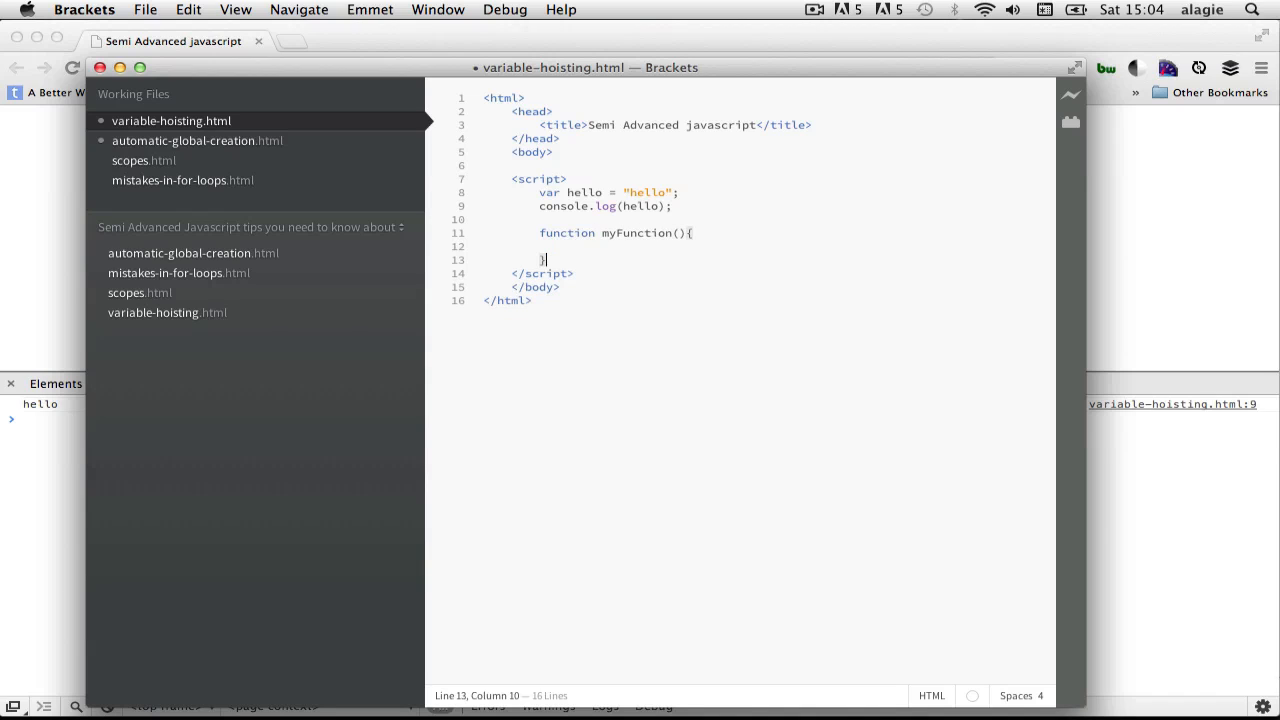
pyautogui.write('console.lo')
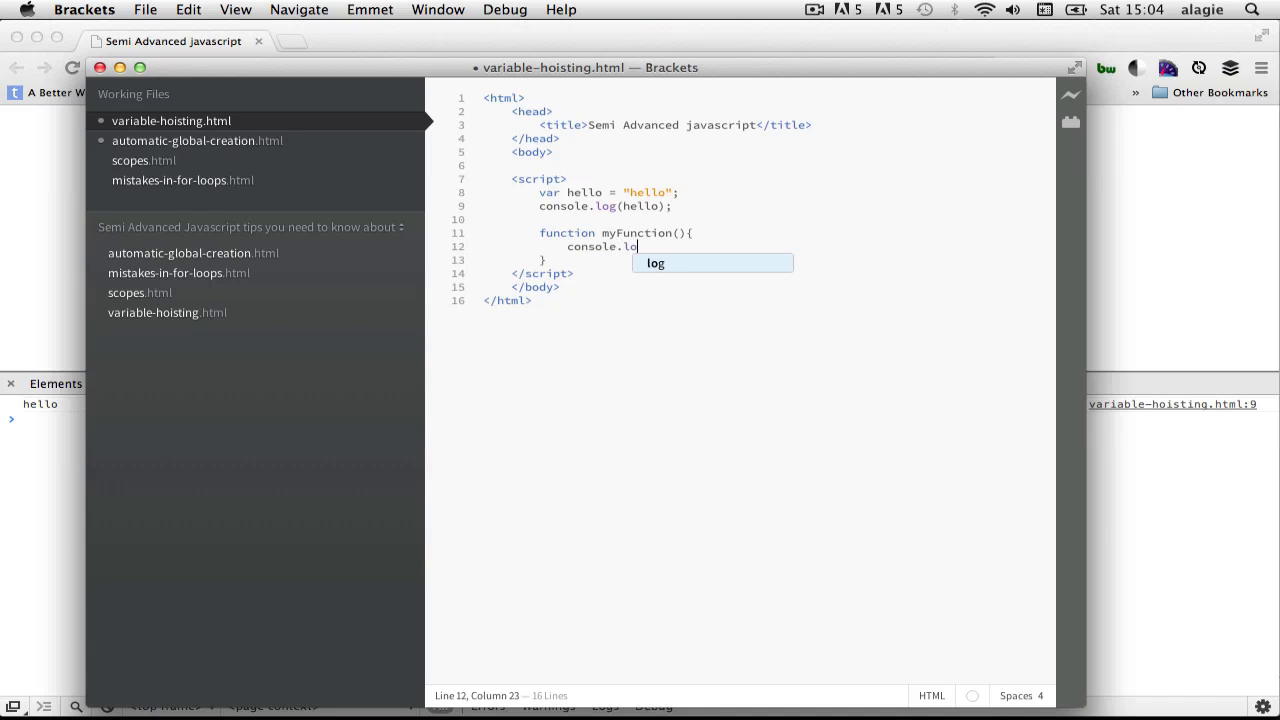
pyautogui.press('Tab')
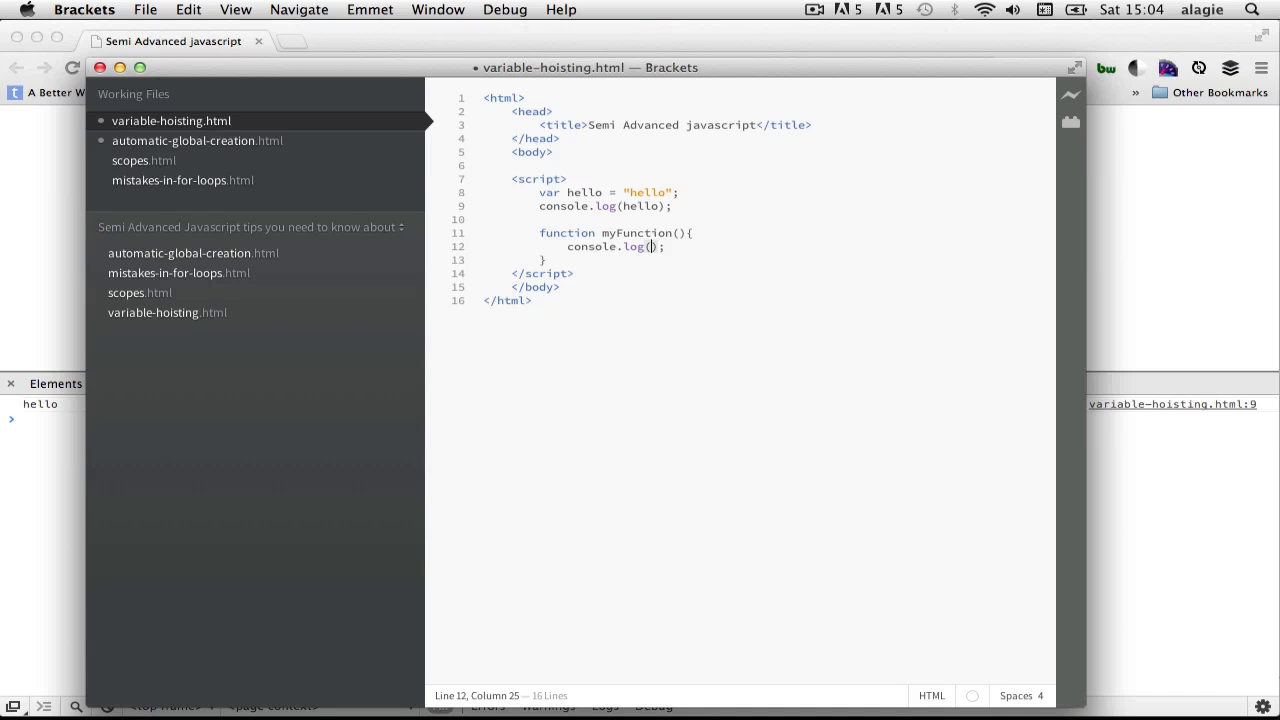
pyautogui.write('hello')
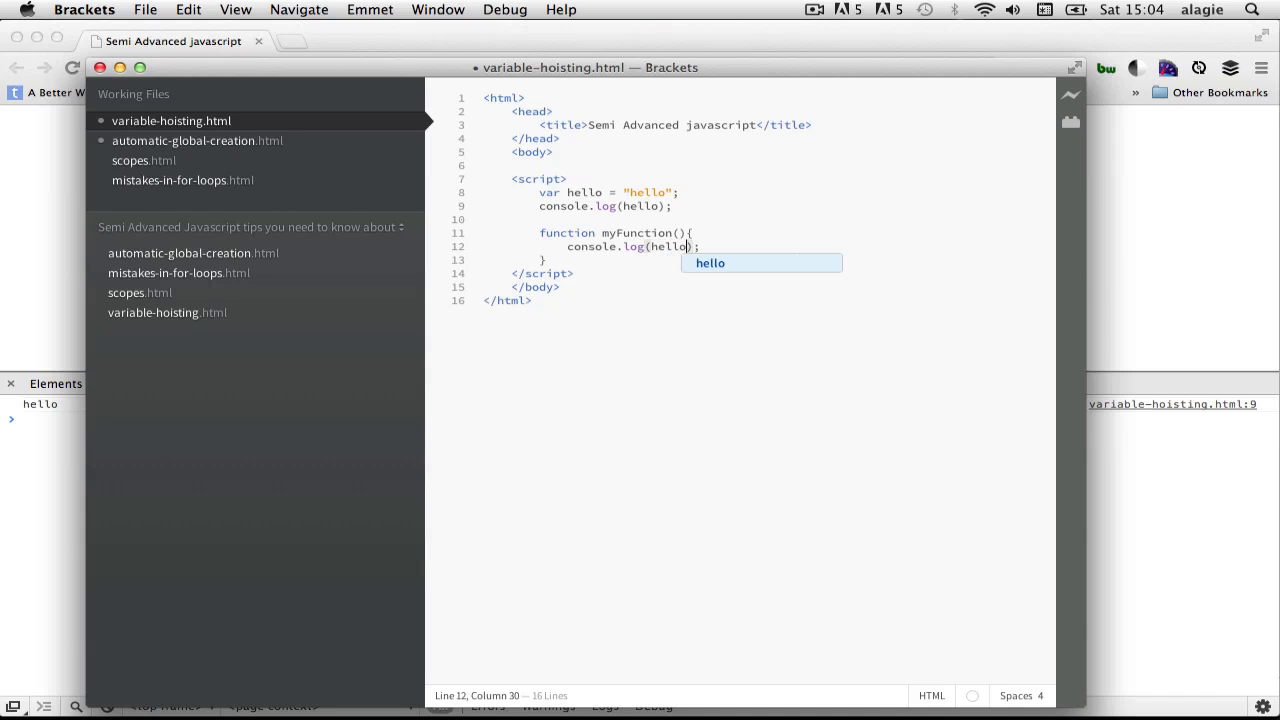
# Comment out the top-level console.log line with // and add a myFunction() call.
pyautogui.click(540, 206)
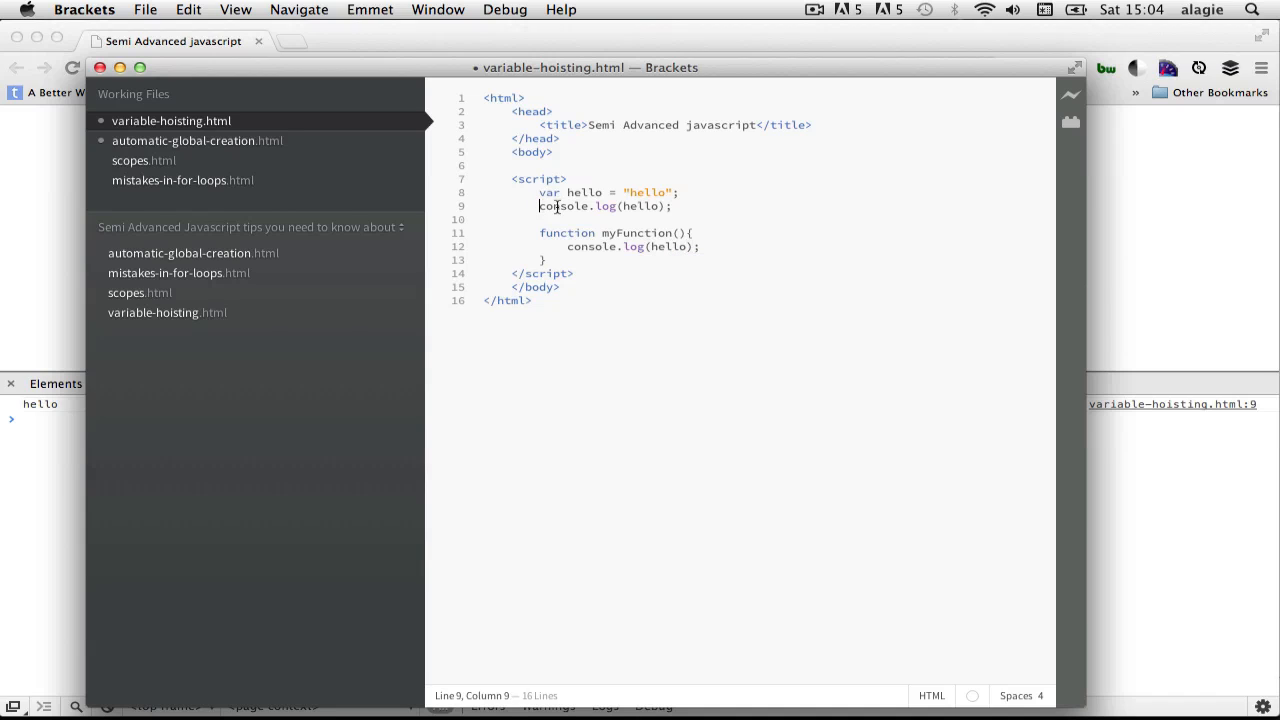
pyautogui.write('//')
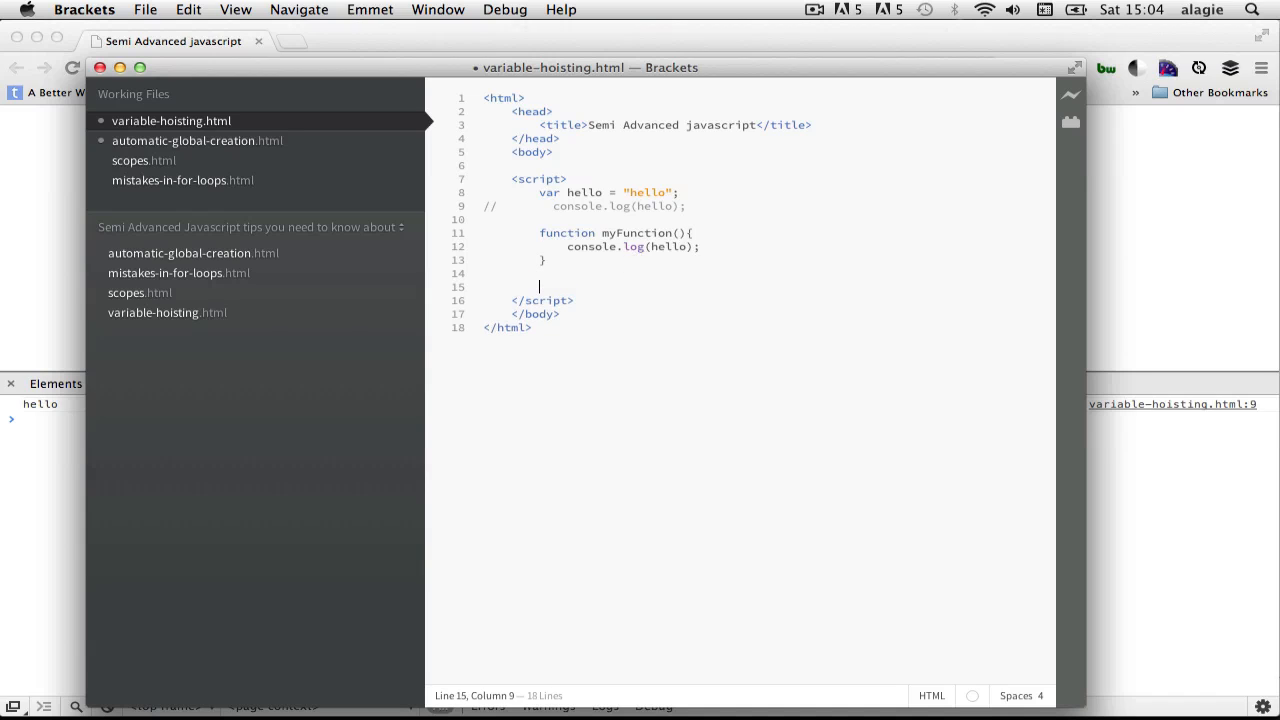
pyautogui.write('my')
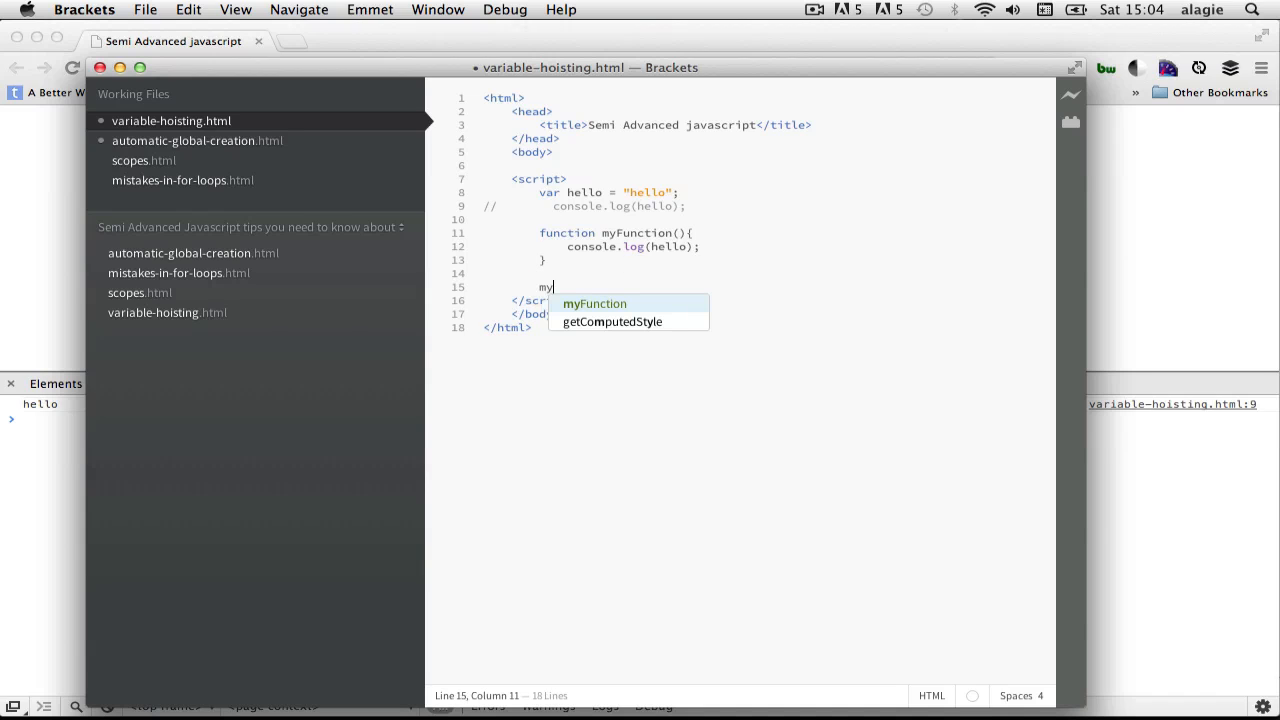
pyautogui.click(594, 303)
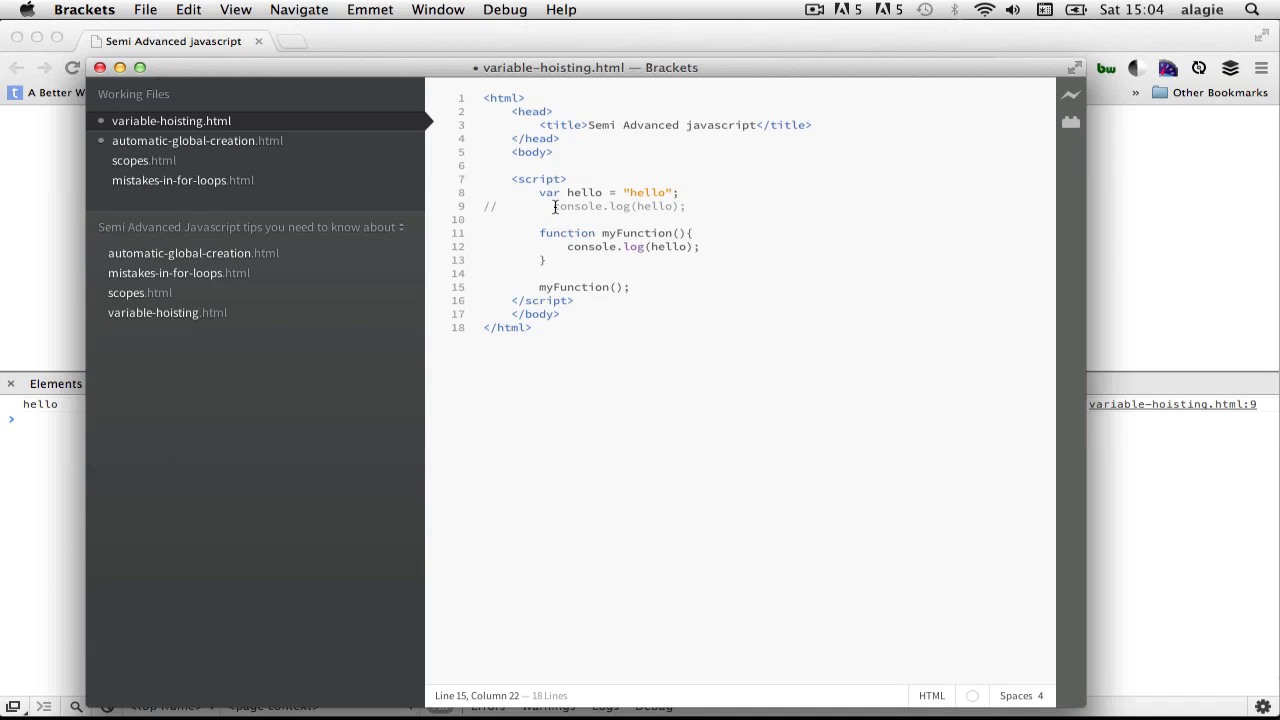
# Reload the page in Chrome so the console logs hello from line 12, inside myFunction.
pyautogui.moveTo(554, 206); pyautogui.dragTo(685, 206)
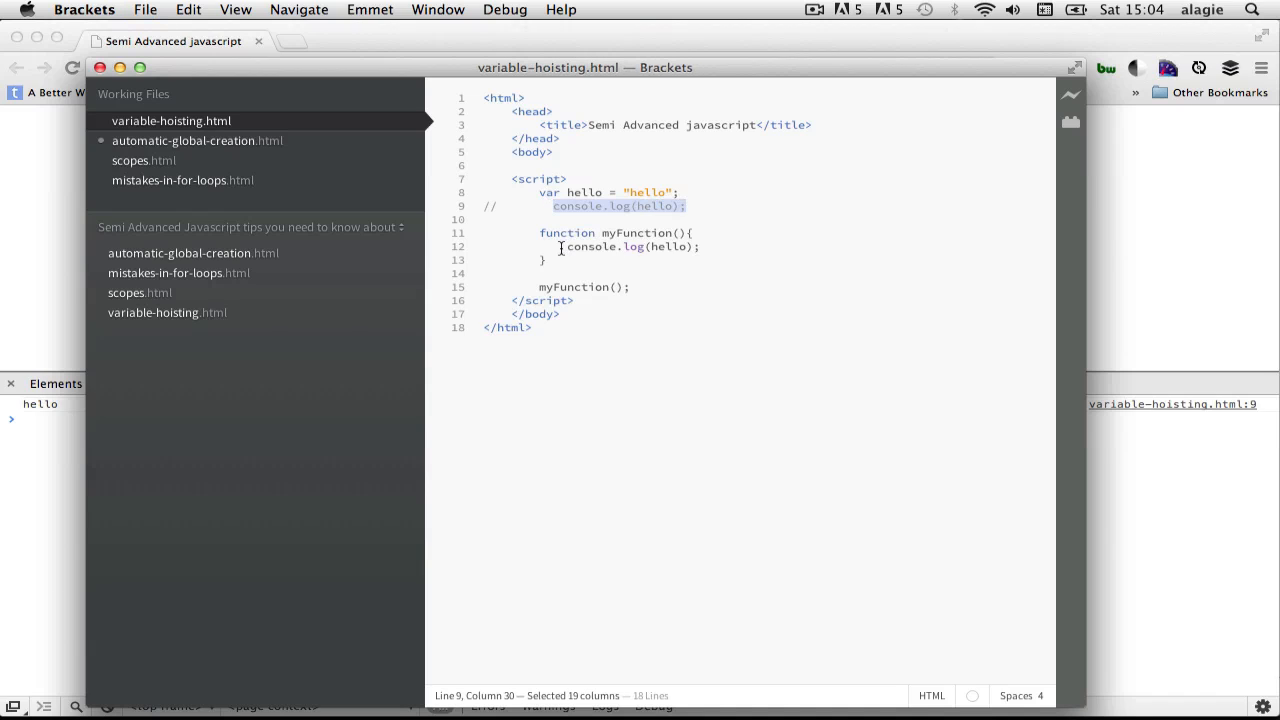
pyautogui.doubleClick(583, 192)
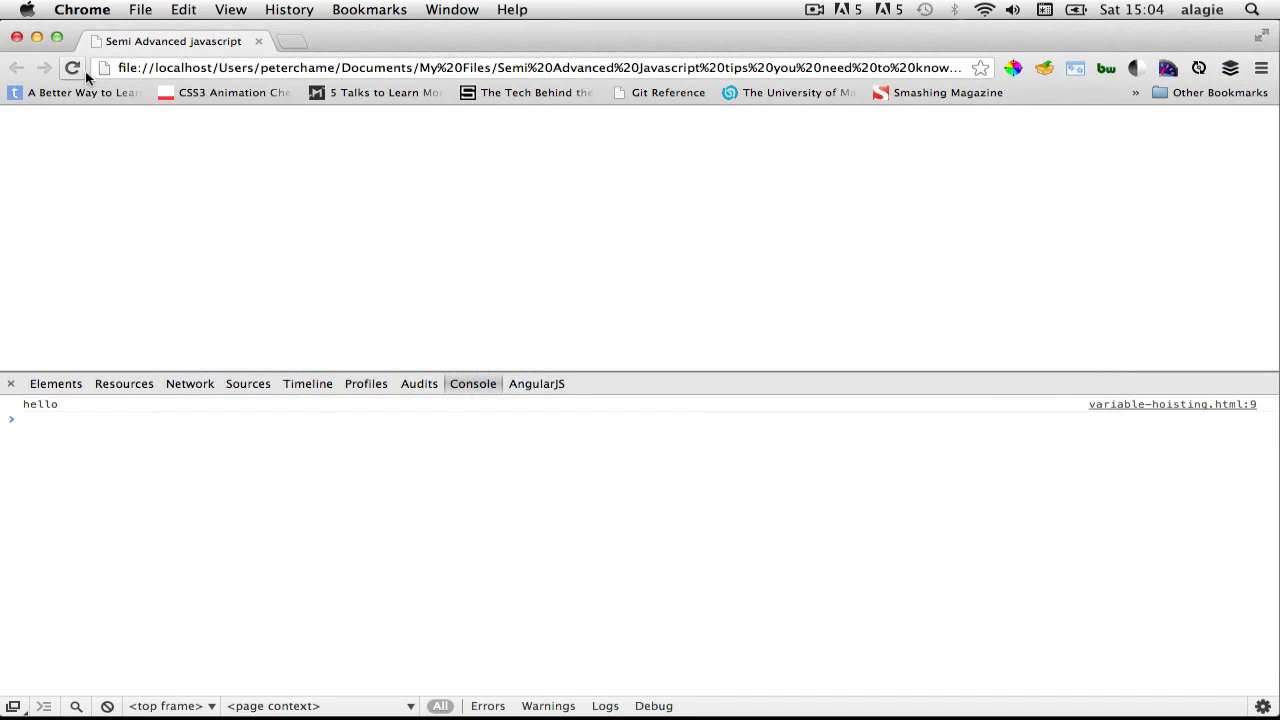
pyautogui.click(72, 68)
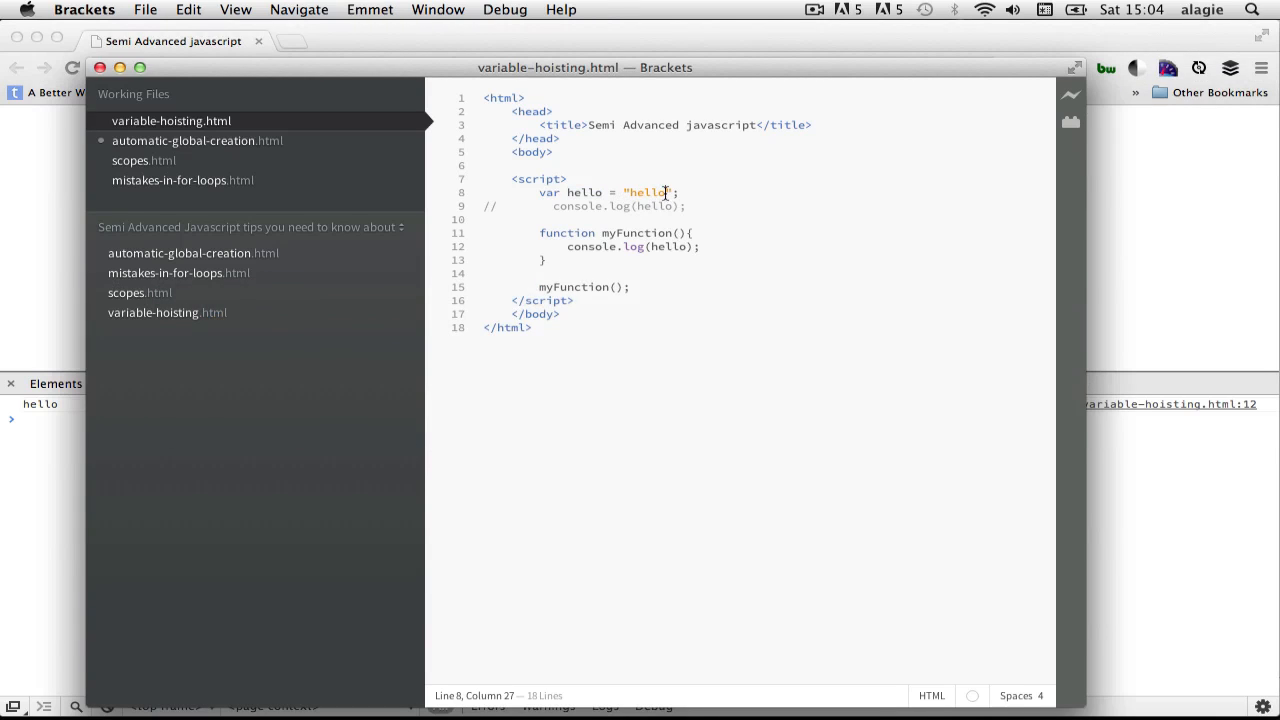
# Change the hello string to "hello agin" and return to editing the script.
pyautogui.write('" "')
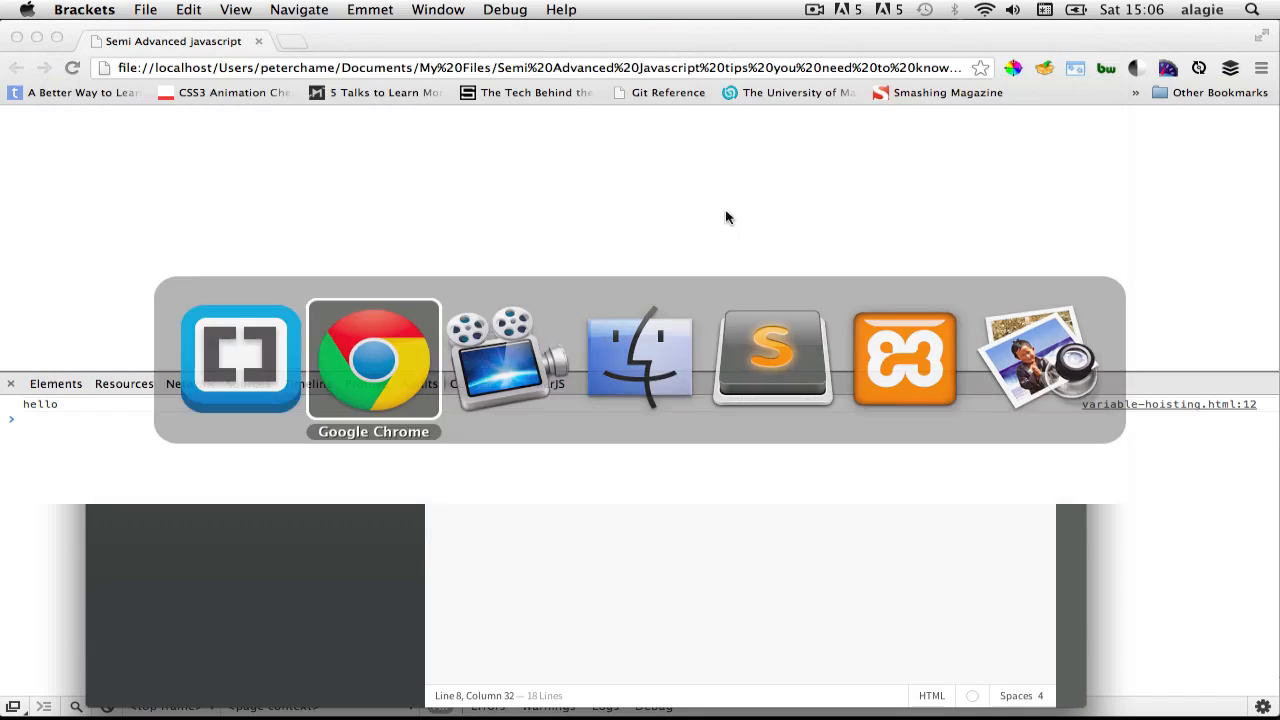
pyautogui.click(373, 358)
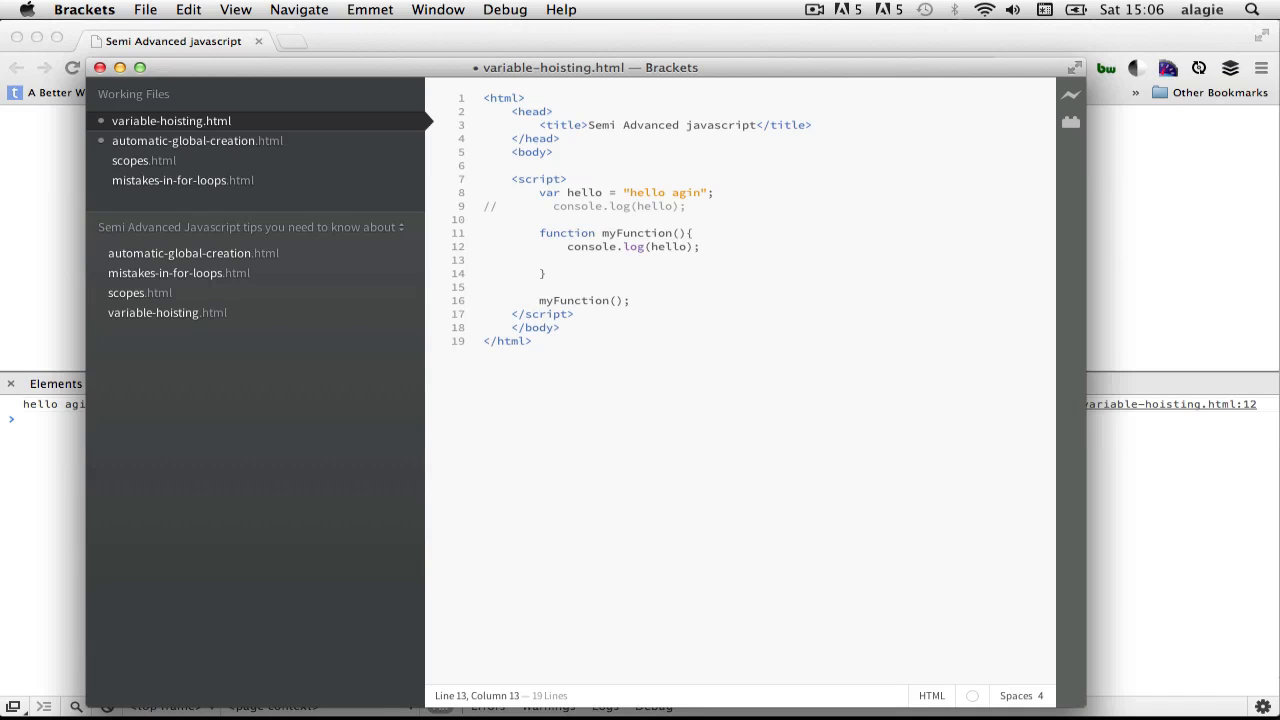
# Below console.log(hello) in myFunction, type var hello = "hello inside function";.
pyautogui.press('Return')
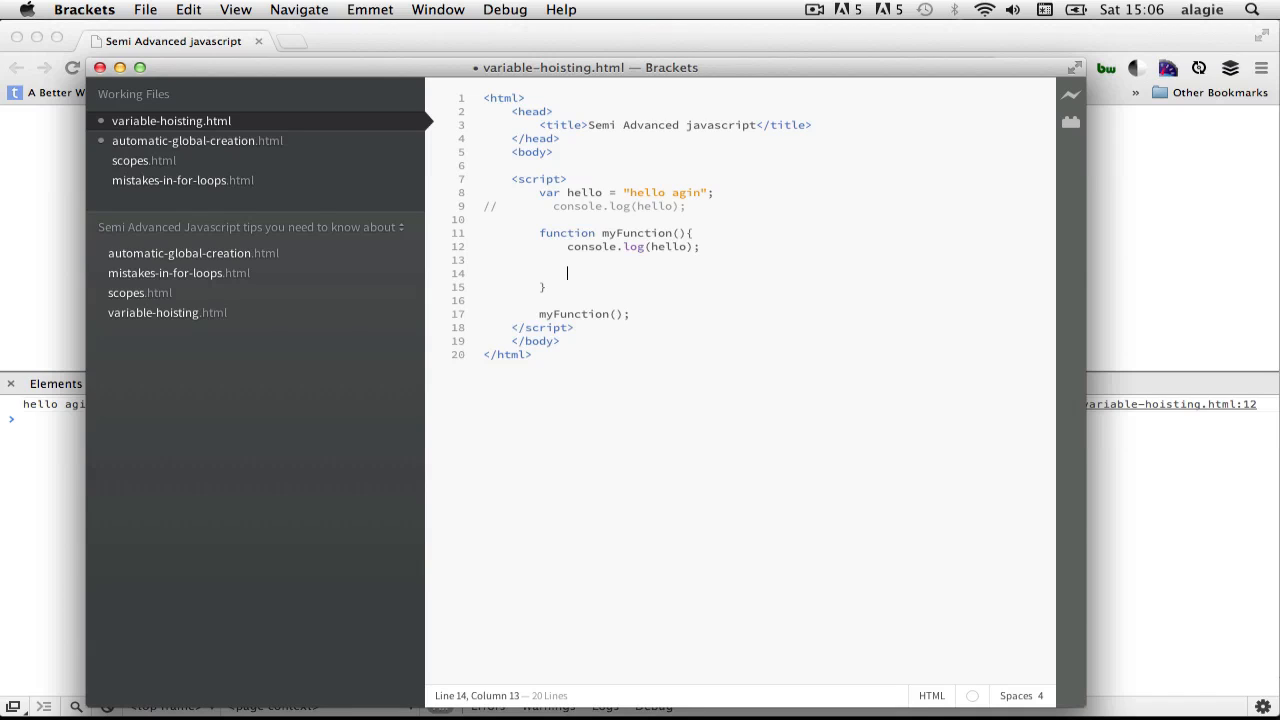
pyautogui.write('var h')
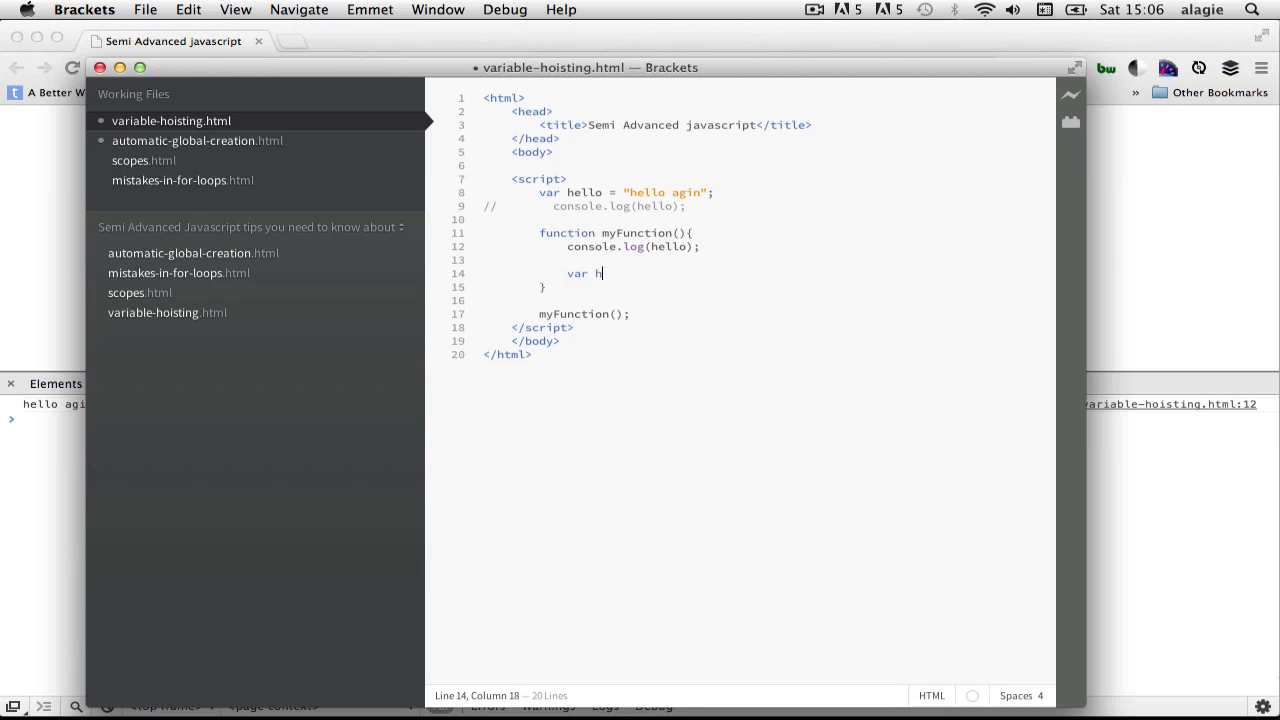
pyautogui.write('ello =')
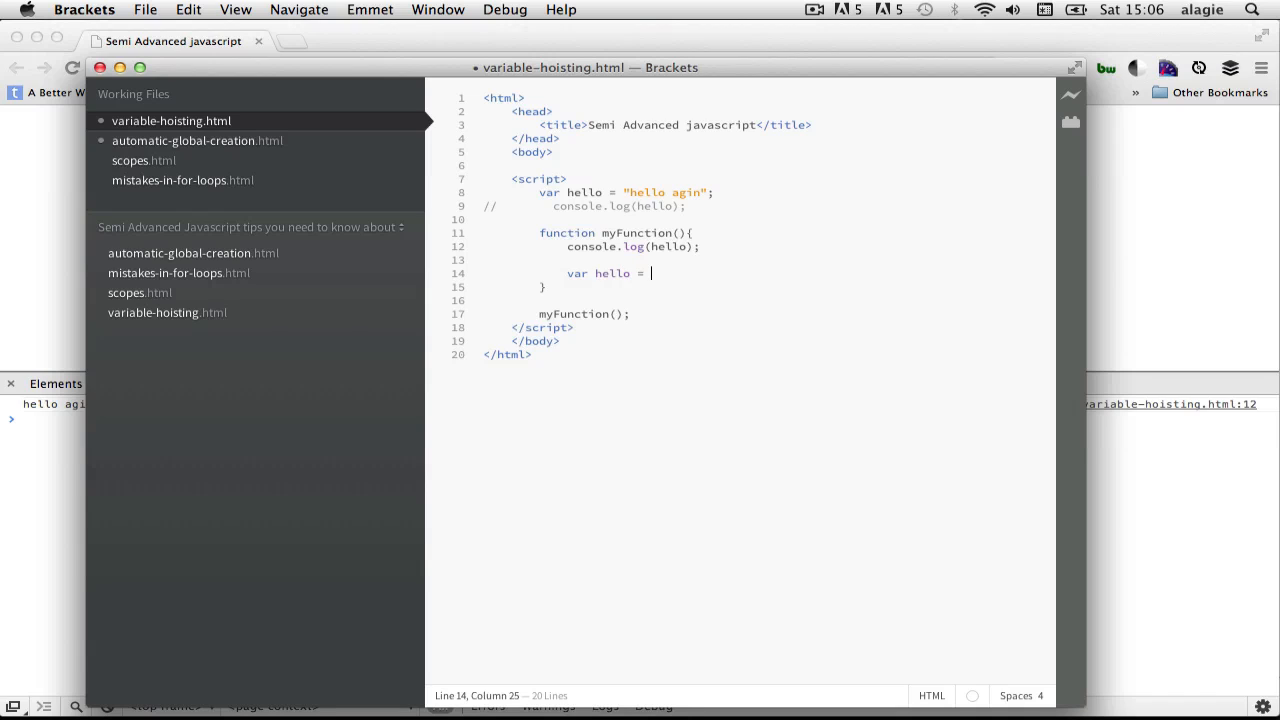
pyautogui.write('"hell"')
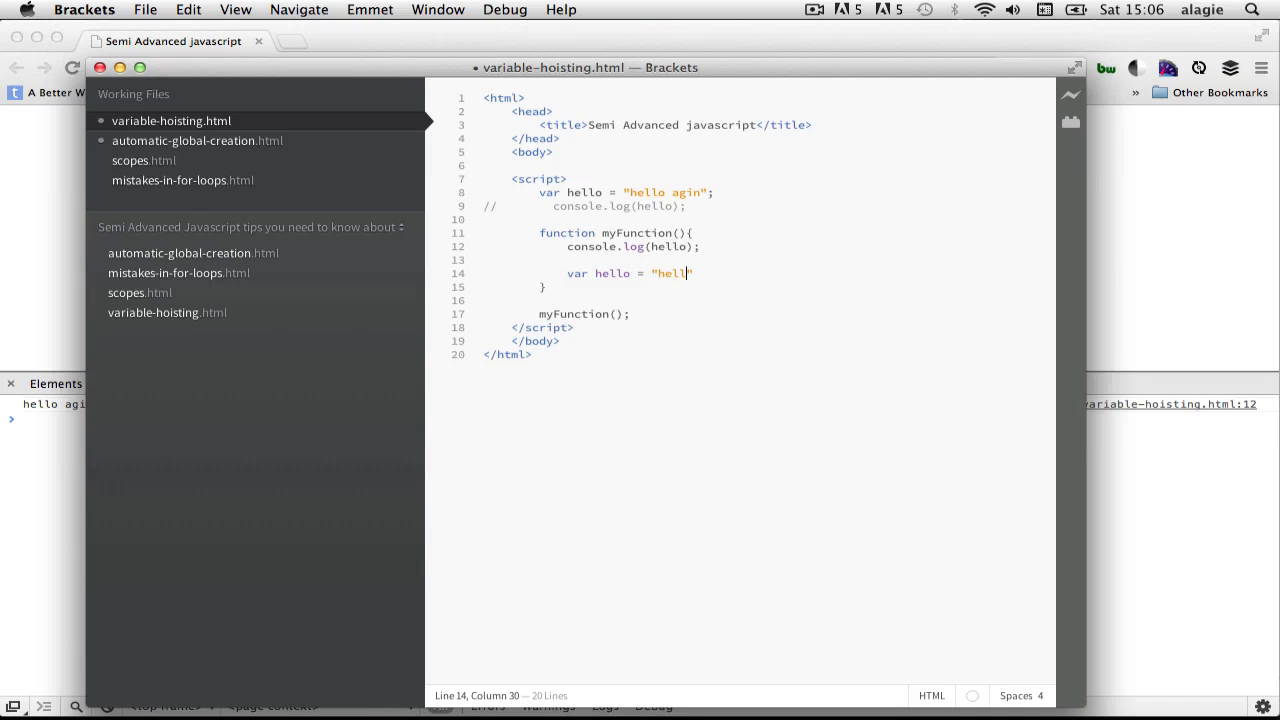
pyautogui.write('inside function')
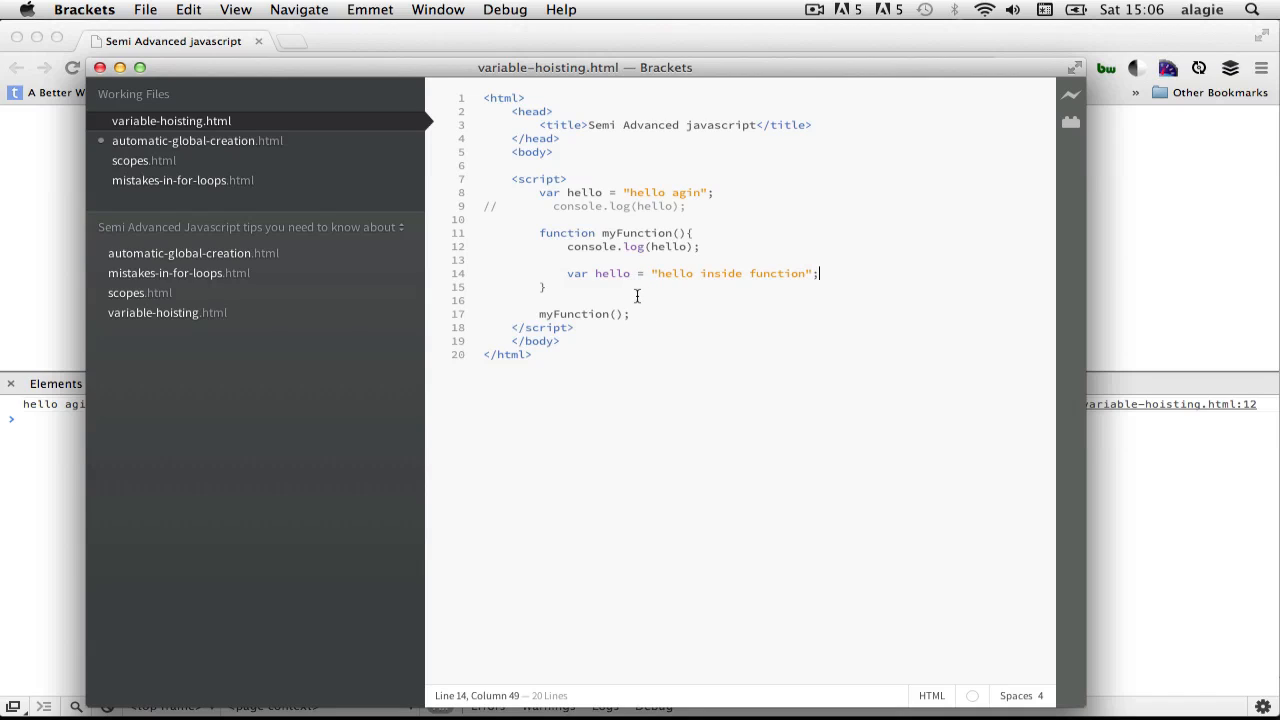
# Highlight hello in the new declaration, the log call and the global declaration.
pyautogui.doubleClick(611, 273)
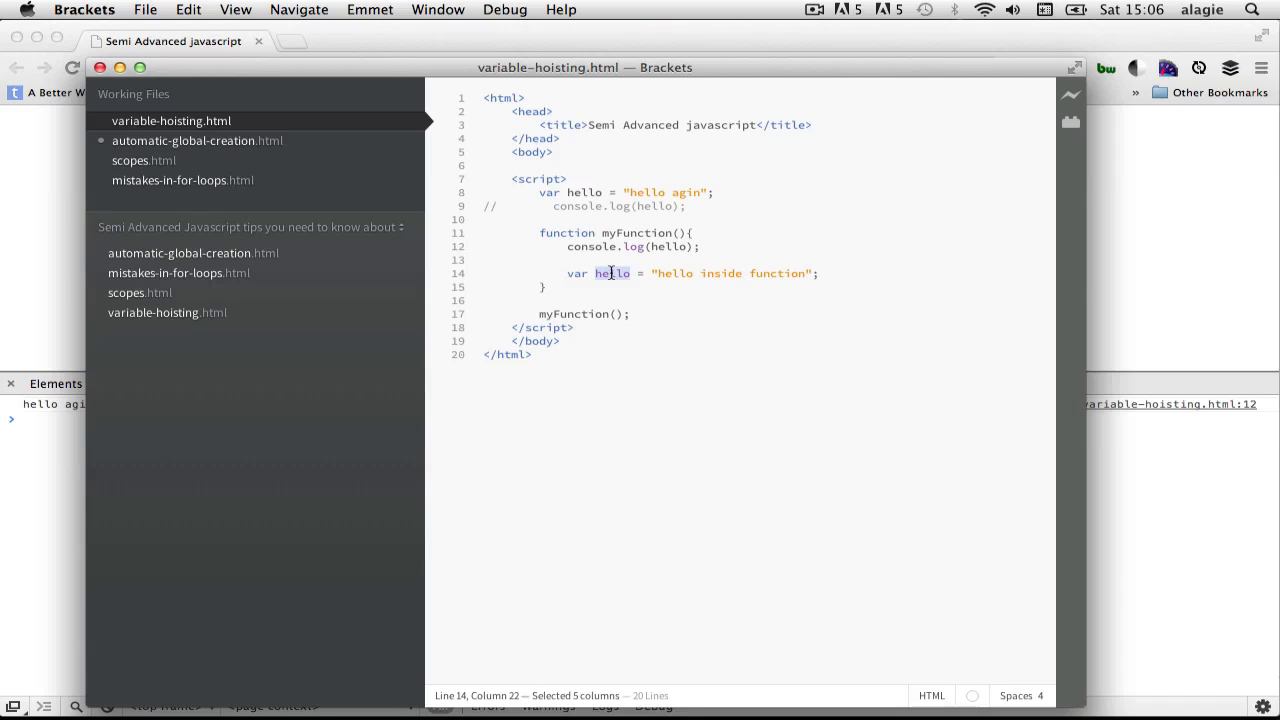
pyautogui.click(609, 273)
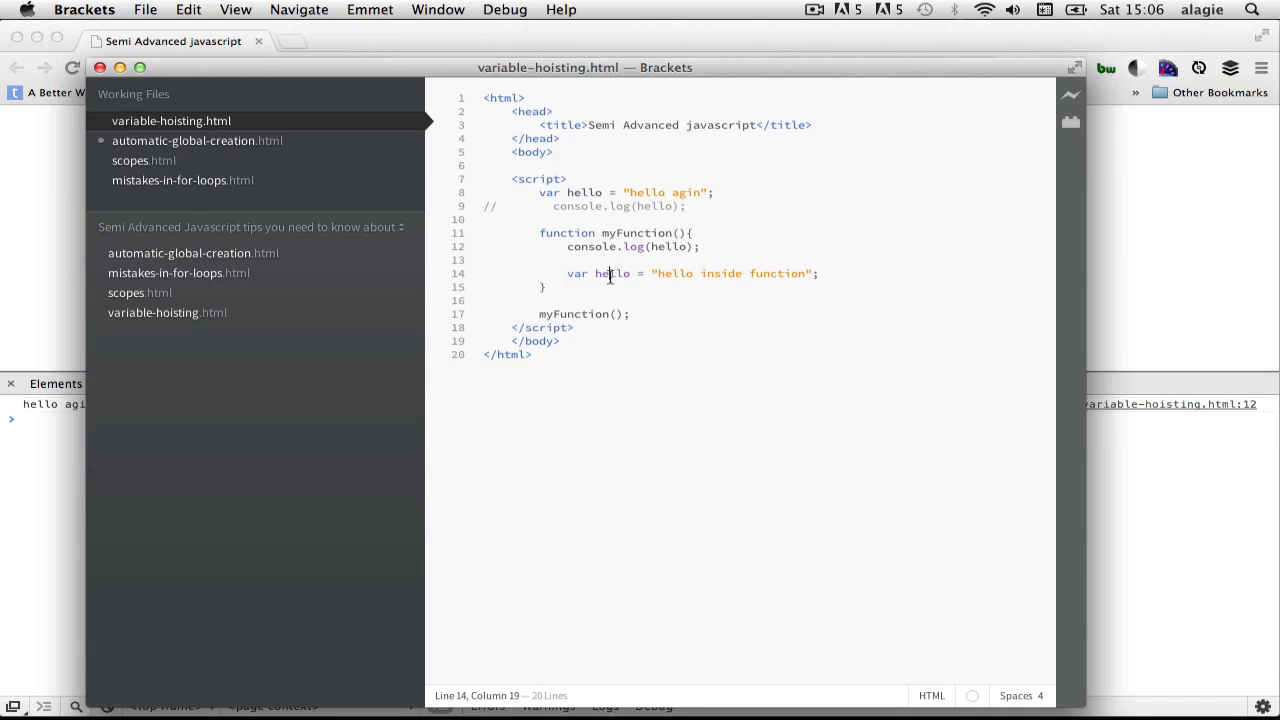
pyautogui.click(818, 273)
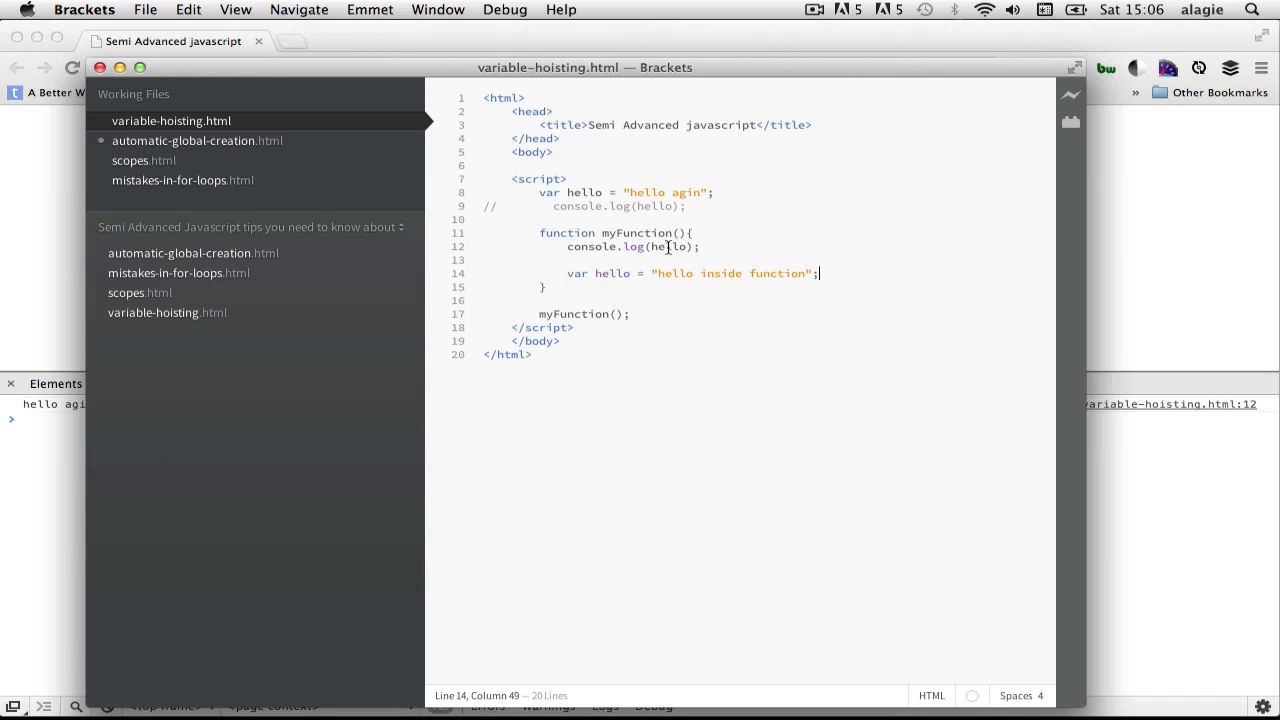
pyautogui.doubleClick(667, 246)
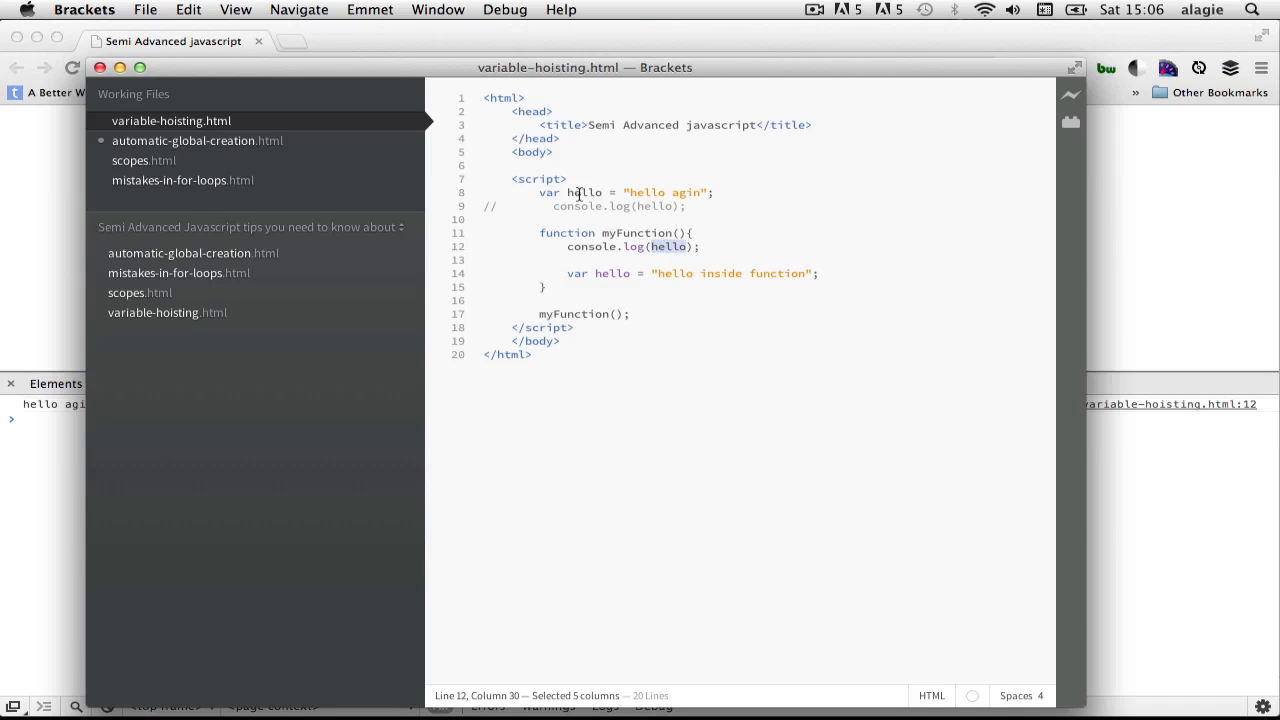
pyautogui.doubleClick(583, 192)
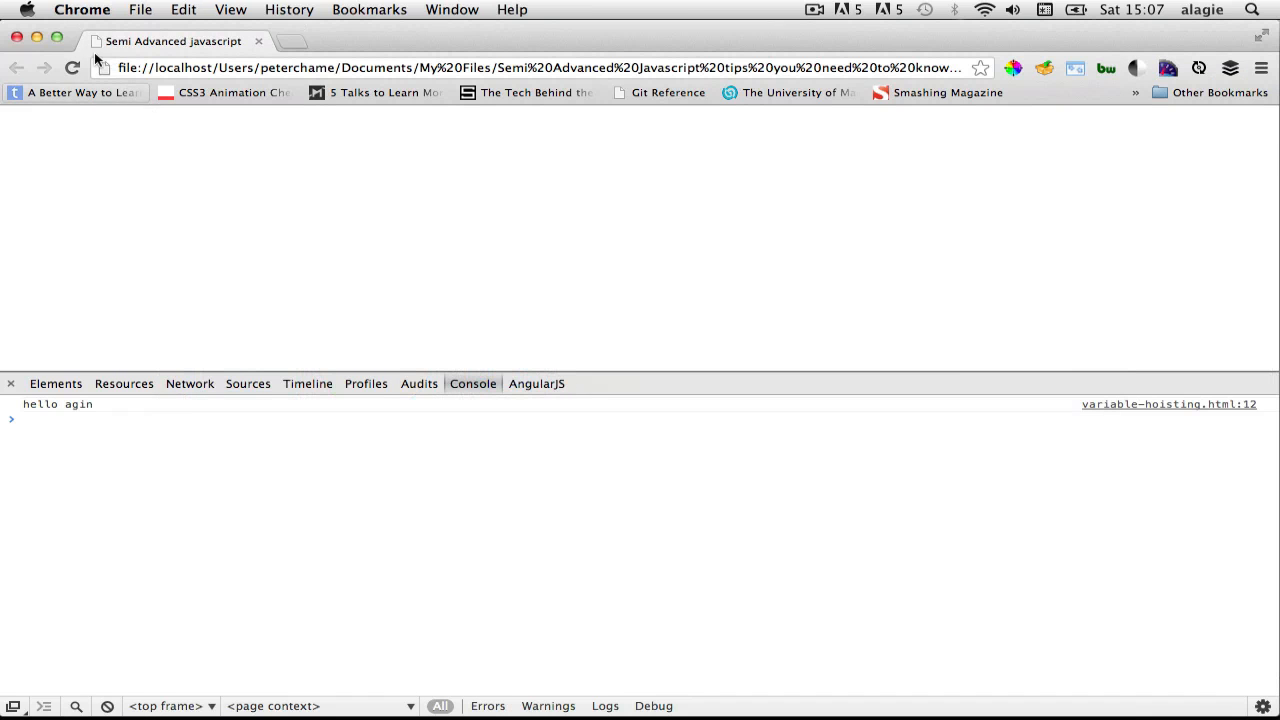
pyautogui.moveTo(73, 68)
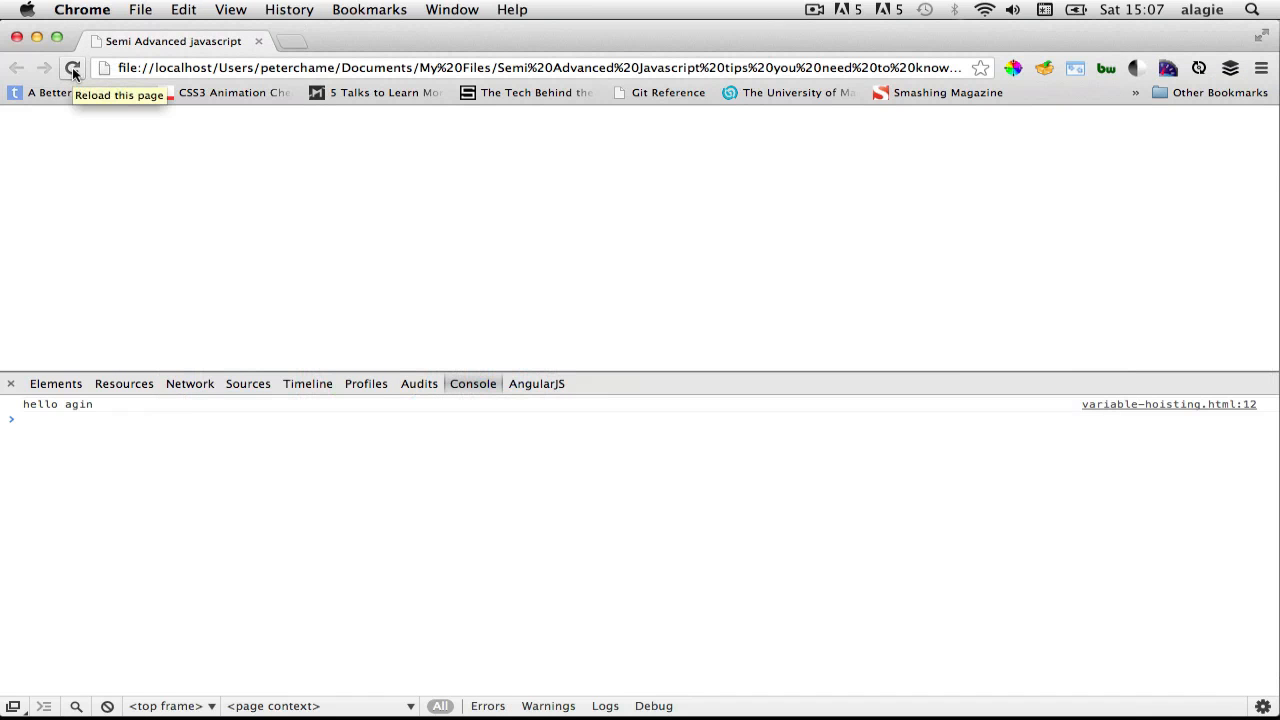
# Reload the page in Chrome so the console shows undefined.
pyautogui.click(73, 68)
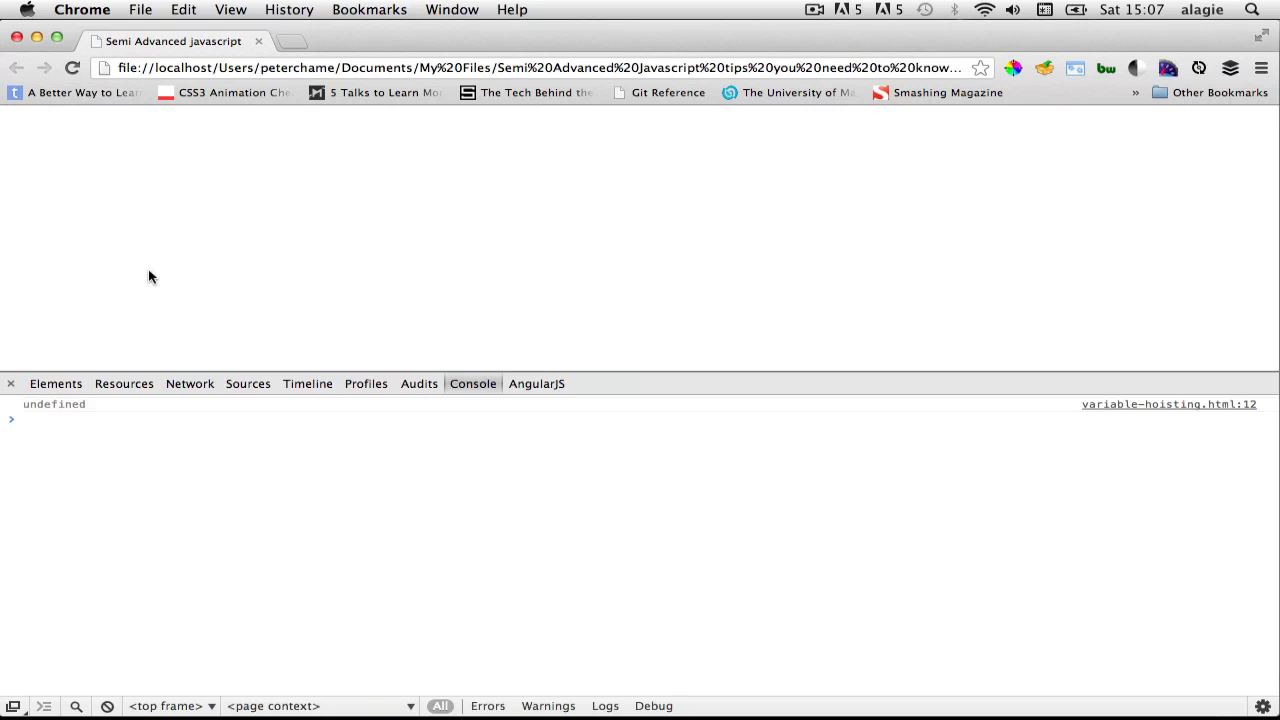
pyautogui.moveTo(54, 410)
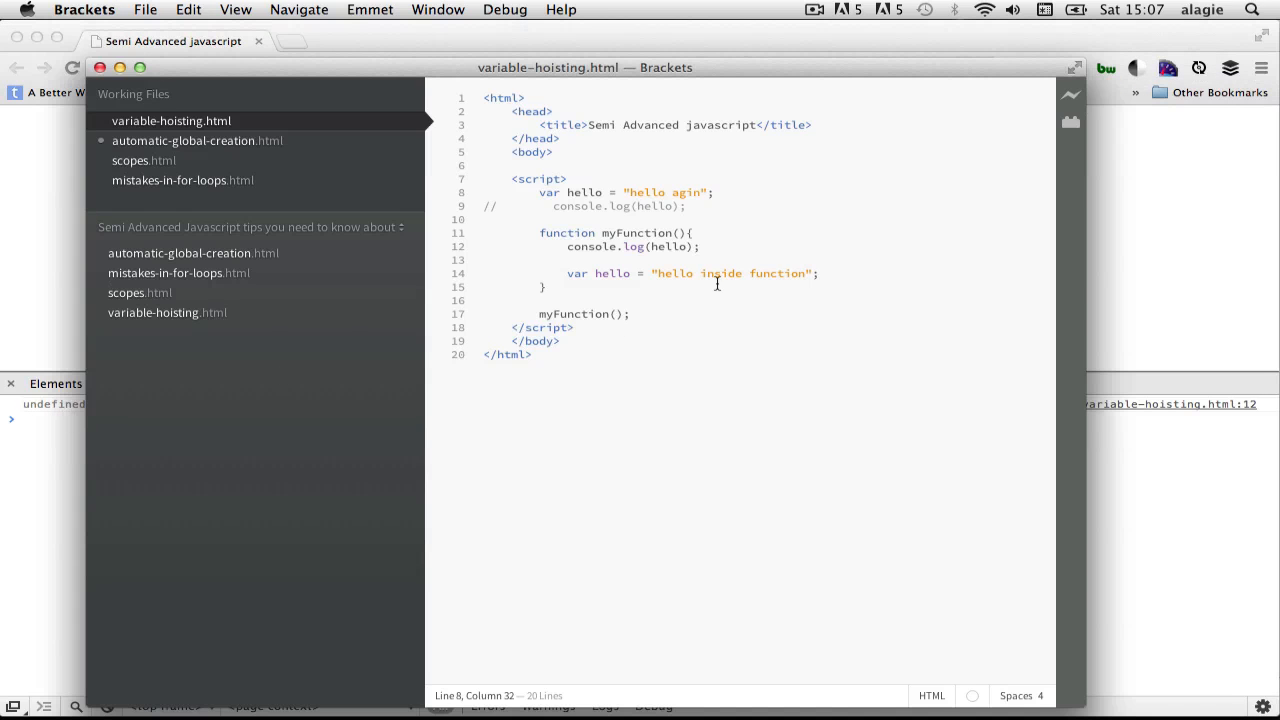
pyautogui.click(817, 273)
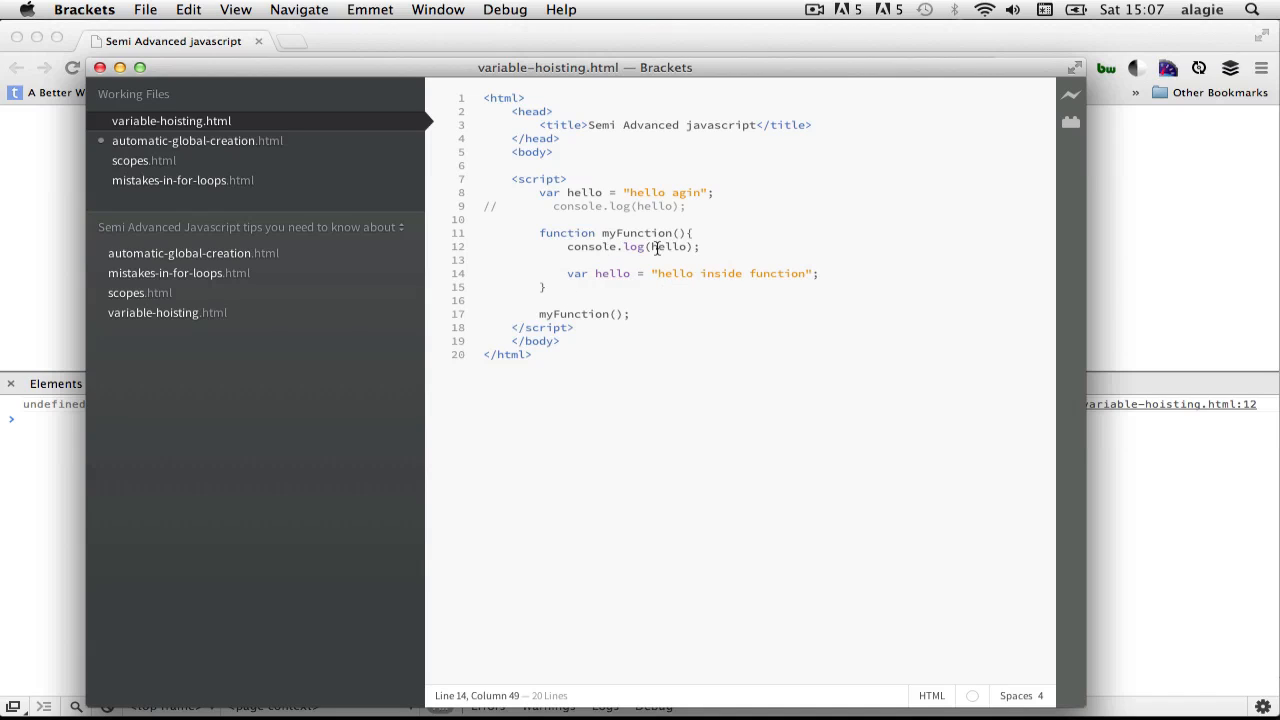
pyautogui.click(670, 247)
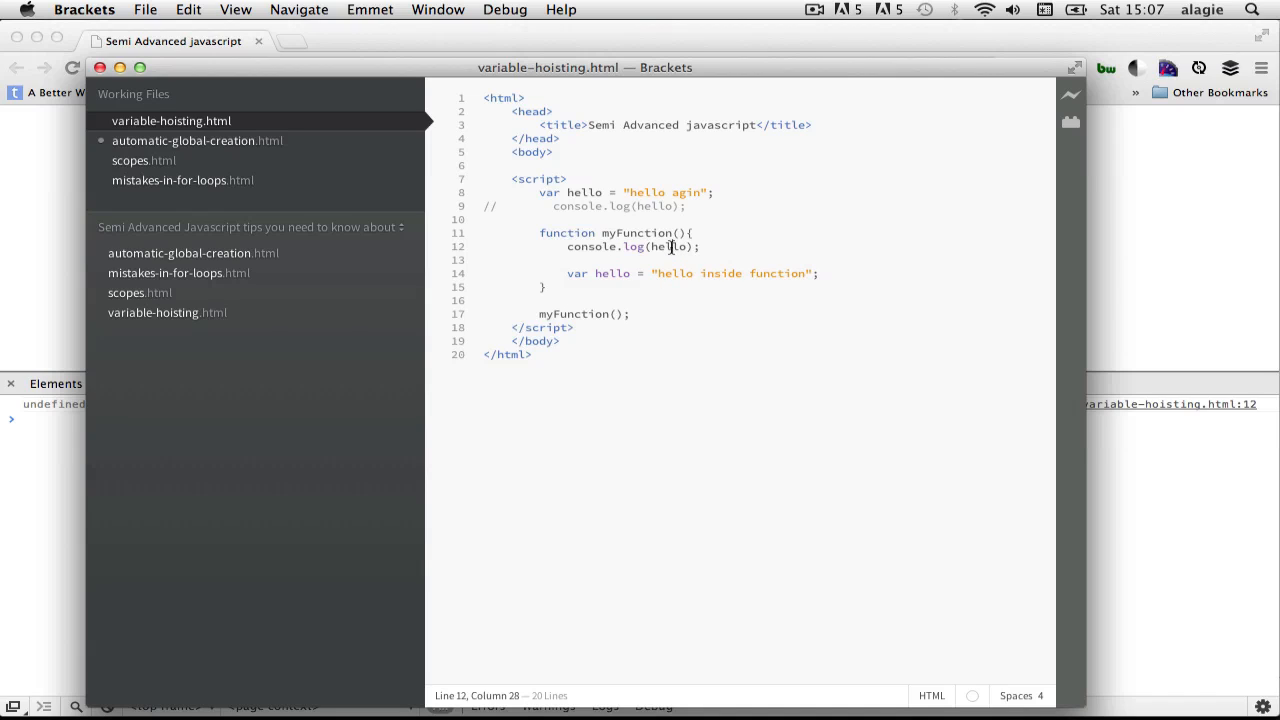
pyautogui.moveTo(612, 287)
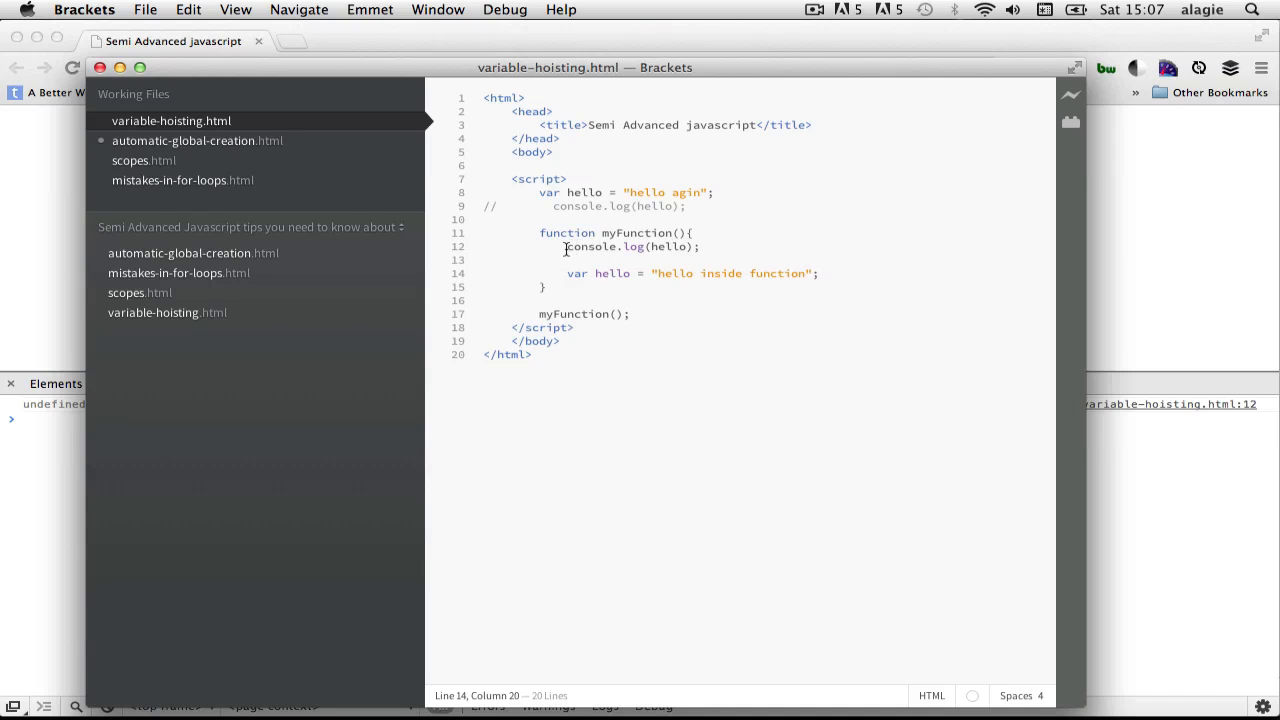
pyautogui.moveTo(566, 247); pyautogui.dragTo(701, 247)
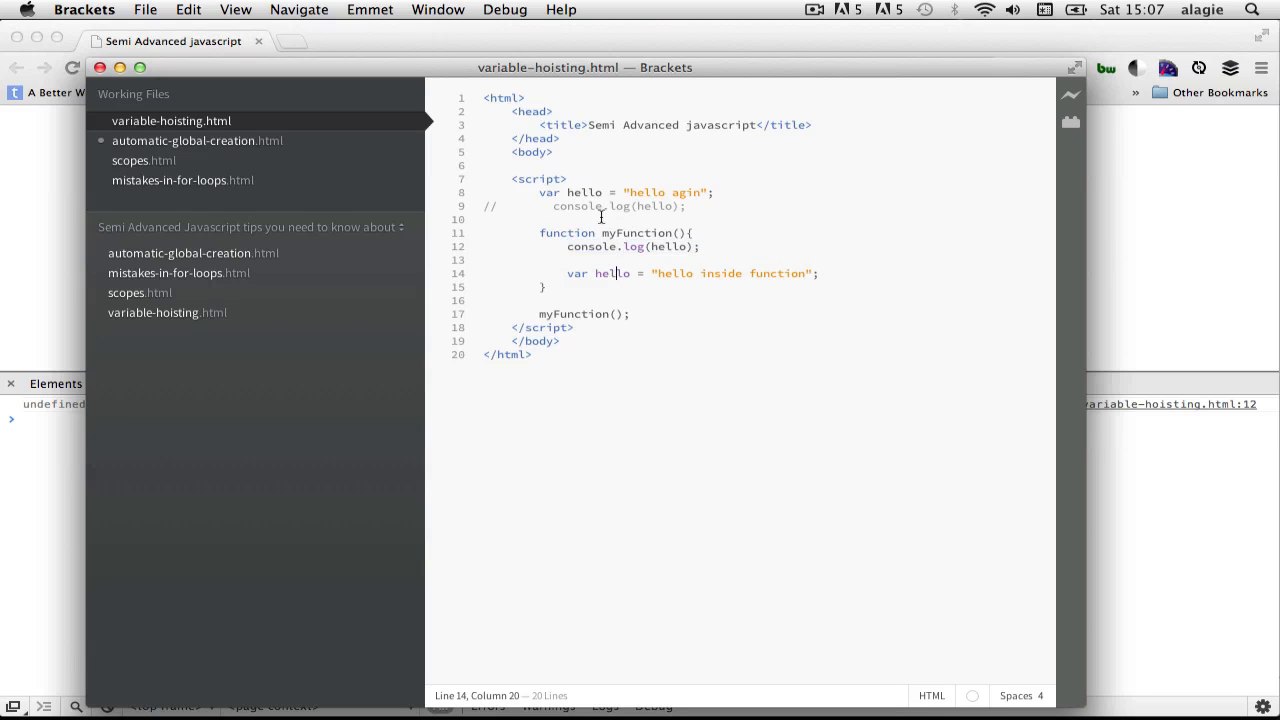
pyautogui.moveTo(637, 247)
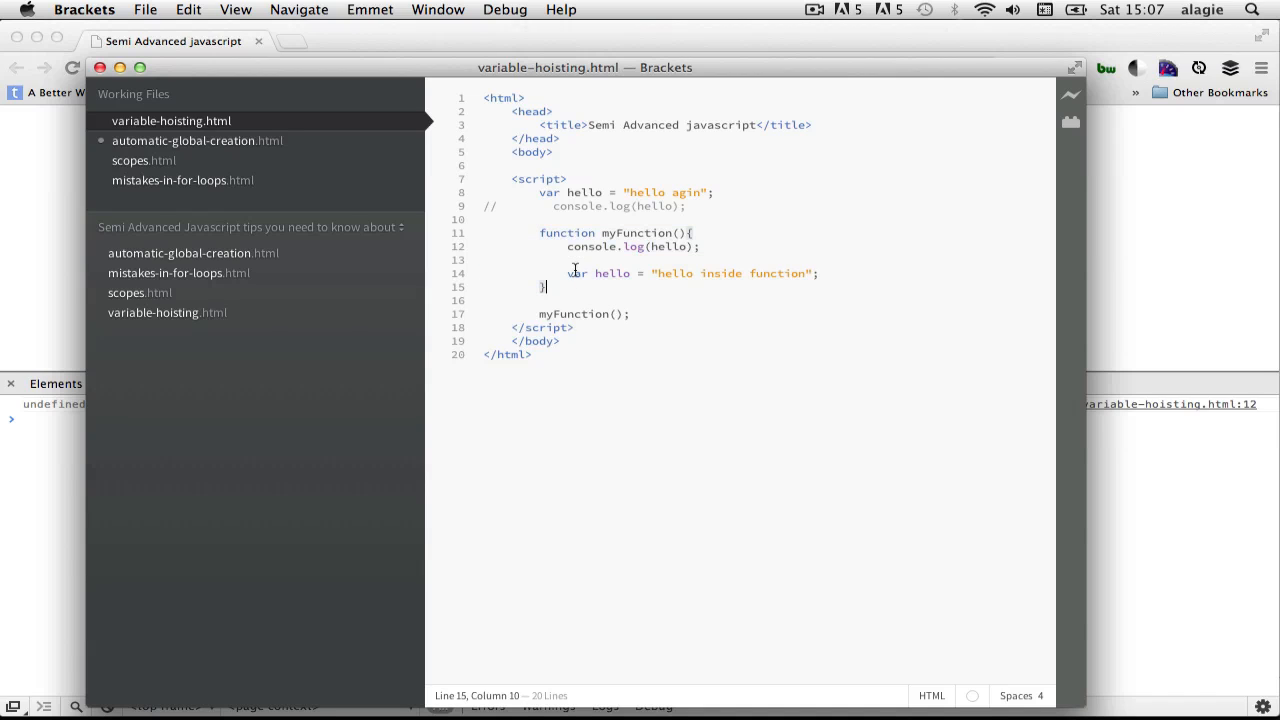
pyautogui.doubleClick(611, 273)
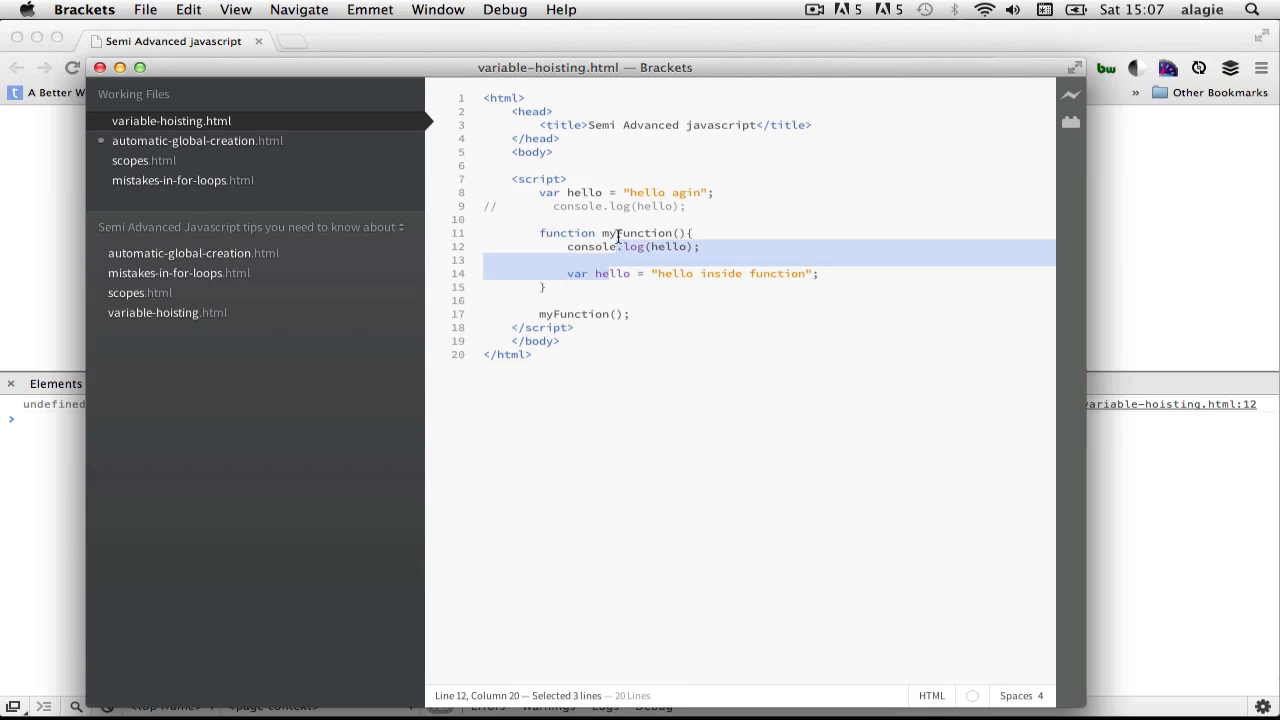
pyautogui.click(625, 260)
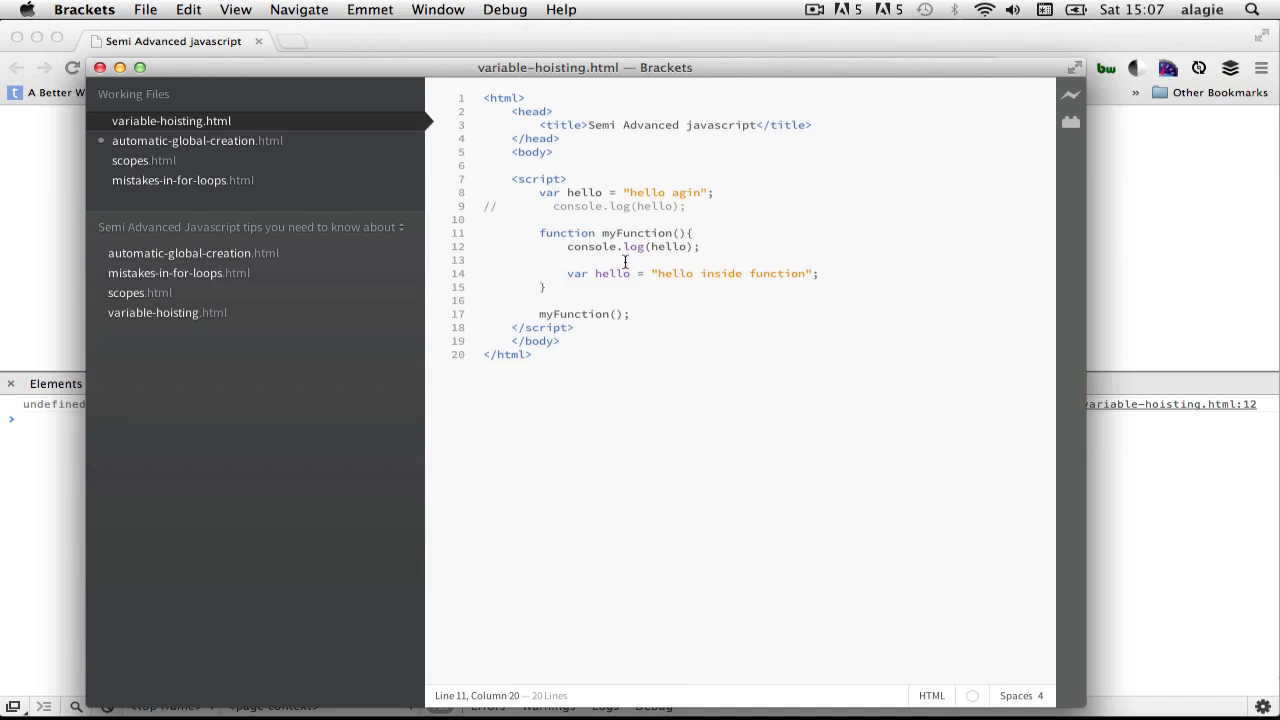
pyautogui.click(627, 247)
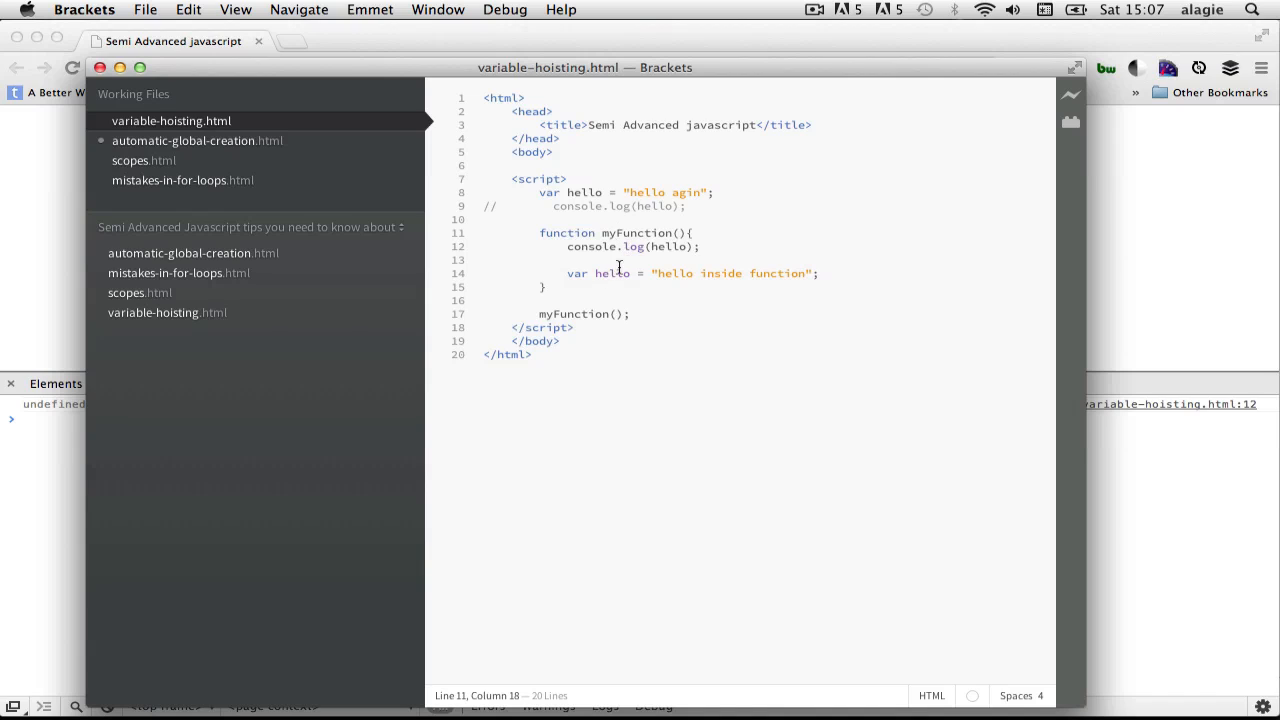
pyautogui.click(630, 273)
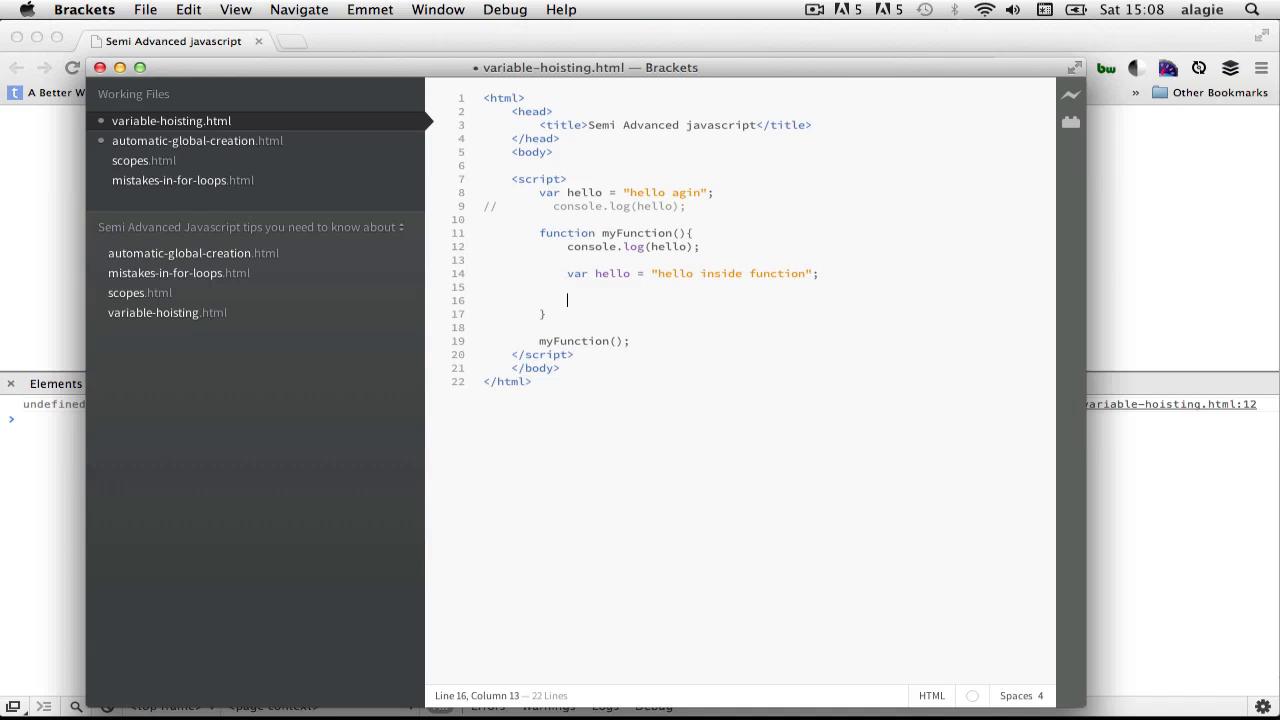
# Add a var hello; declaration example with a //declaration comment inside myFunction.
pyautogui.write('var')
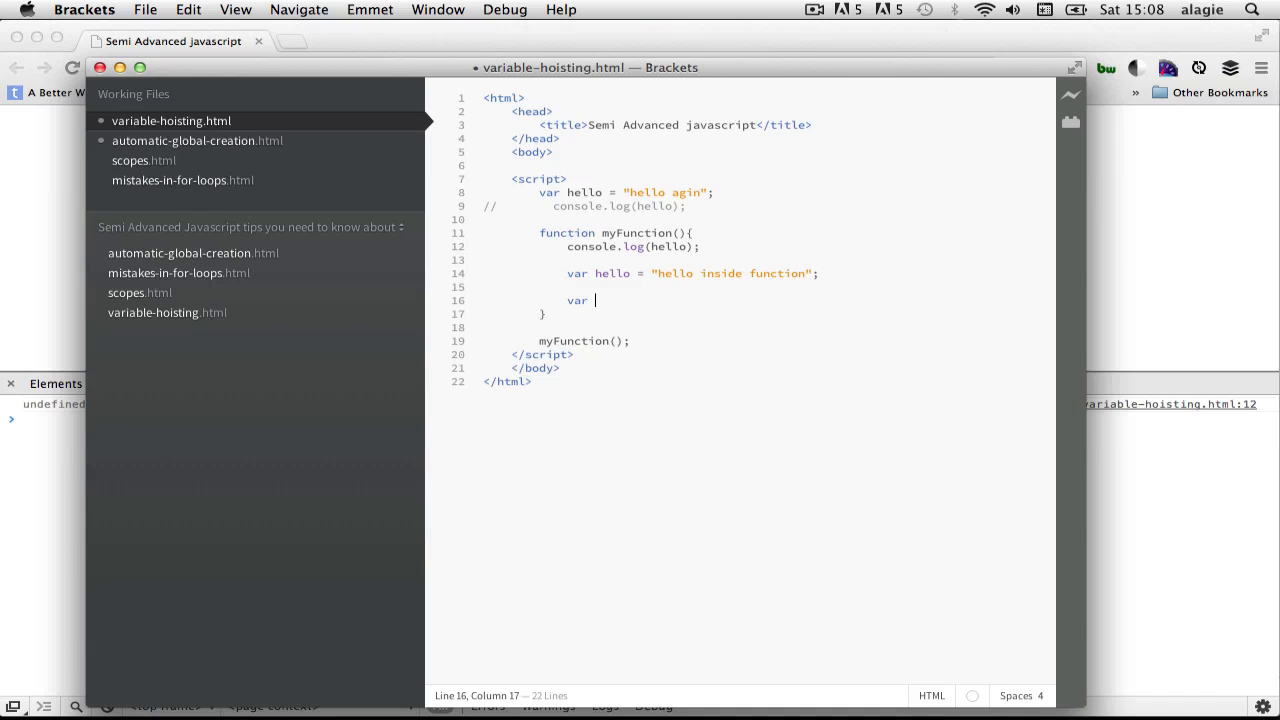
pyautogui.write('hello;')
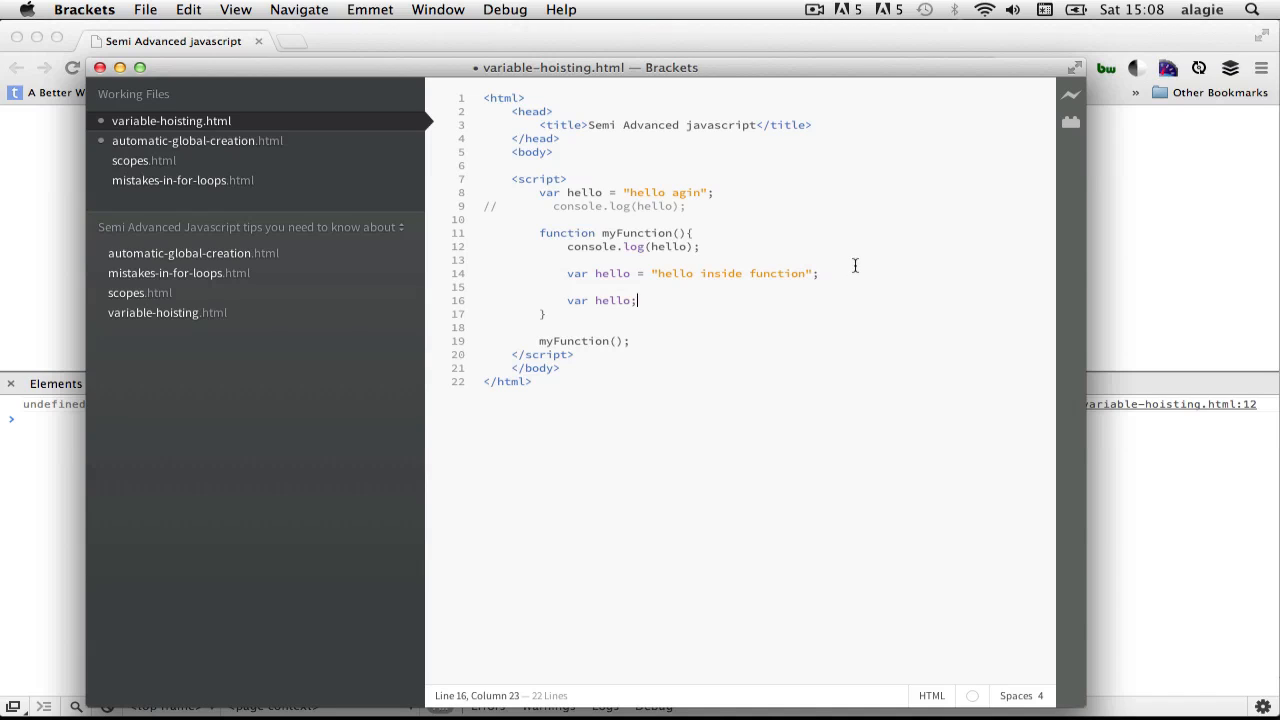
pyautogui.click(567, 300)
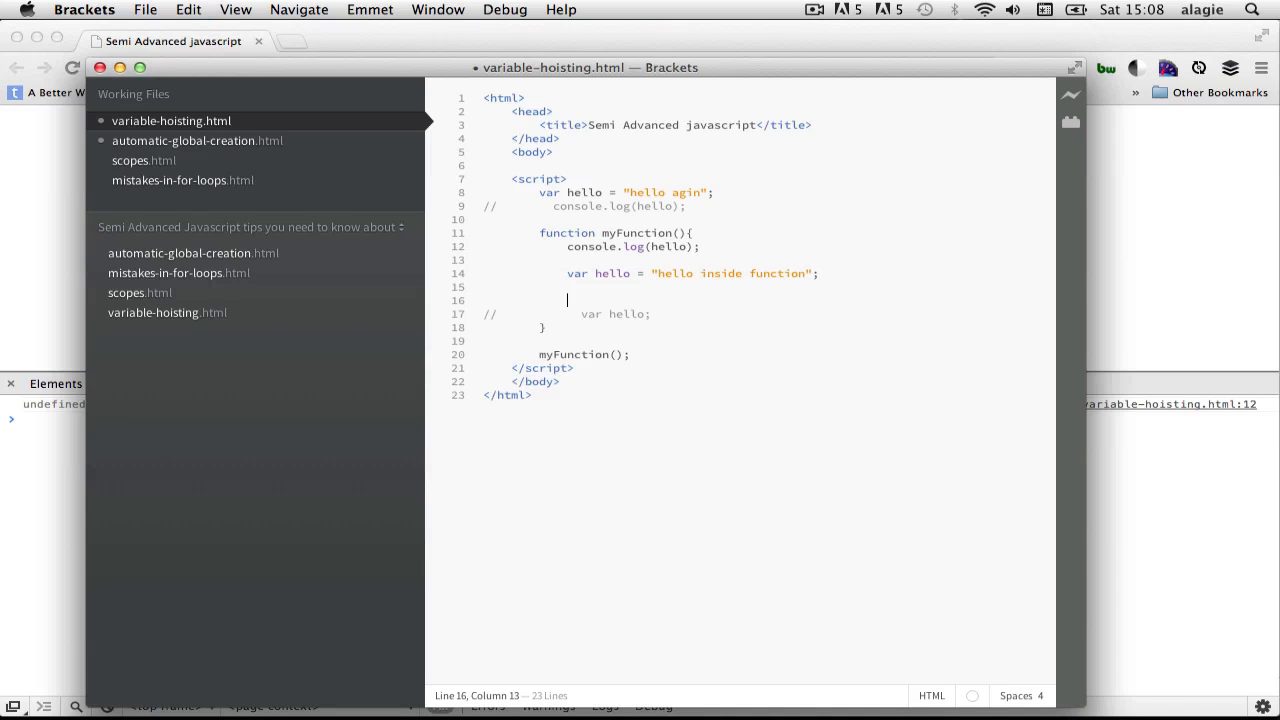
pyautogui.write('/')
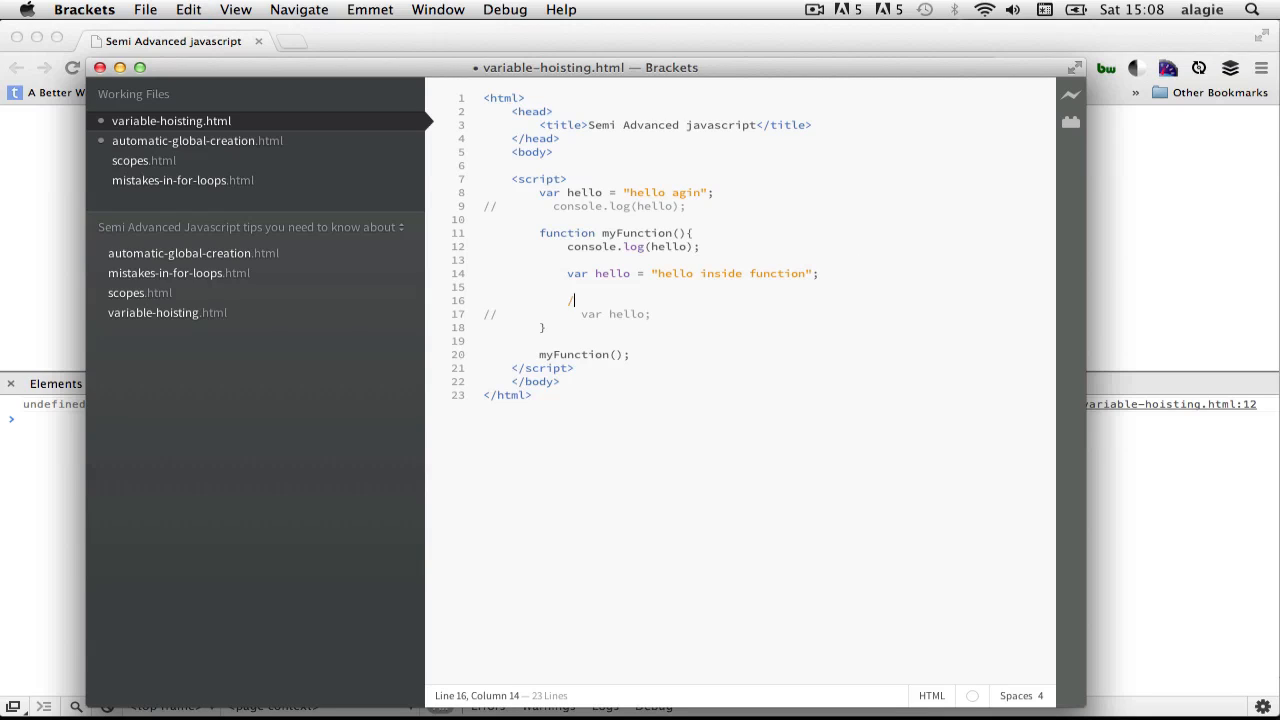
pyautogui.write('/declara')
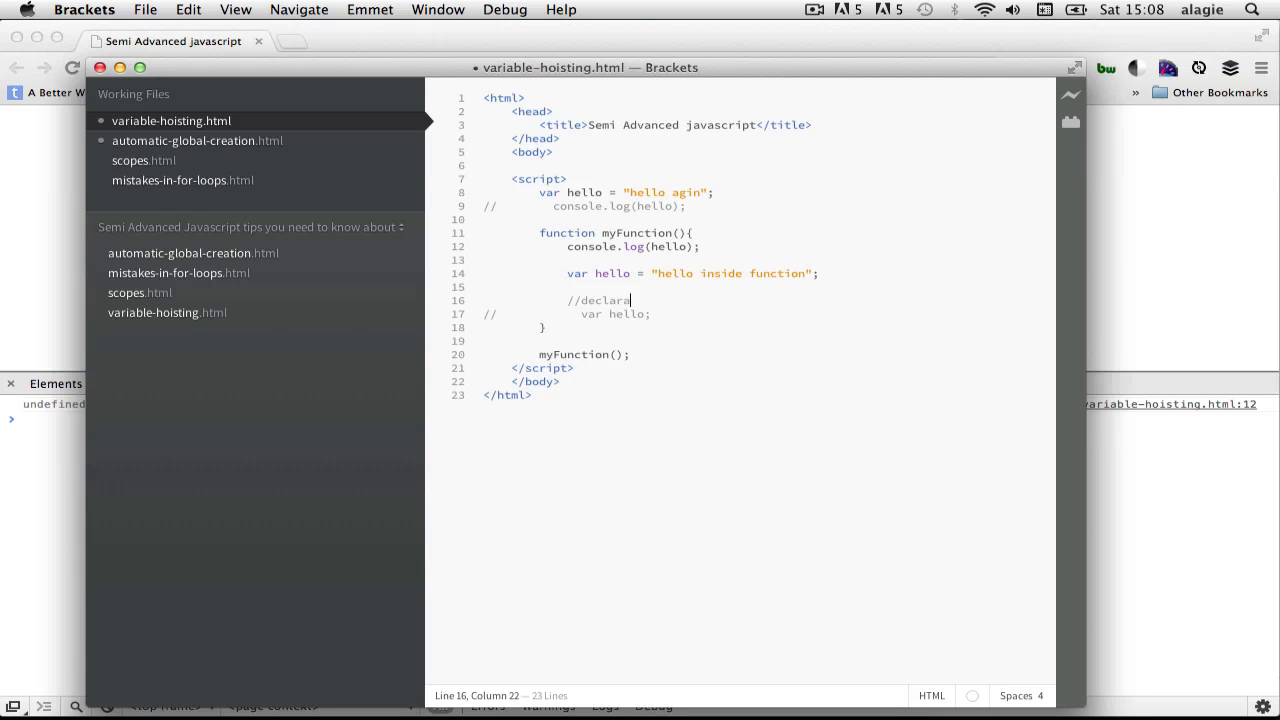
pyautogui.write('tion')
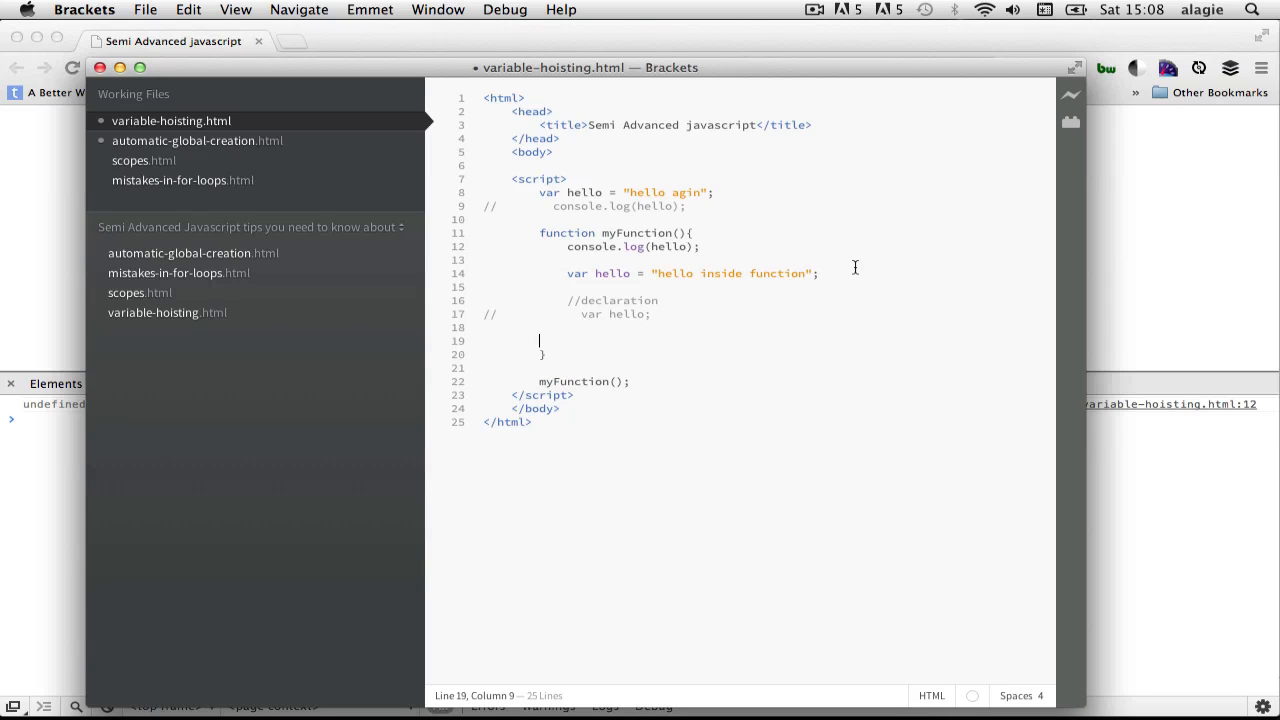
# Add hello = "definition"; and begin a definition comment line above it.
pyautogui.write('hello =')
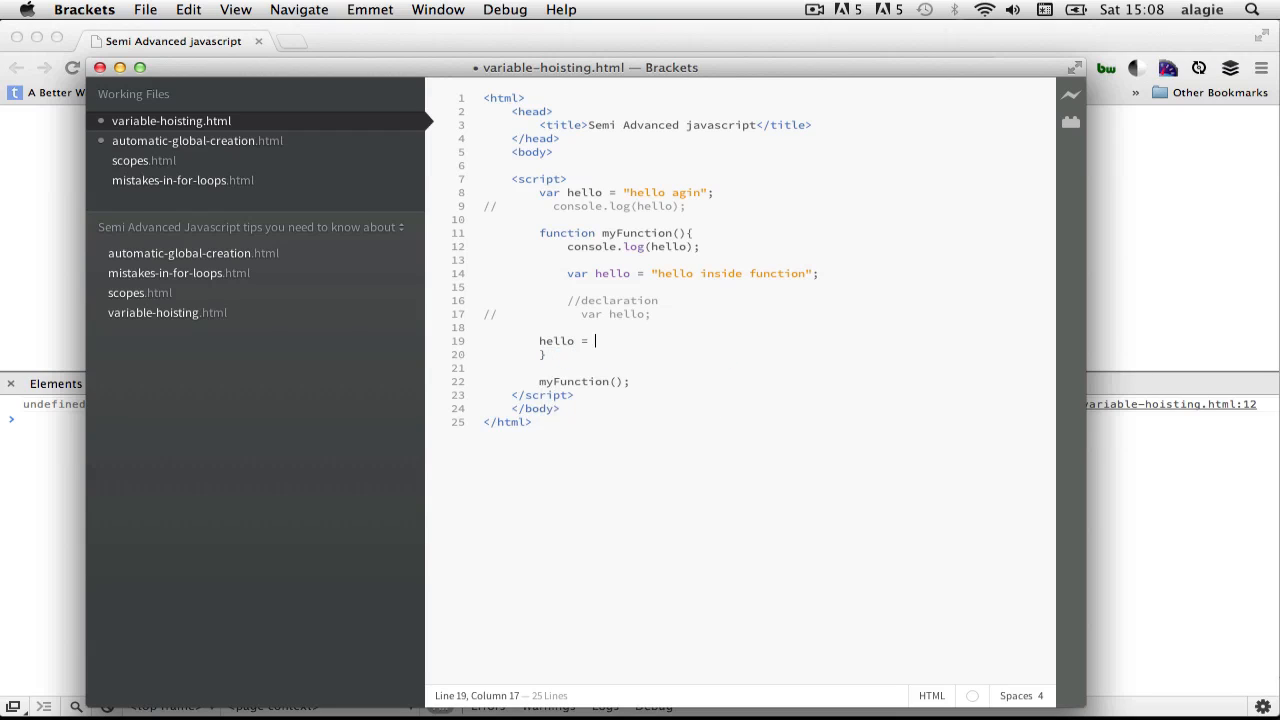
pyautogui.write('"defi"')
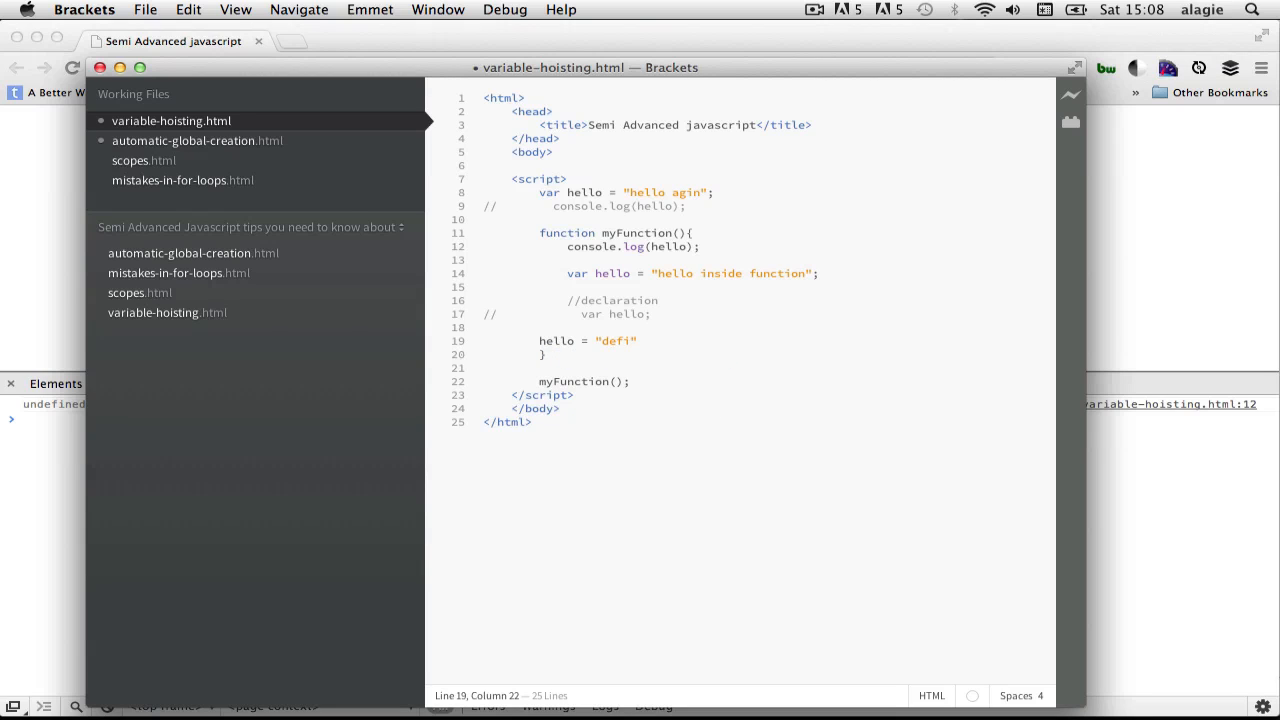
pyautogui.write('nition')
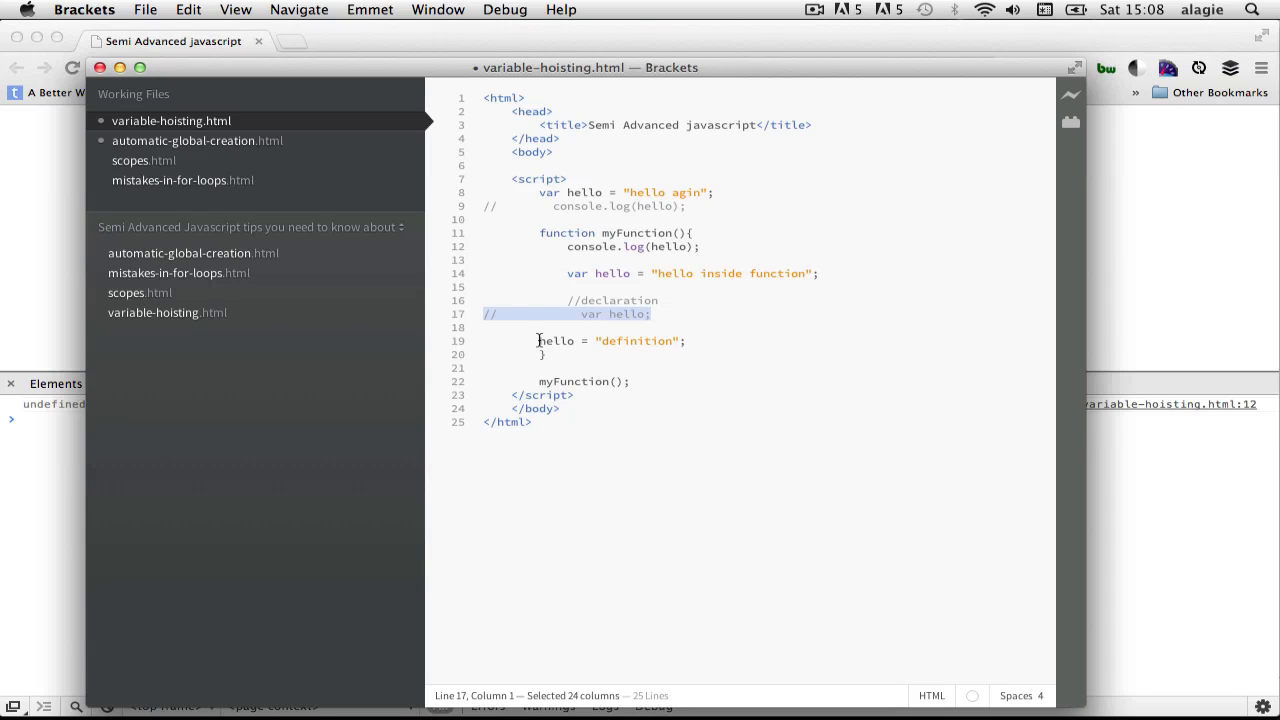
pyautogui.click(538, 340)
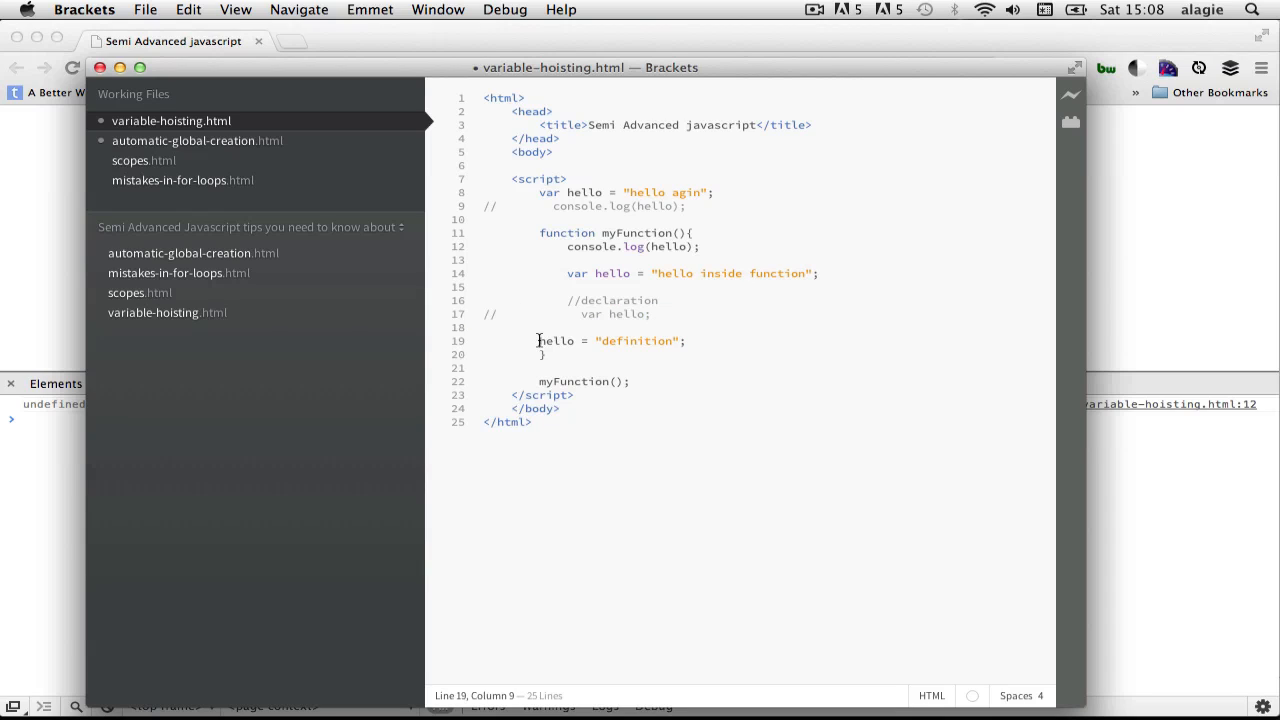
pyautogui.click(688, 341)
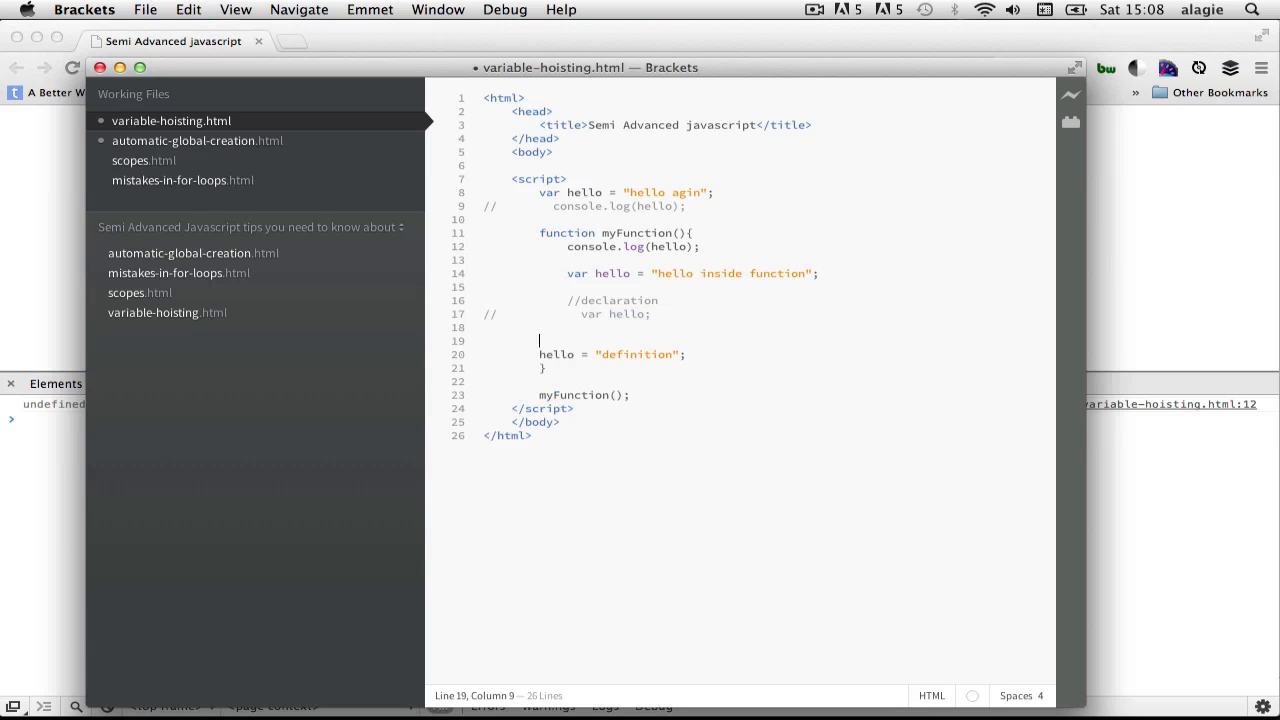
pyautogui.write('definition')
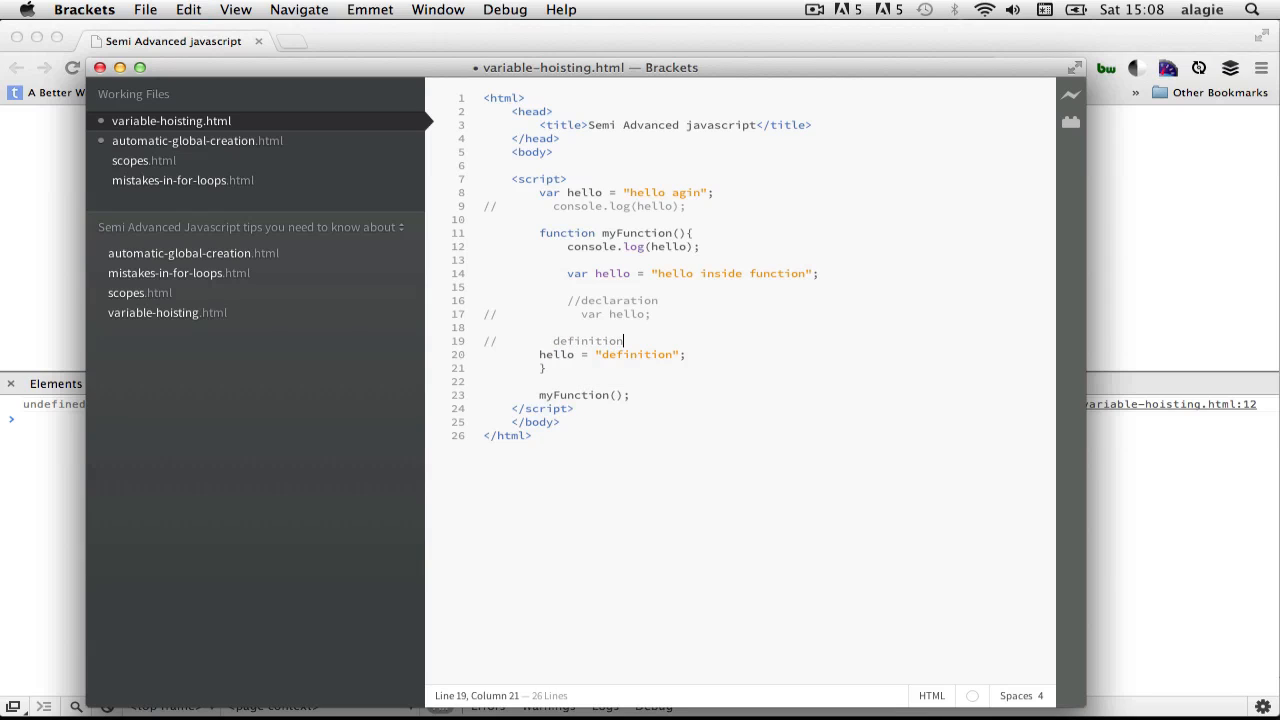
pyautogui.moveTo(664, 311)
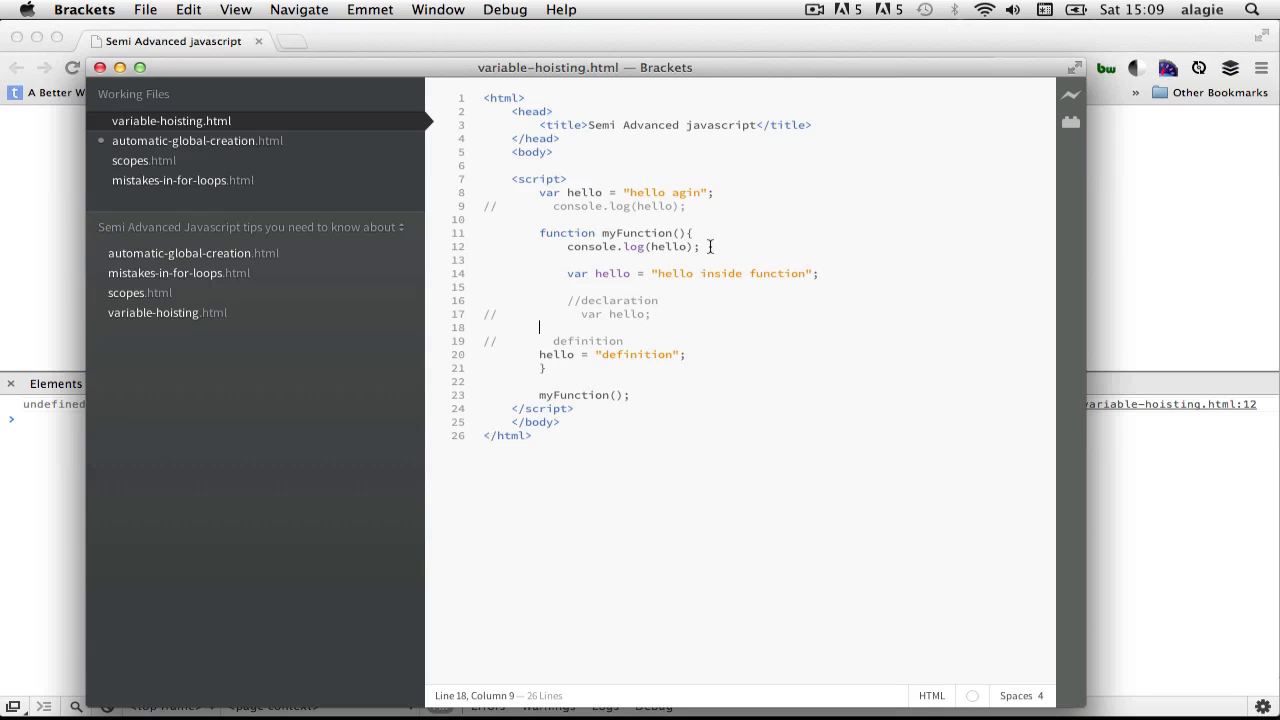
# Open myFunction with var hello = "hello inside function"; and comment out the later assignment.
pyautogui.click(690, 232)
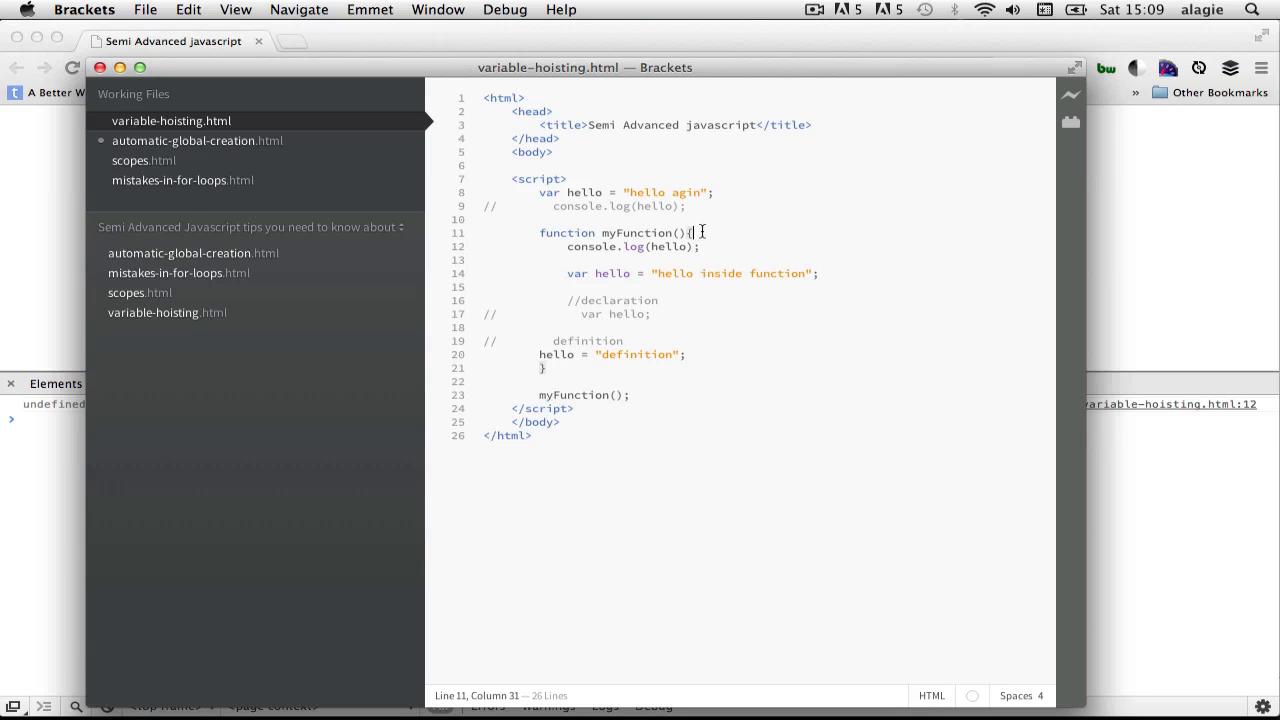
pyautogui.write('var hel')
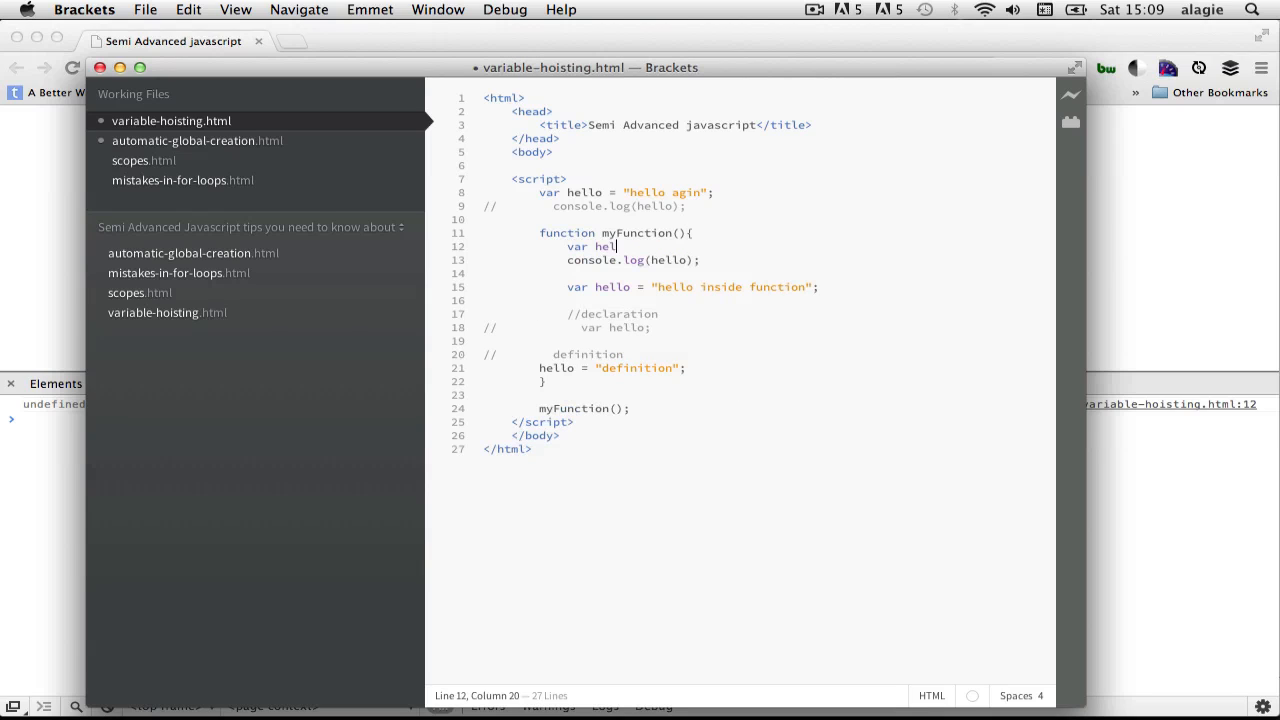
pyautogui.write('lo;')
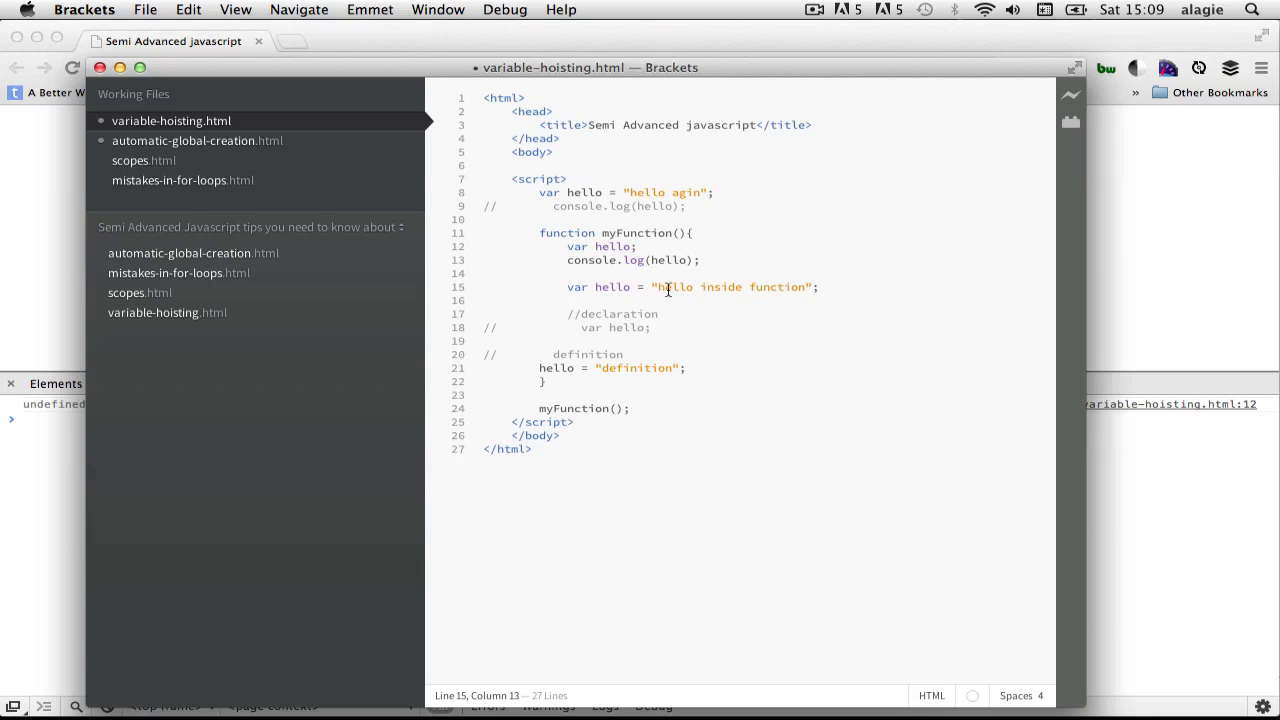
pyautogui.moveTo(655, 287); pyautogui.dragTo(812, 287)
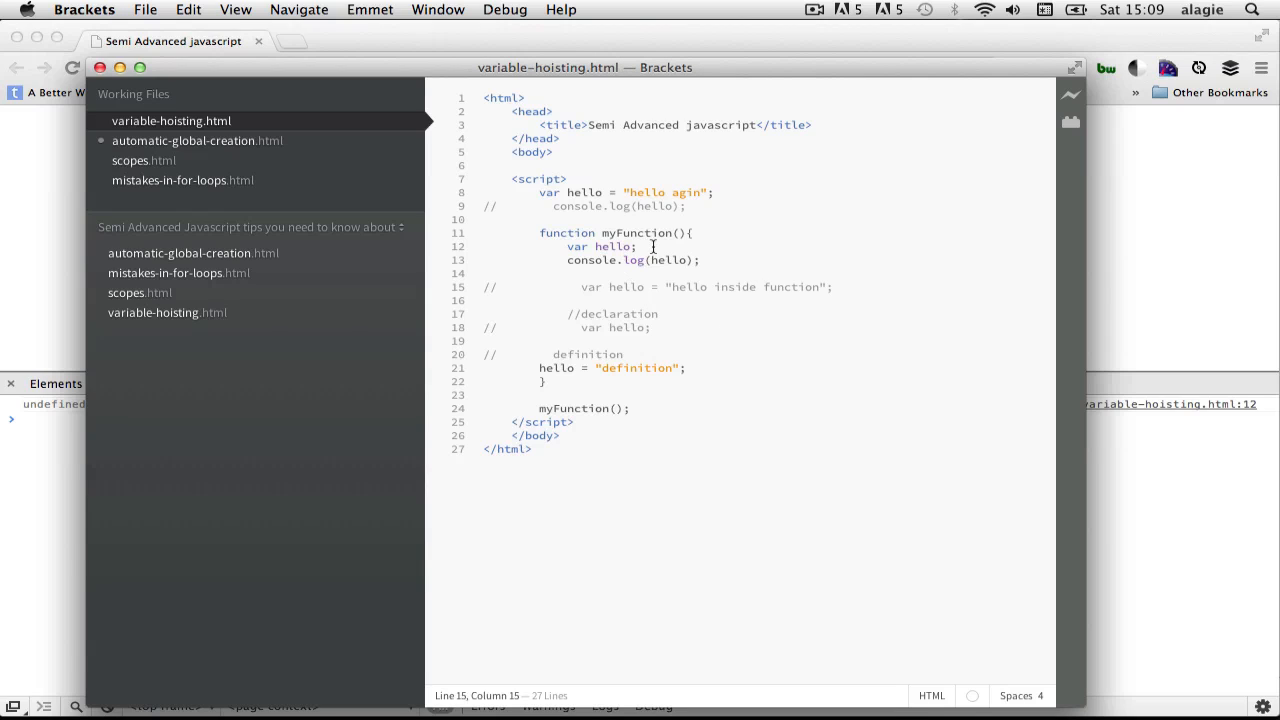
pyautogui.click(711, 270)
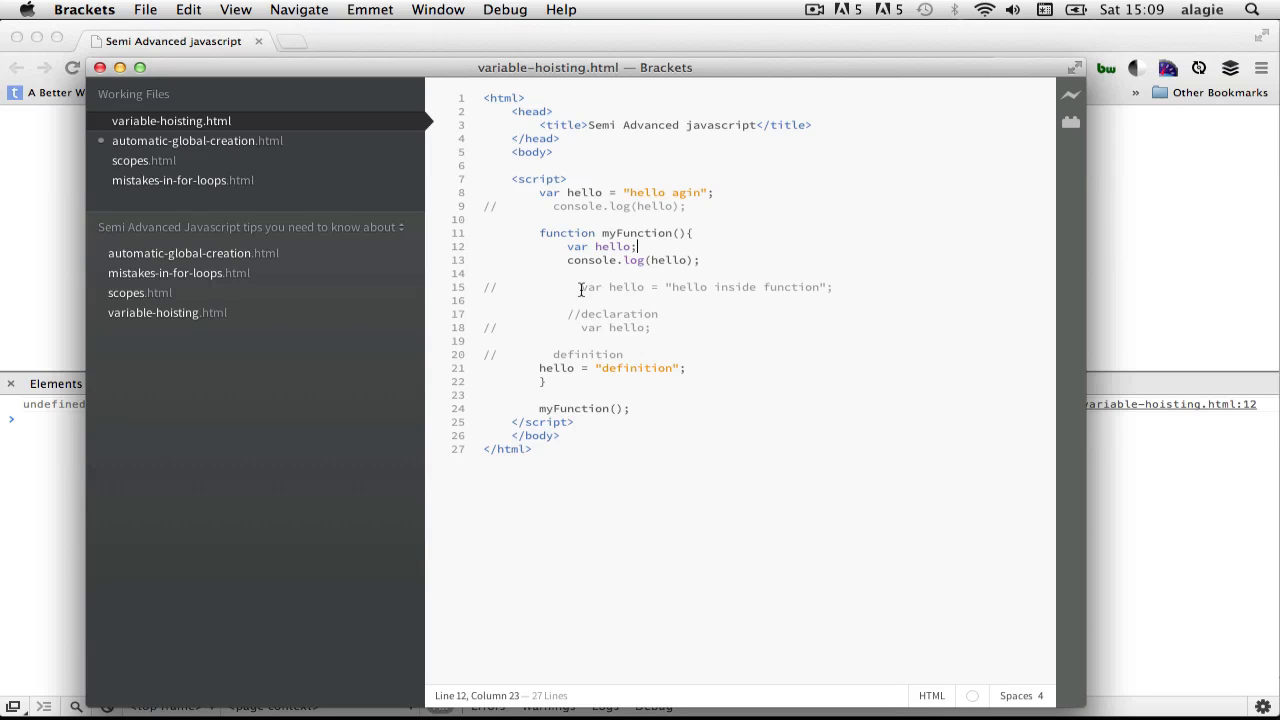
pyautogui.moveTo(581, 287); pyautogui.dragTo(825, 287)
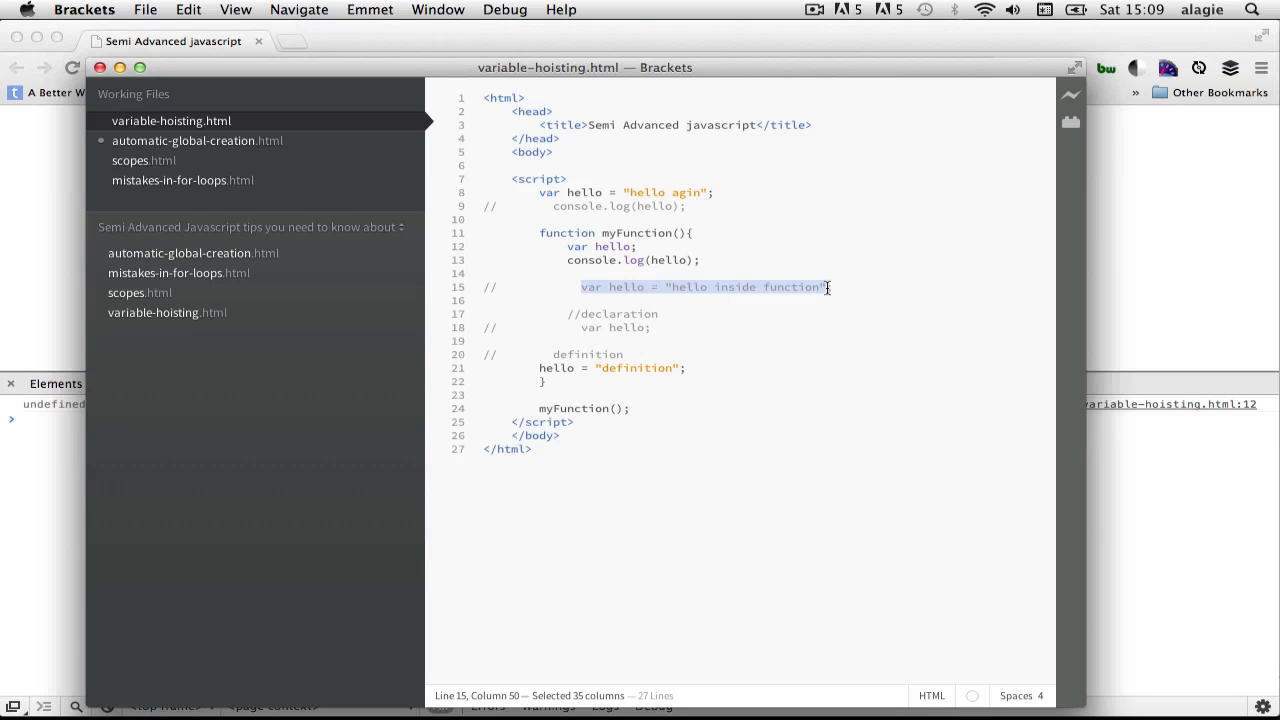
pyautogui.moveTo(622, 291)
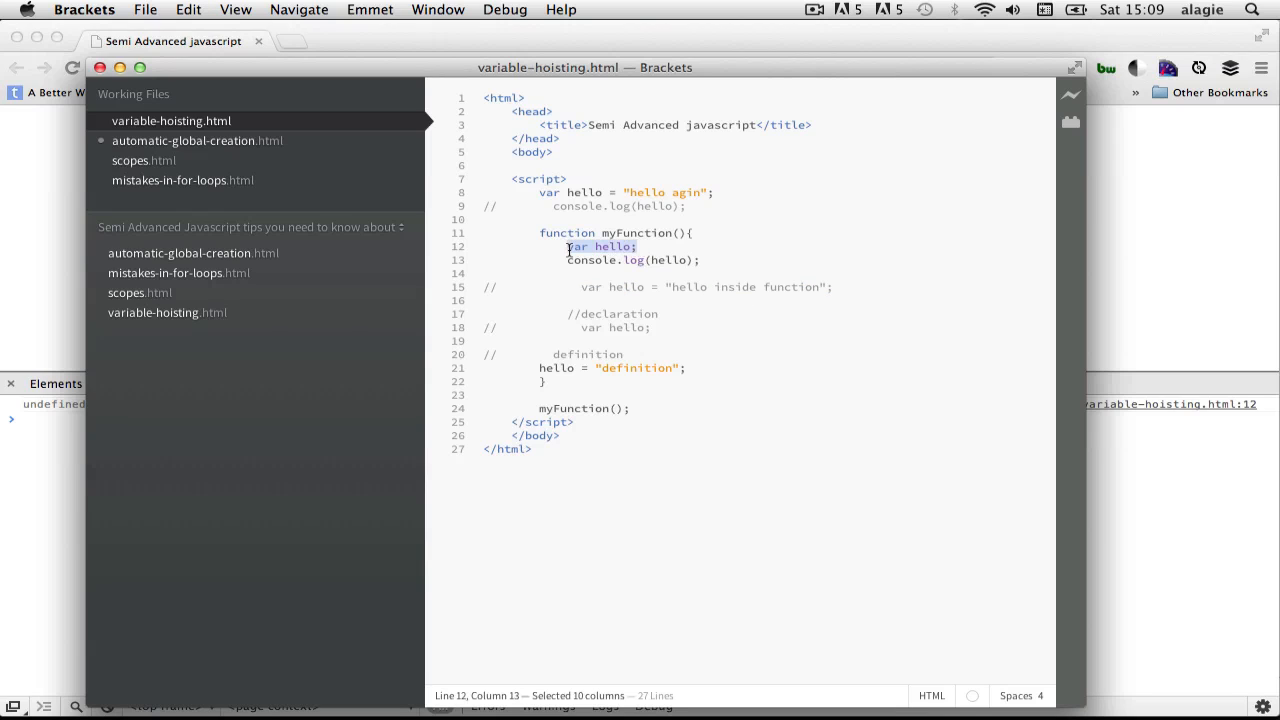
pyautogui.write('= "hello inside function"')
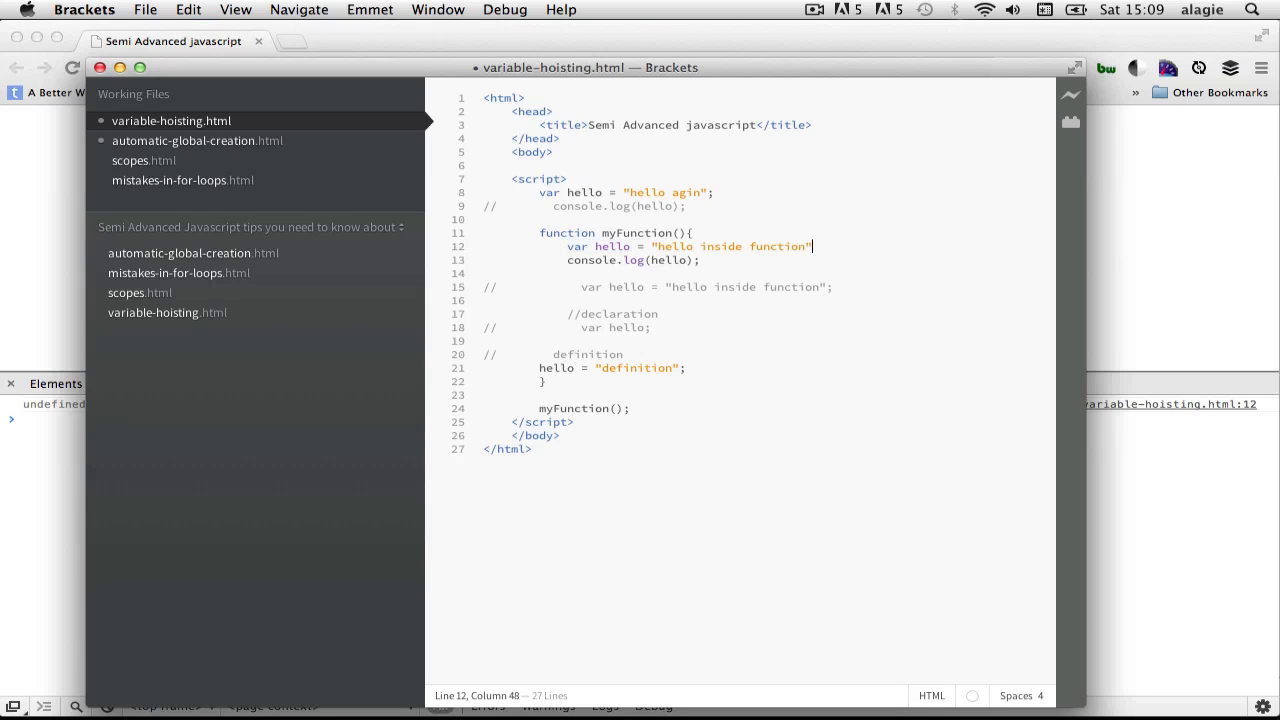
pyautogui.write(';')
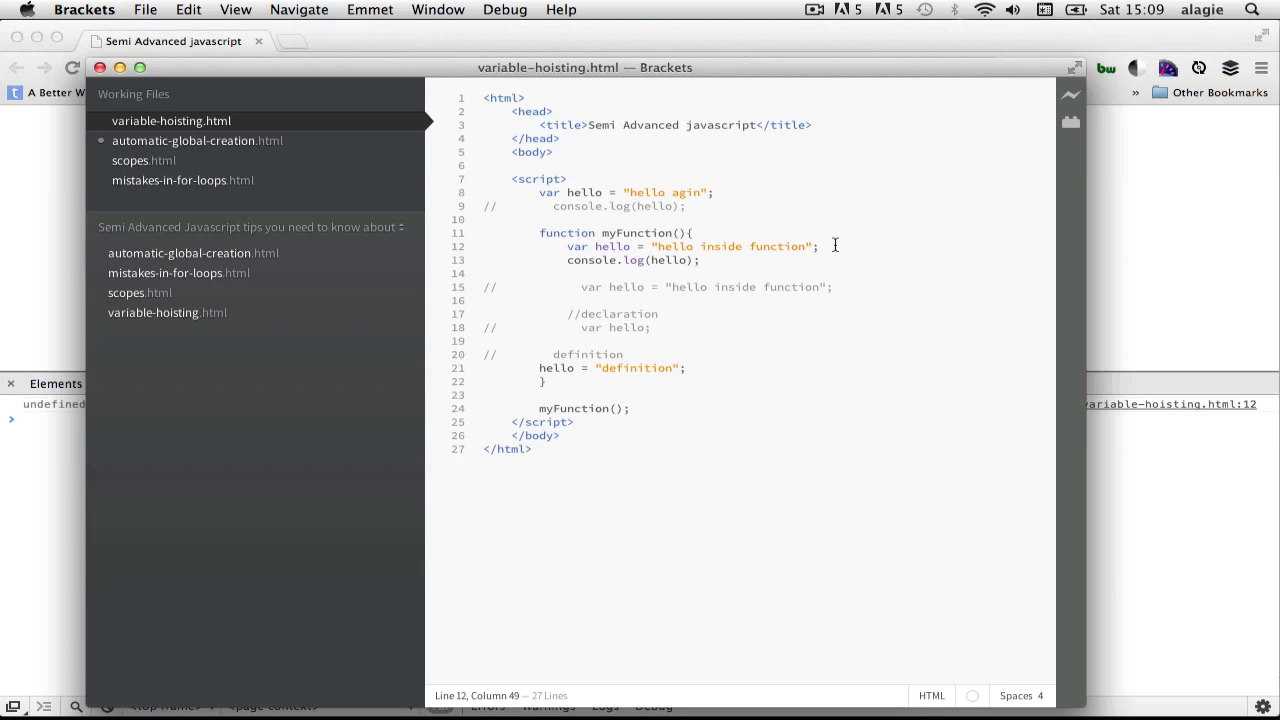
# Reload the page in Chrome so the console logs hello inside function from line 13.
pyautogui.click(819, 246)
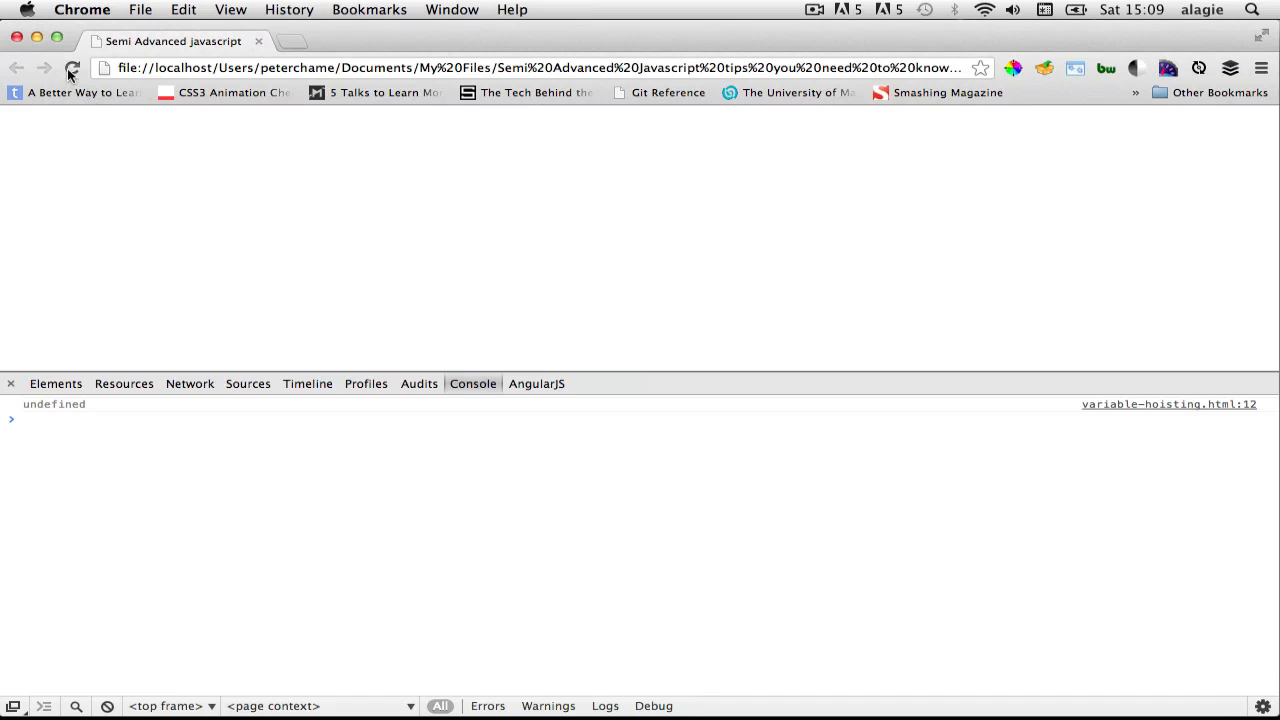
pyautogui.click(72, 68)
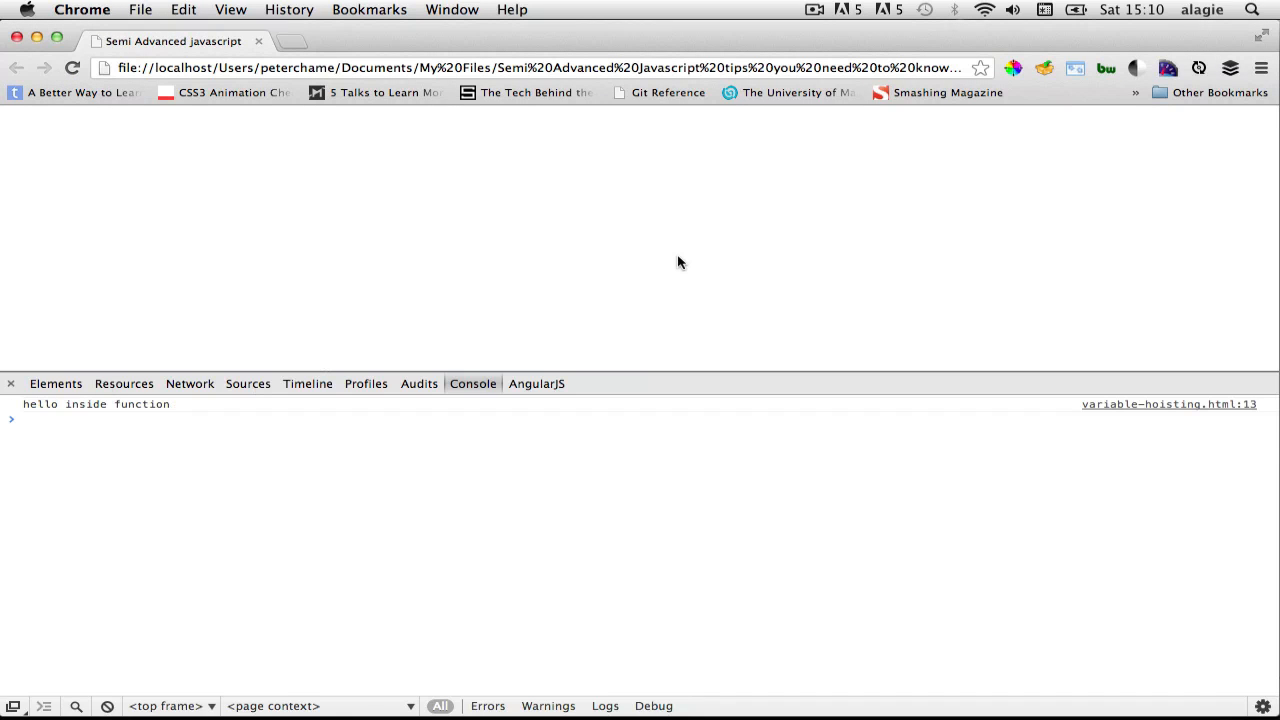
pyautogui.moveTo(670, 314)
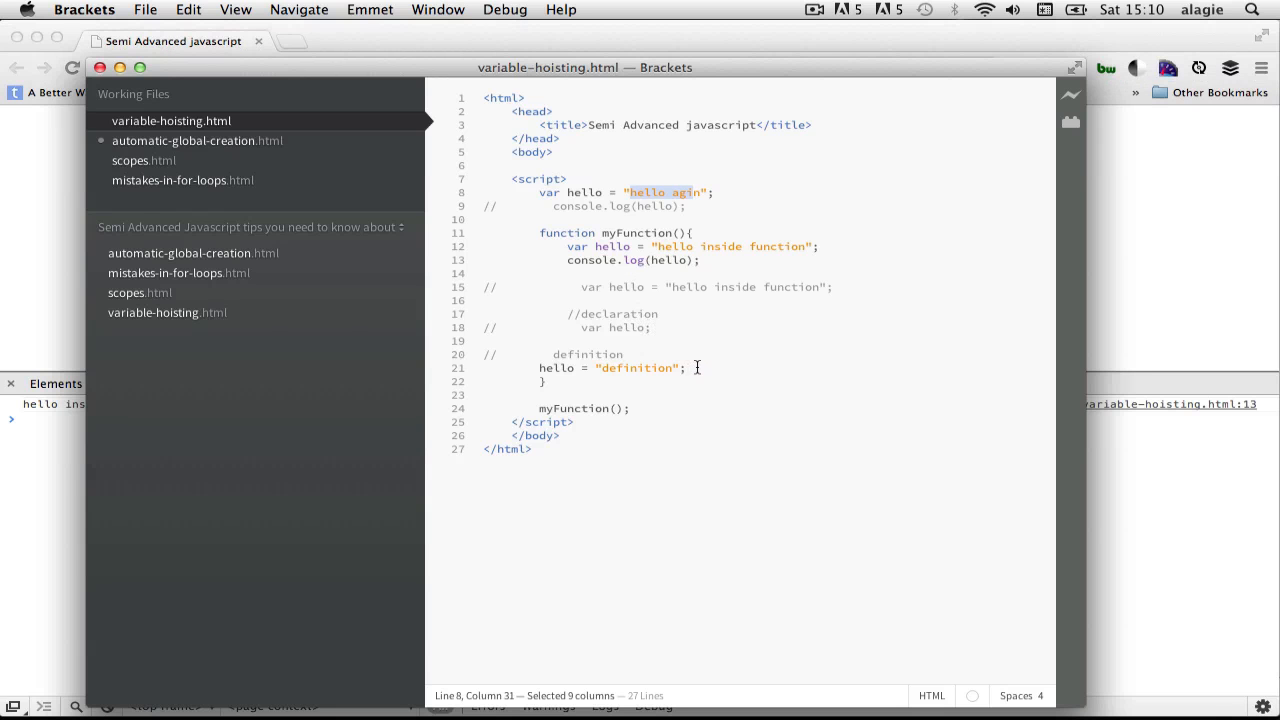
# Indent the definition comment and hello = "definition" line to align inside myFunction.
pyautogui.click(700, 367)
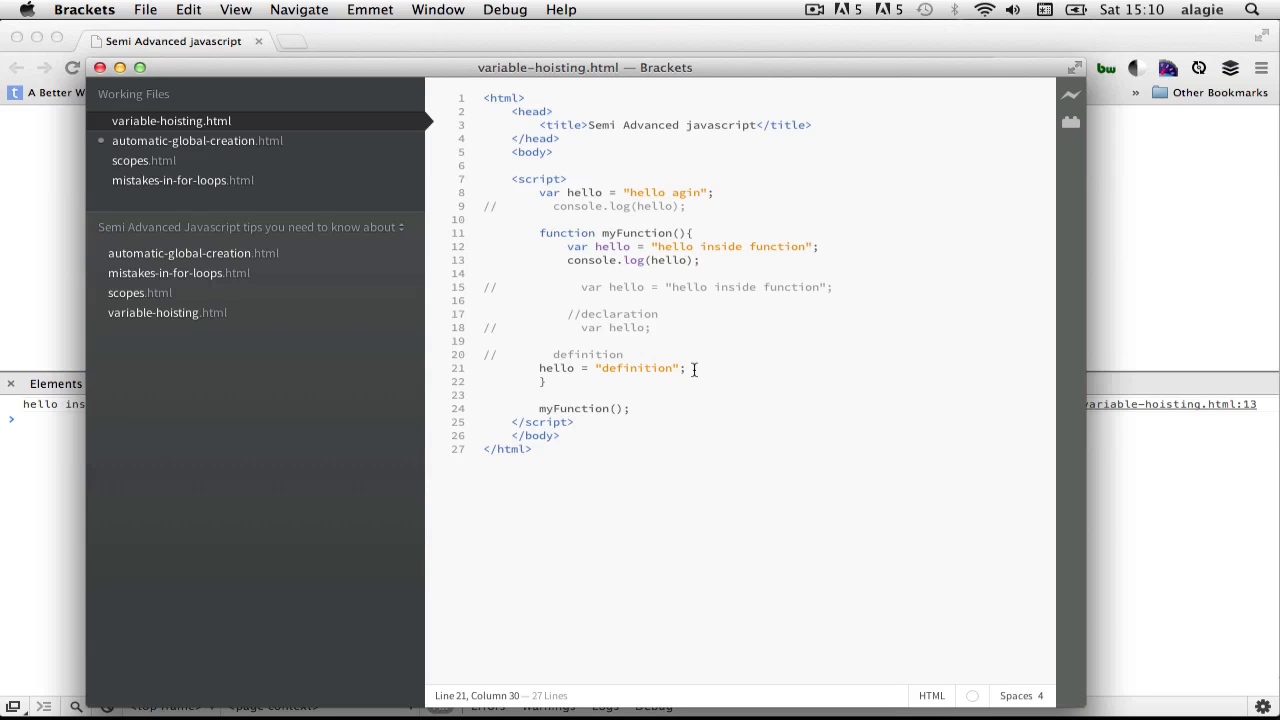
pyautogui.click(567, 368)
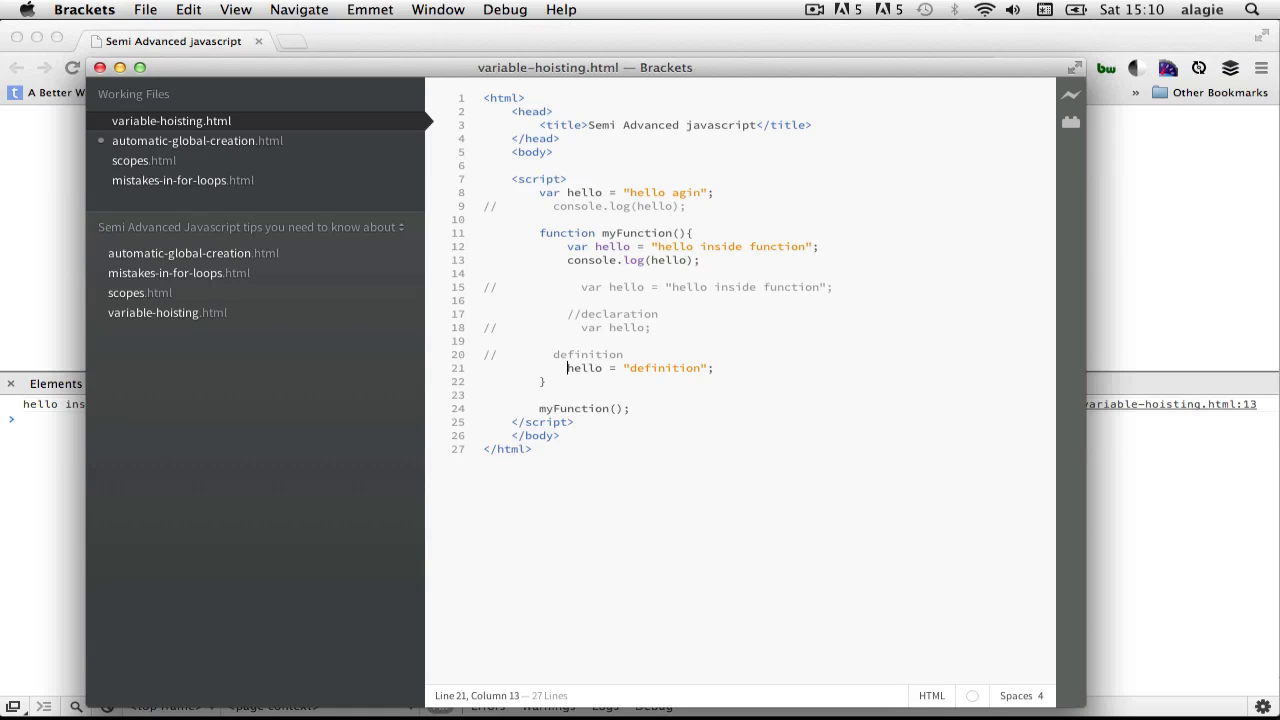
pyautogui.click(553, 354)
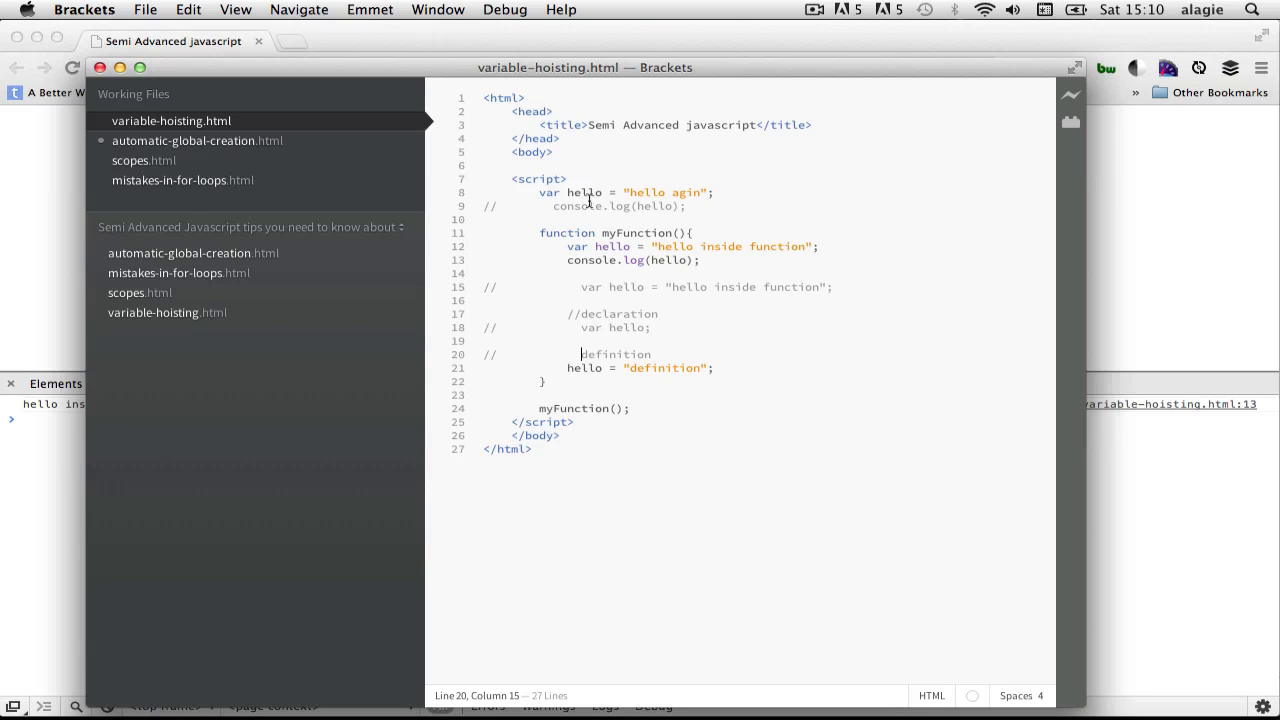
pyautogui.moveTo(617, 246)
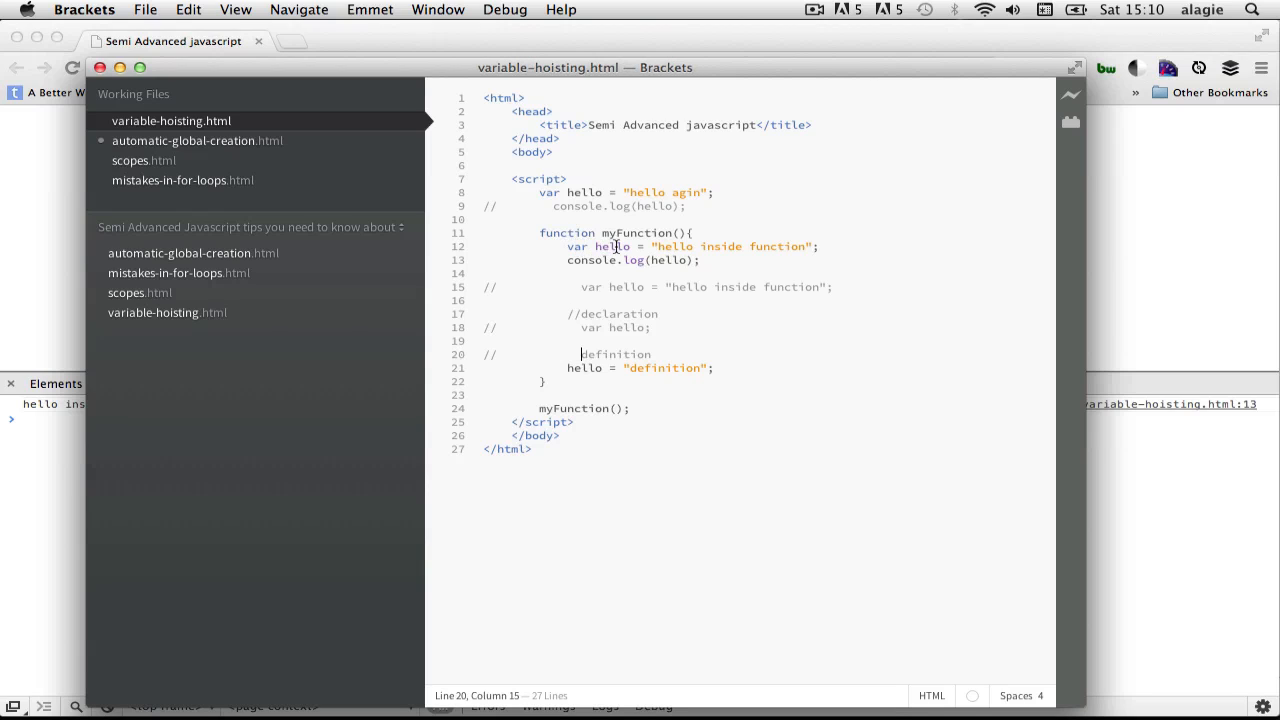
pyautogui.click(615, 246)
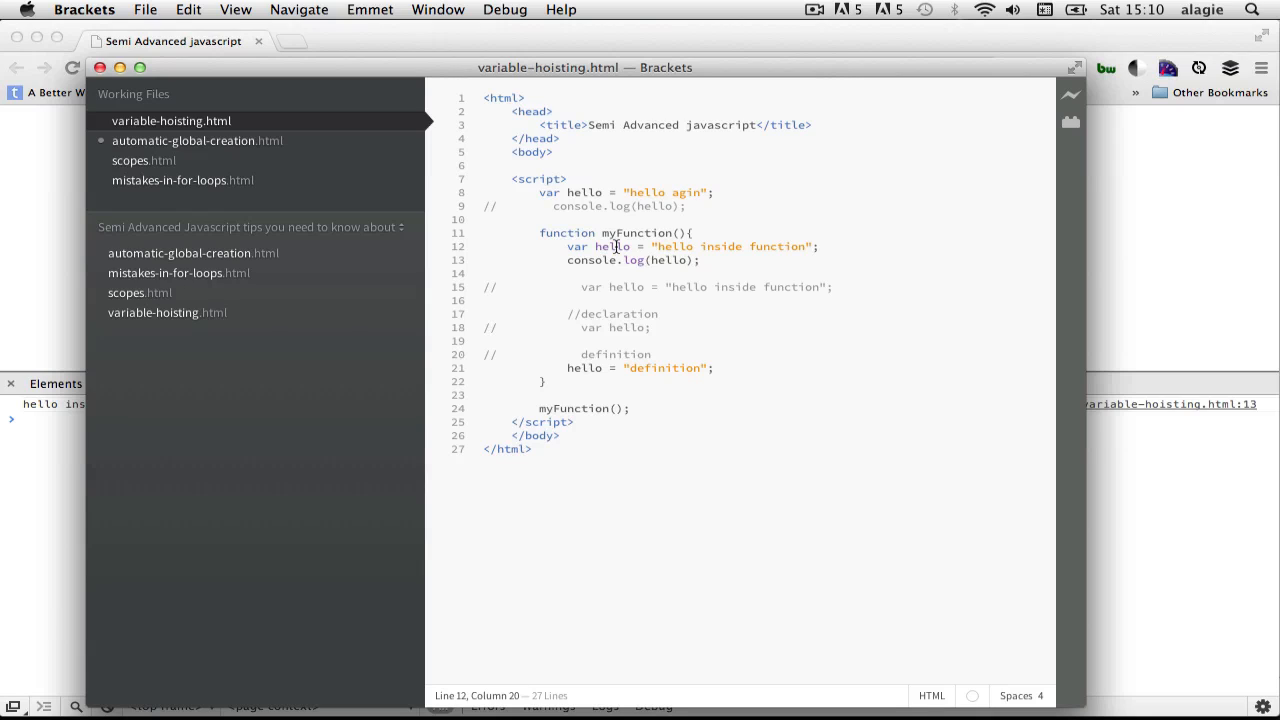